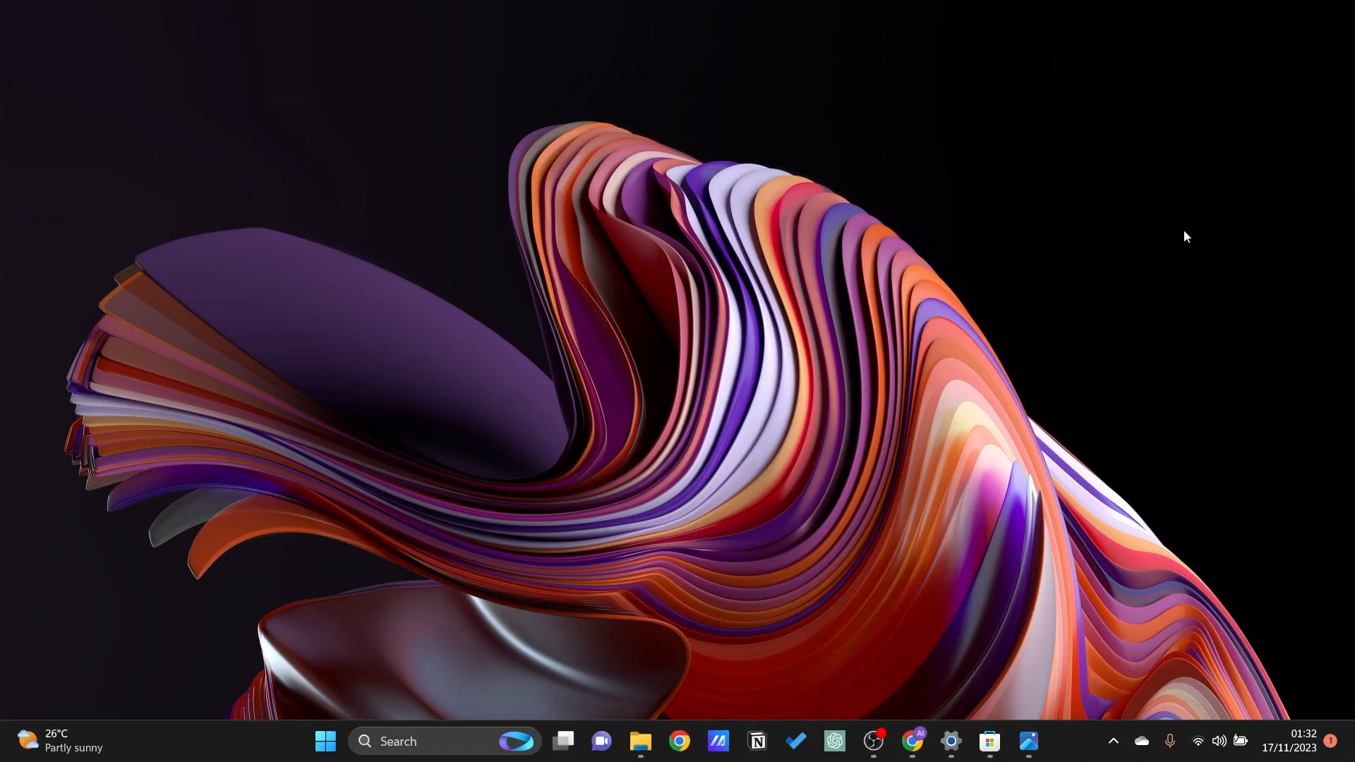
mouse_move(1150, 277)
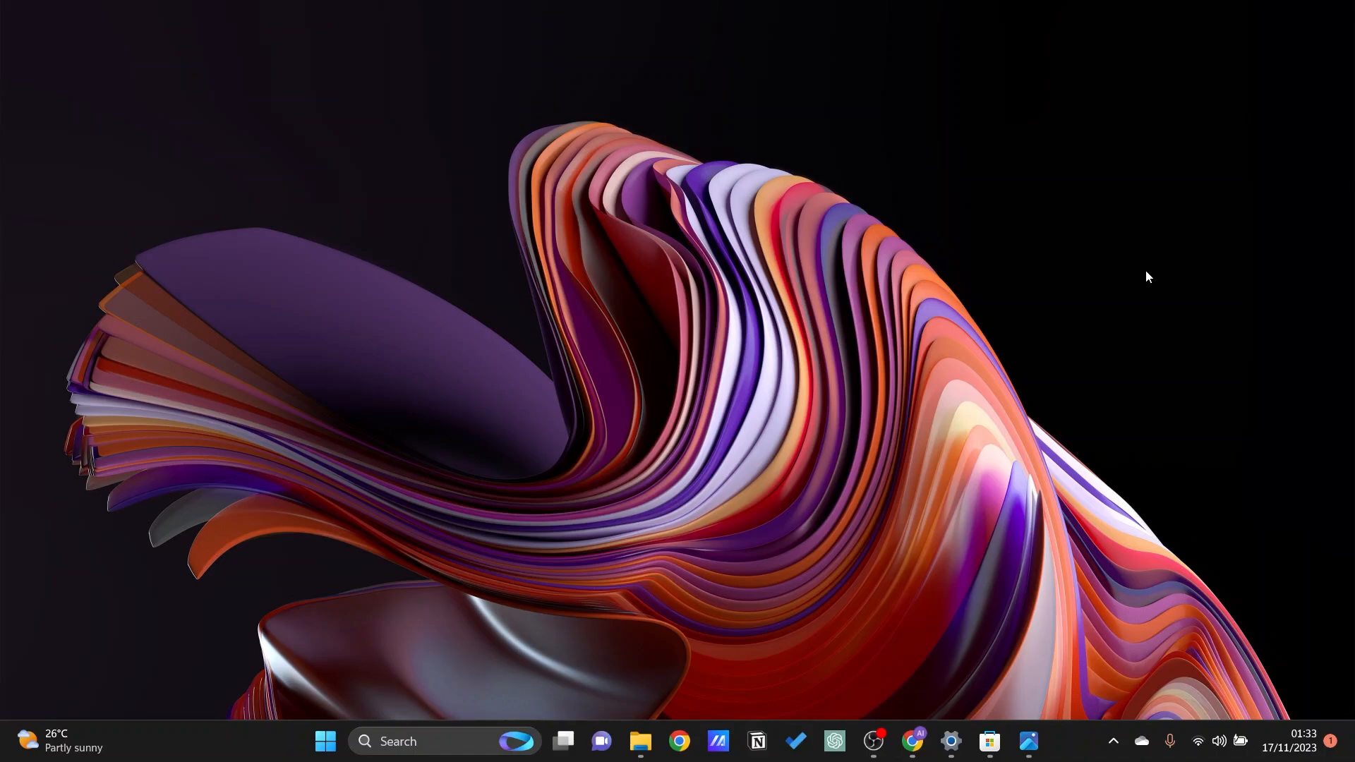
mouse_move(919, 726)
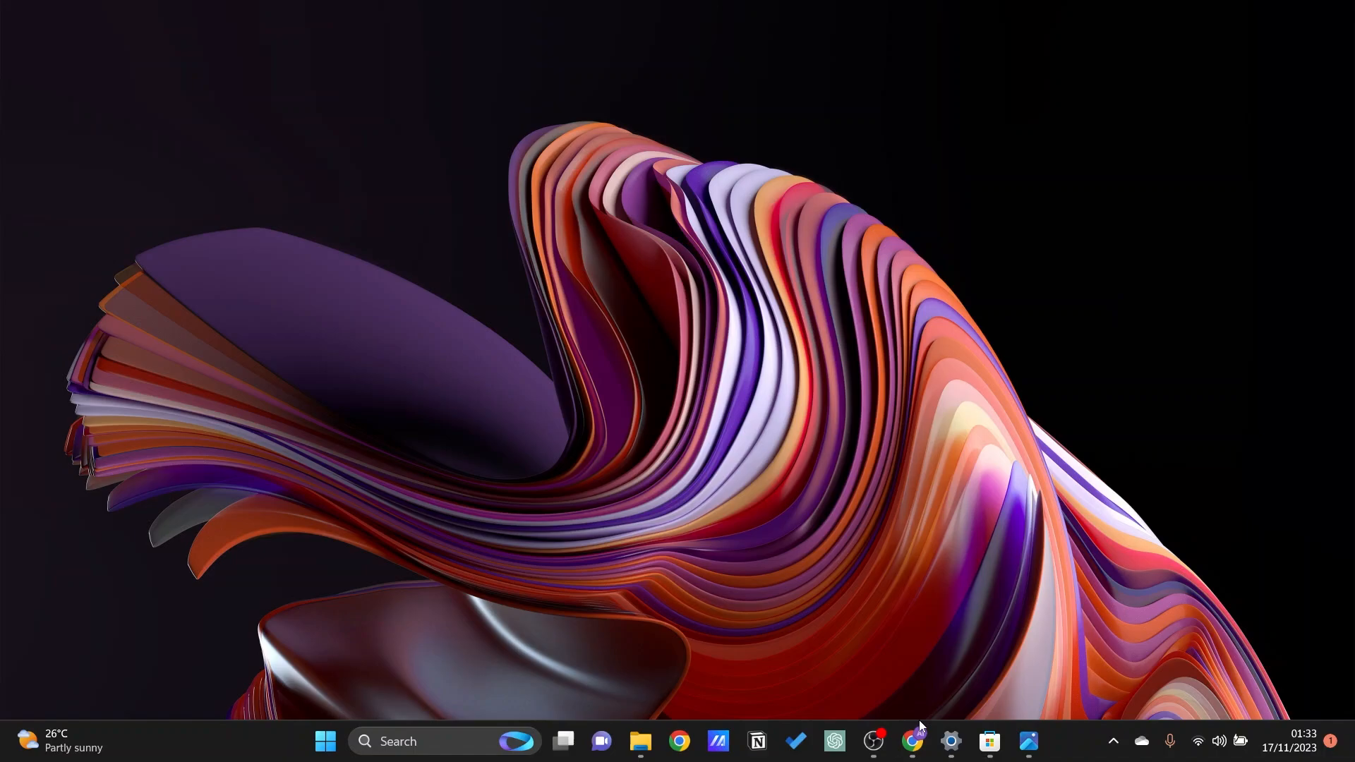
Switch to Chrome and zoom around the ATX case rear-panel photo's ports and outputs
click(912, 742)
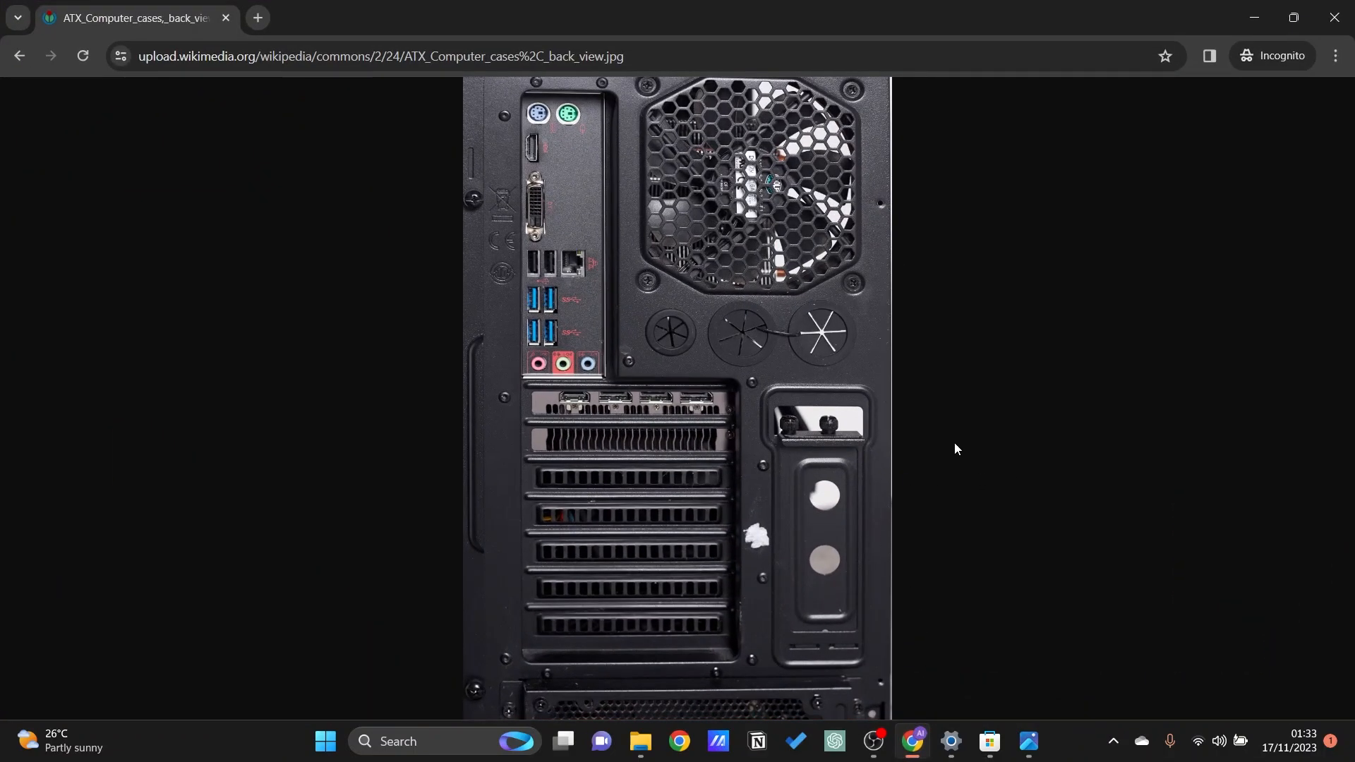
mouse_move(788, 388)
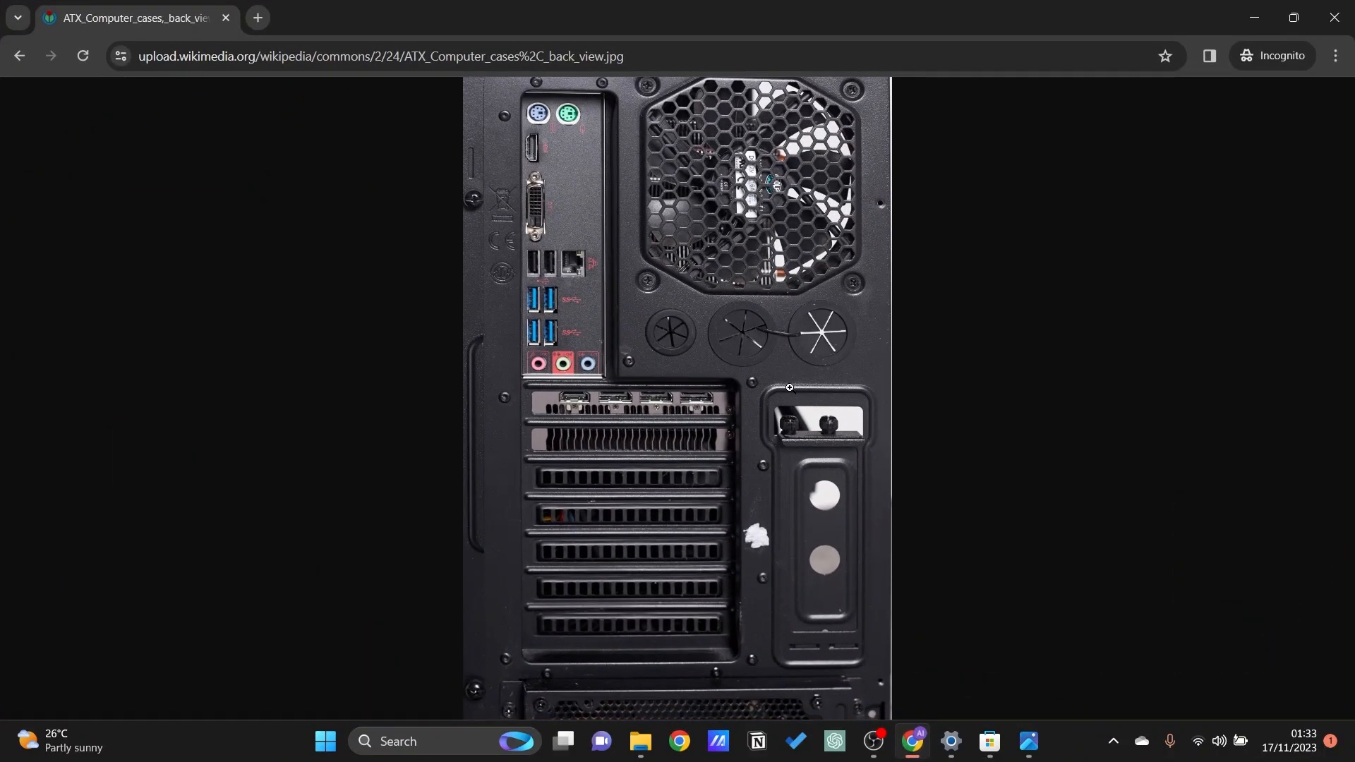
mouse_move(737, 469)
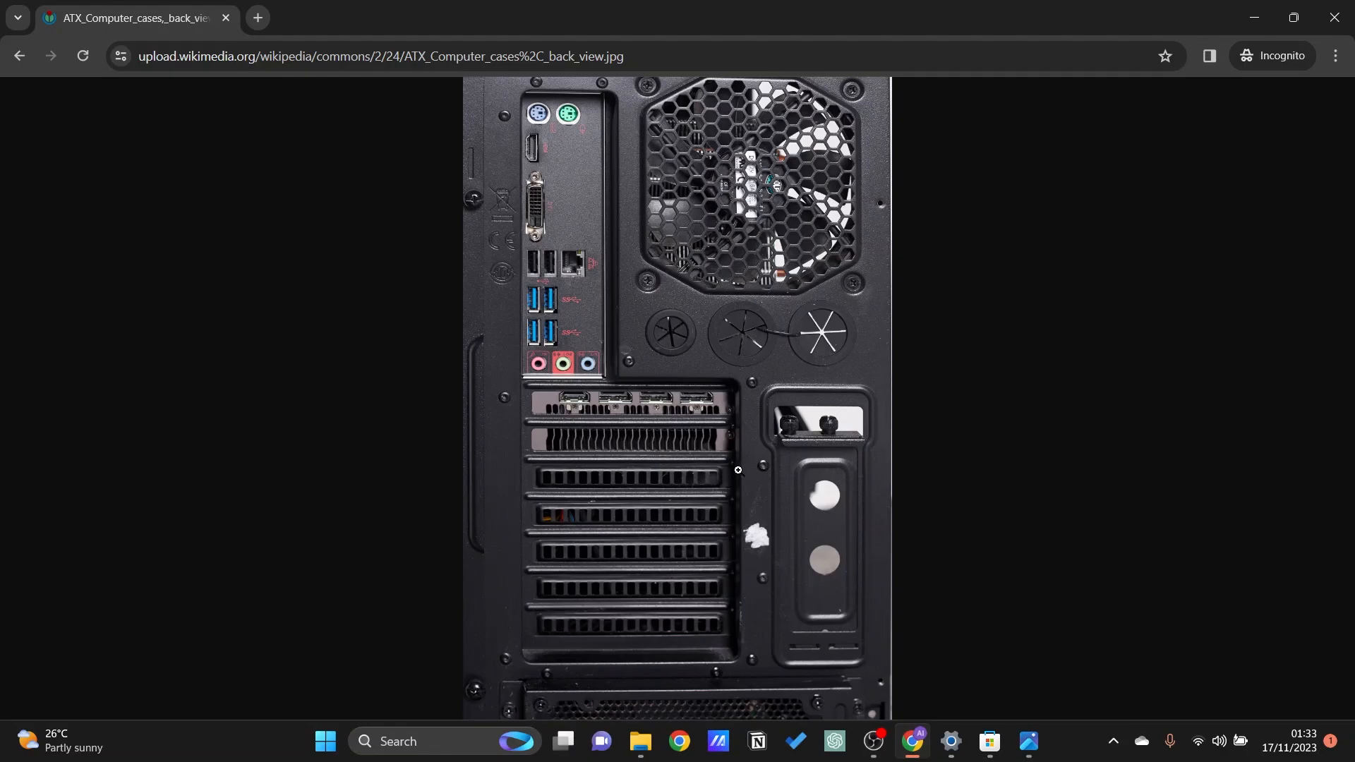
mouse_move(574, 413)
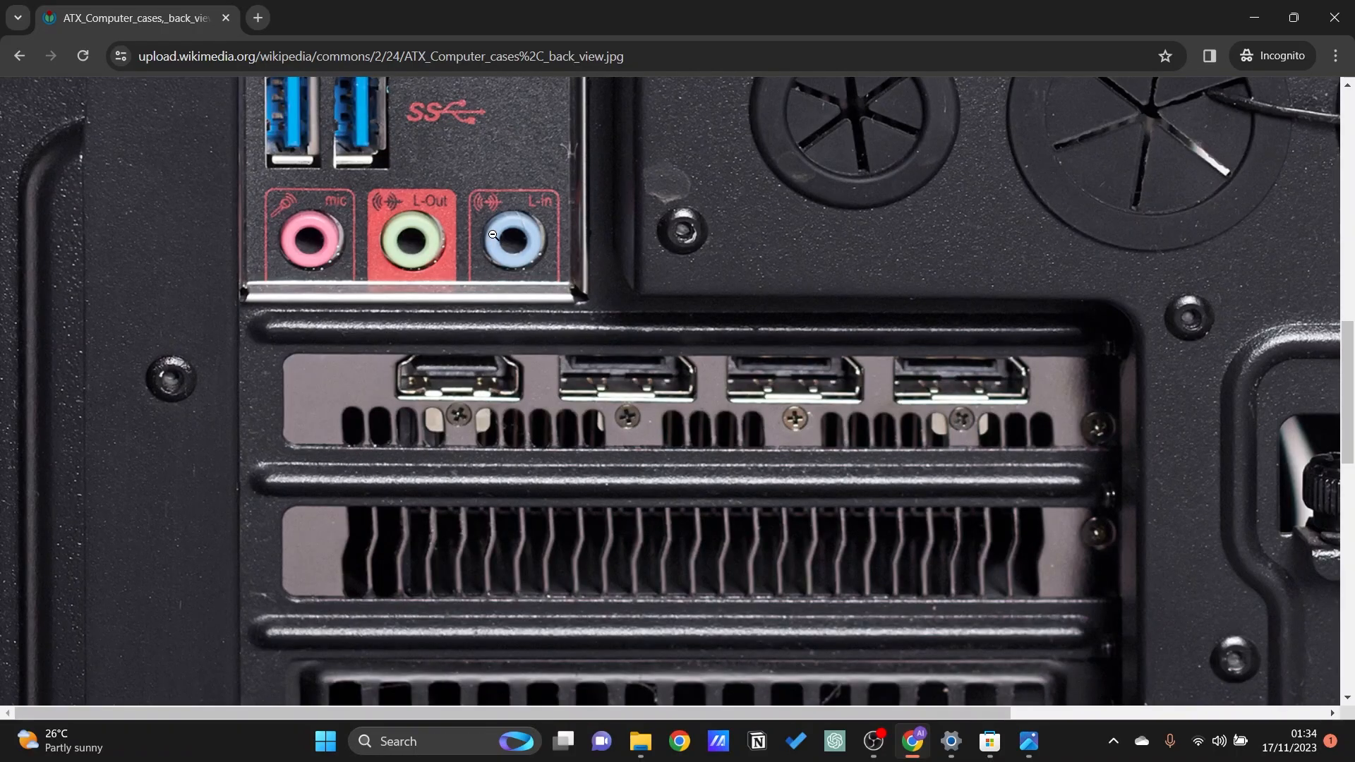
scroll(up, 3)
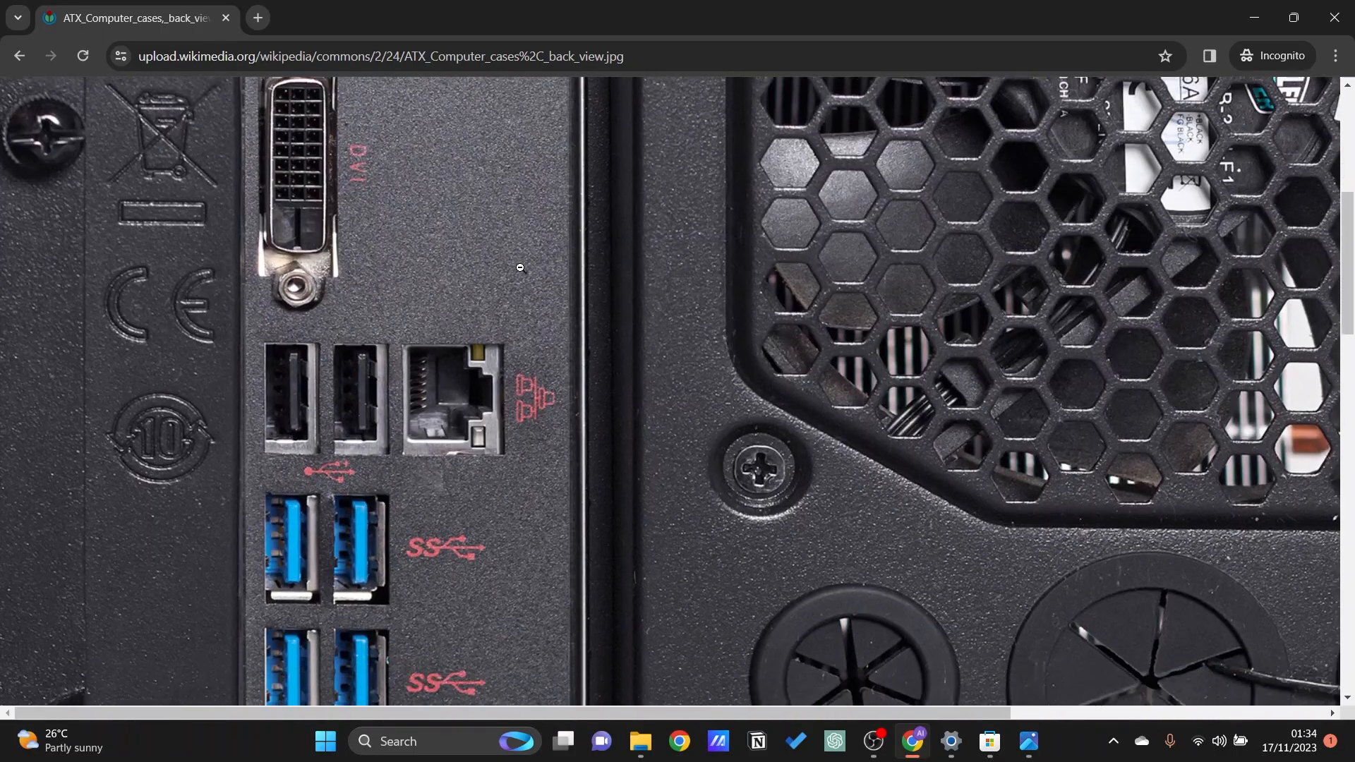
scroll(up, 3)
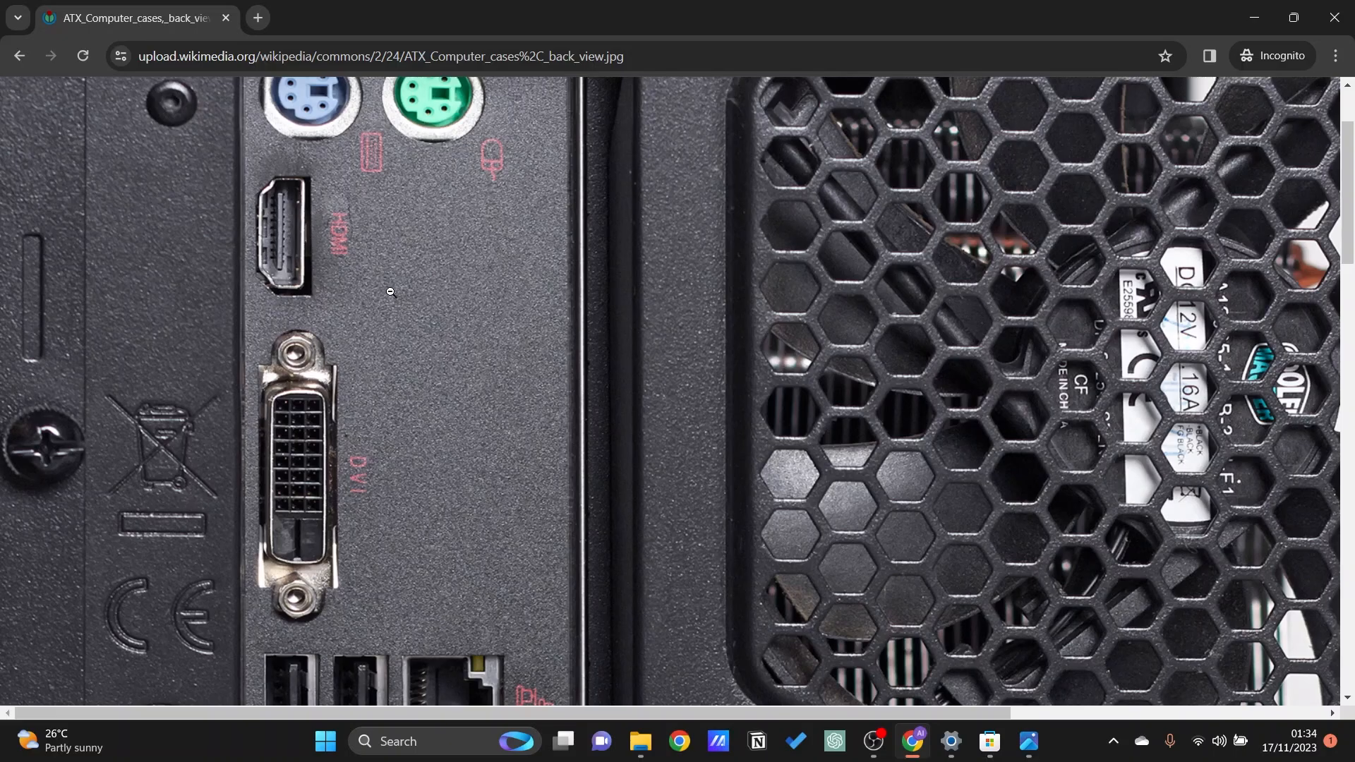
scroll(down, 3)
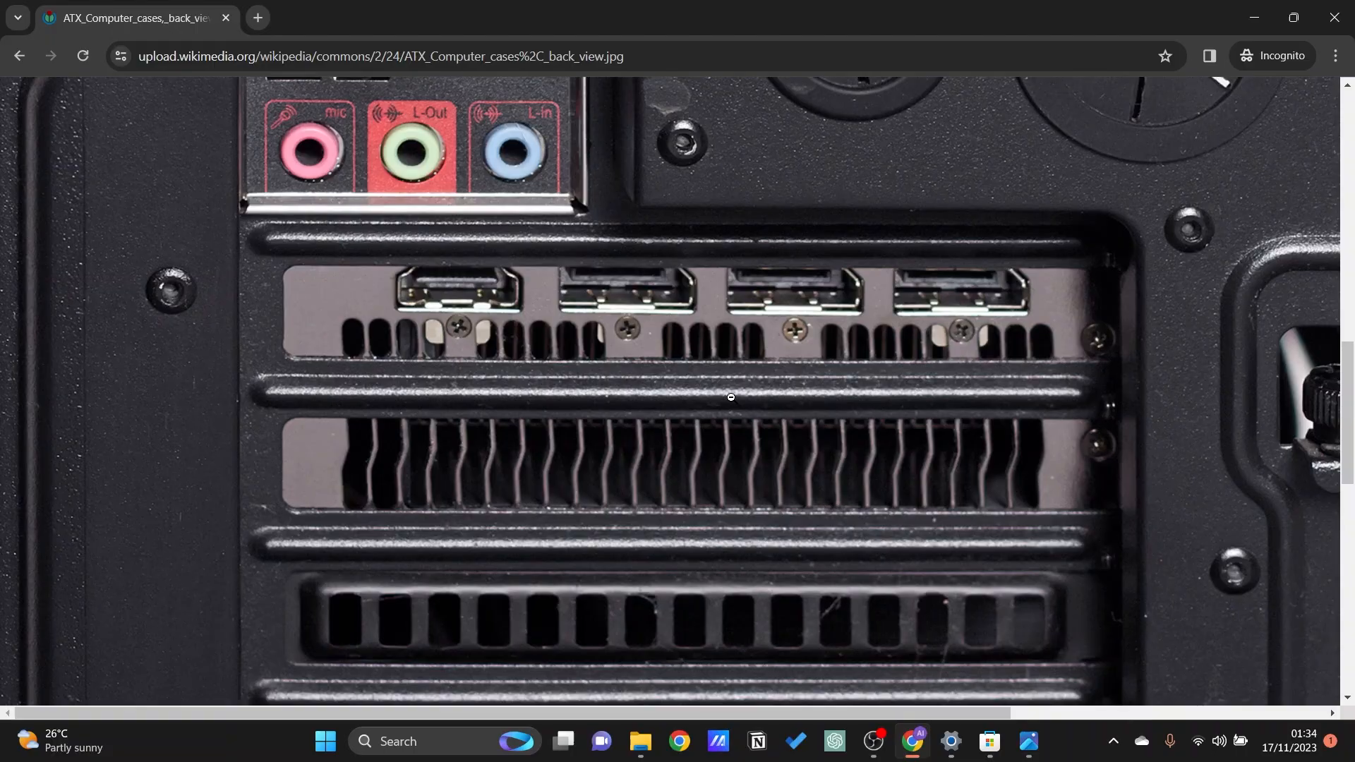
mouse_move(1110, 279)
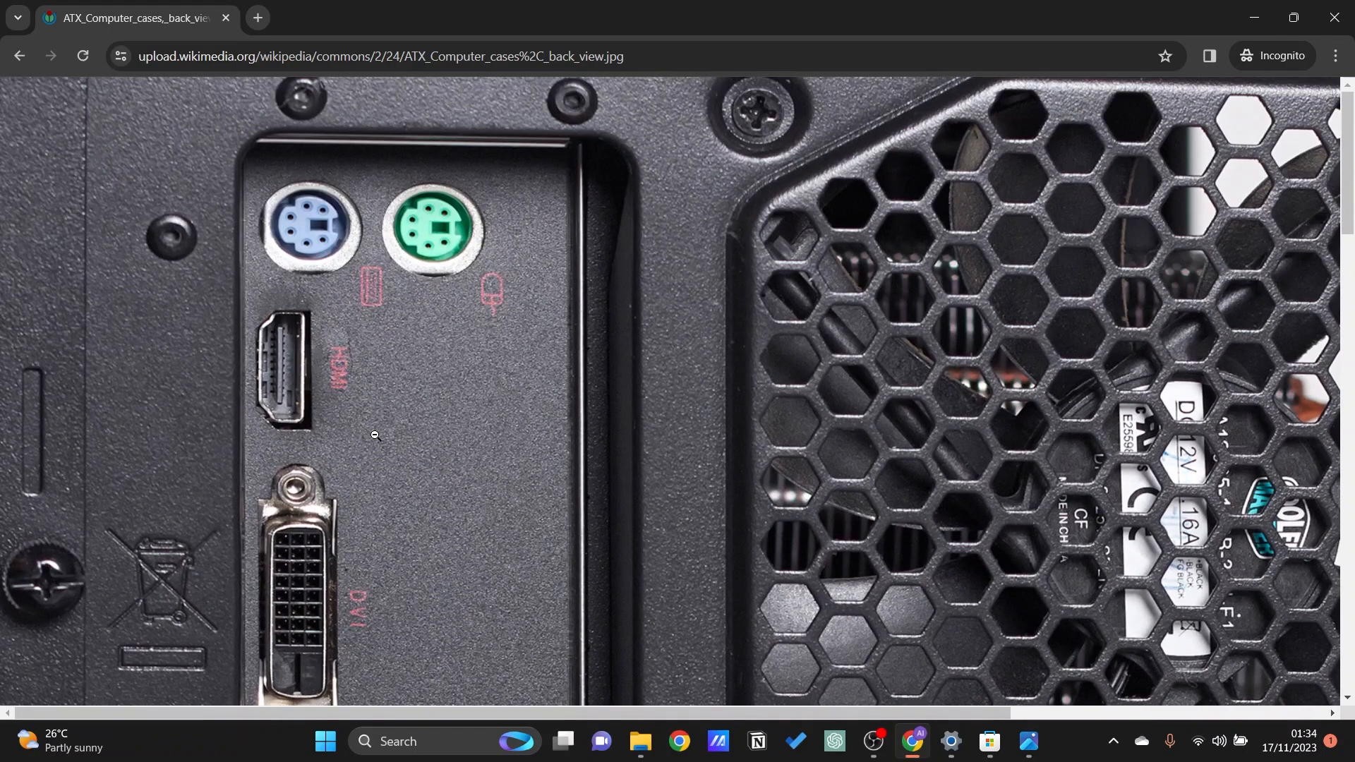
mouse_move(313, 440)
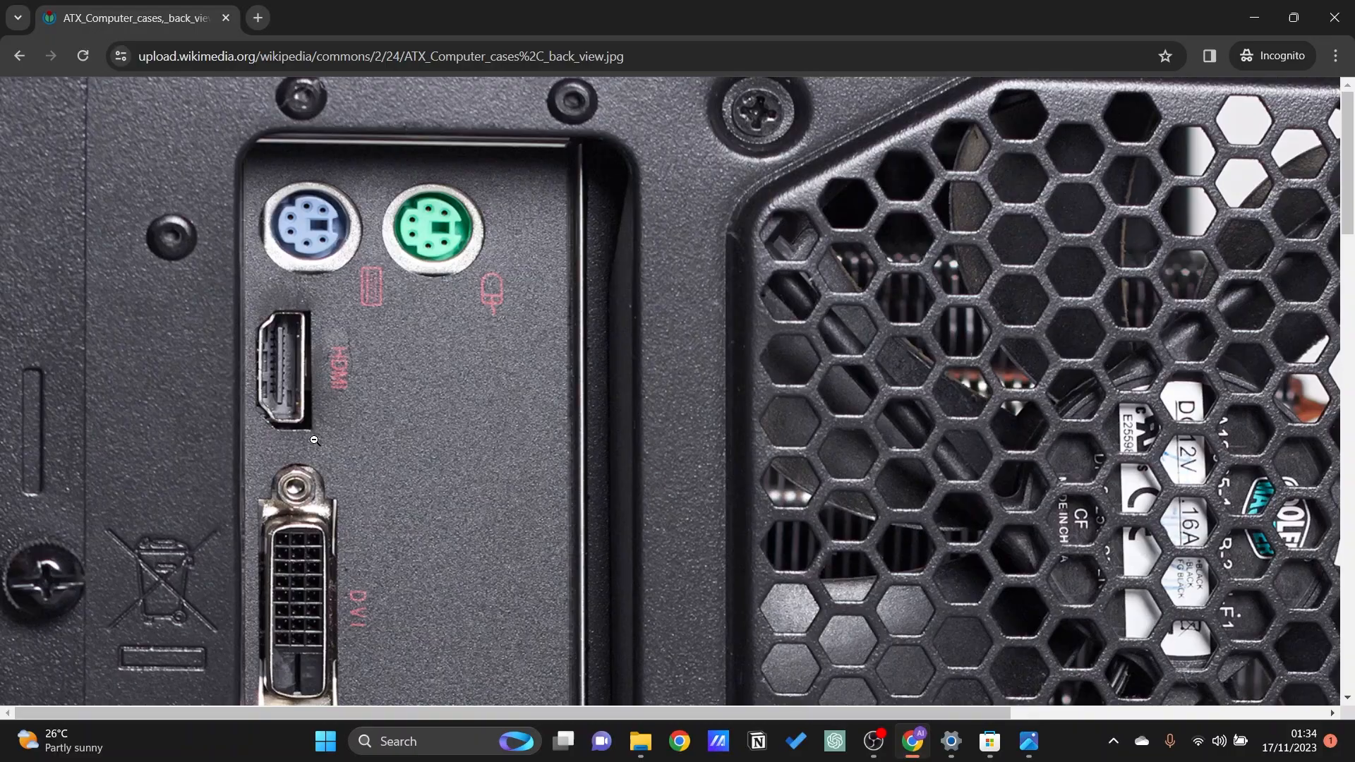
scroll(down, 3)
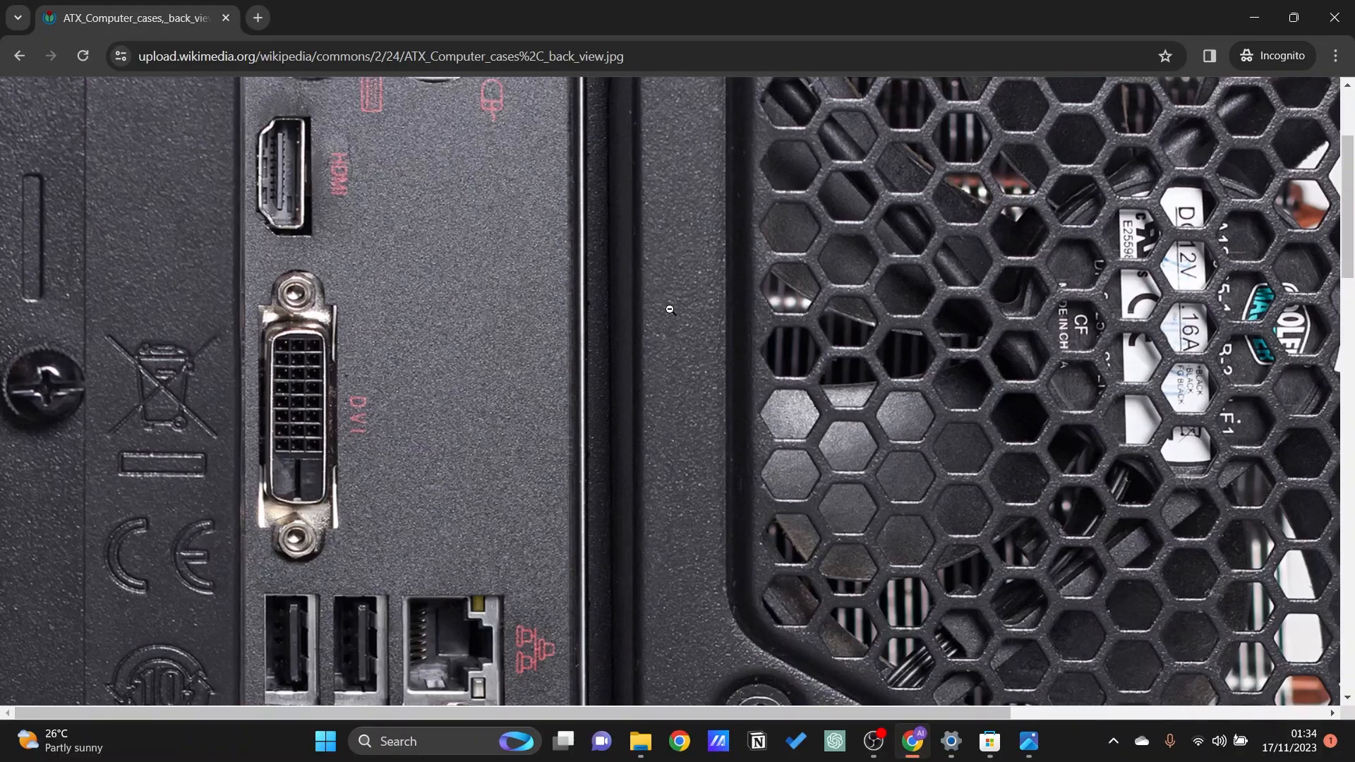
scroll(down, 3)
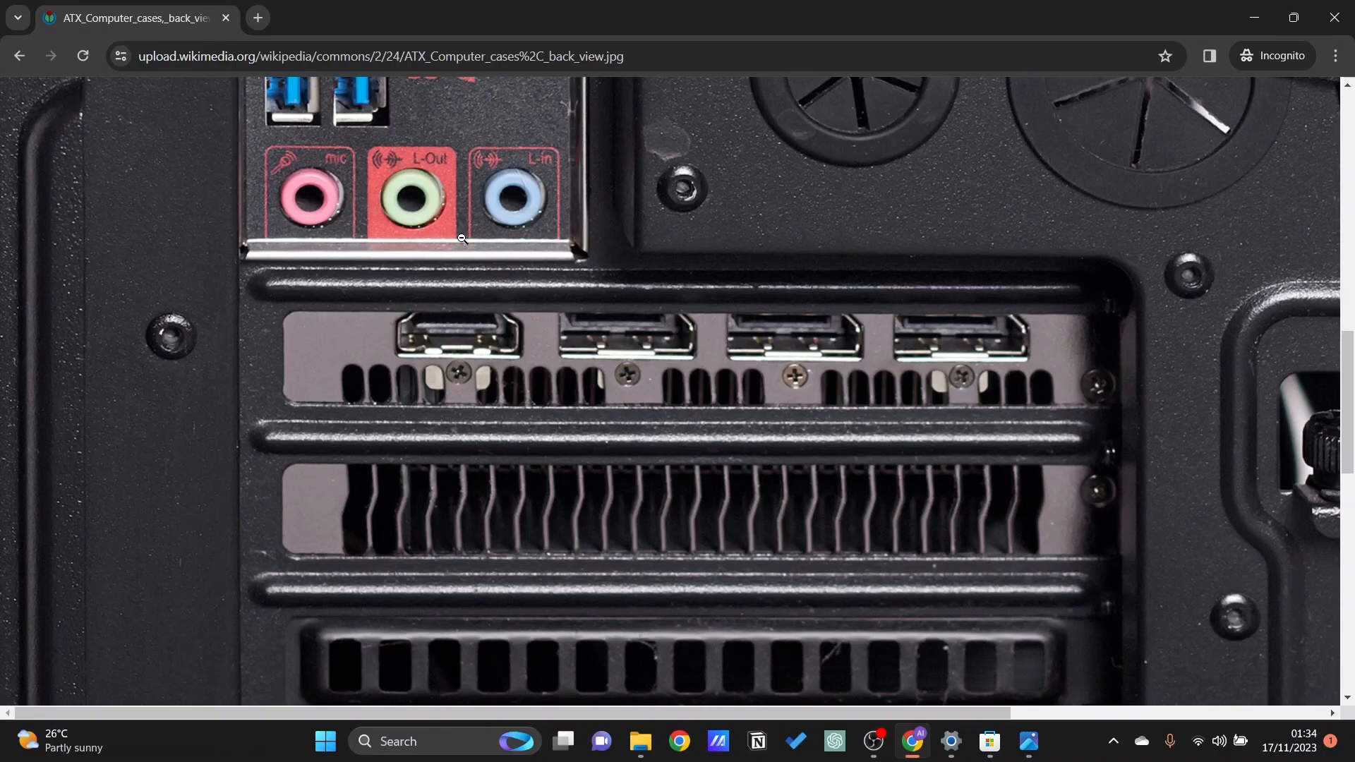
mouse_move(427, 288)
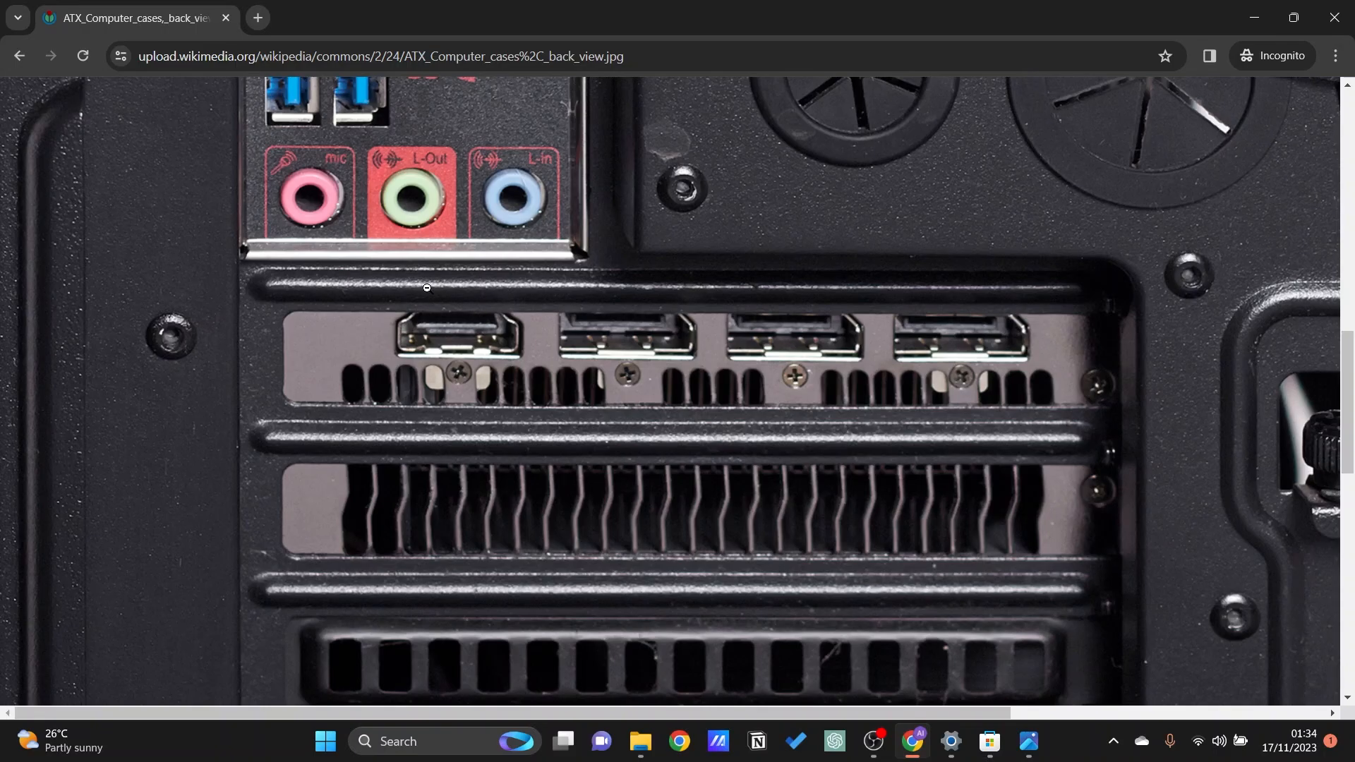
mouse_move(647, 347)
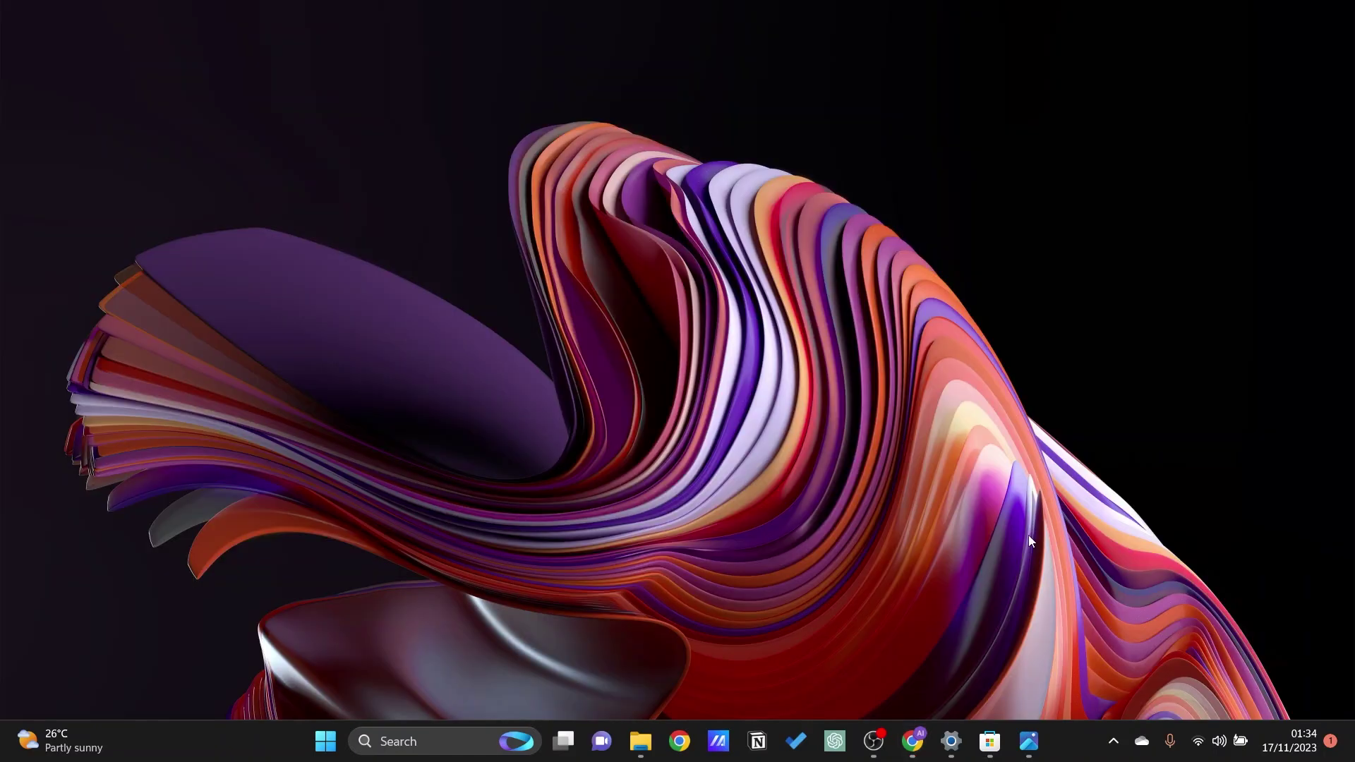
mouse_move(1027, 503)
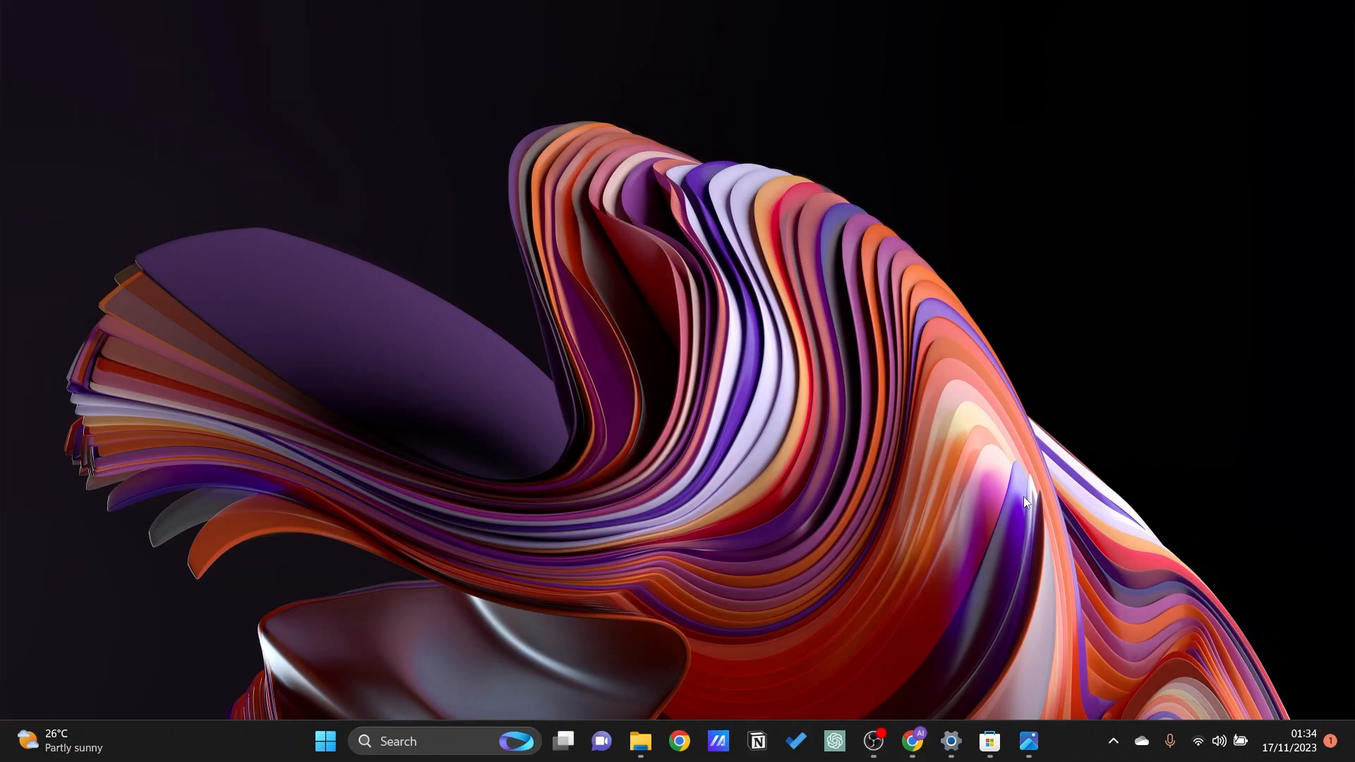
mouse_move(968, 594)
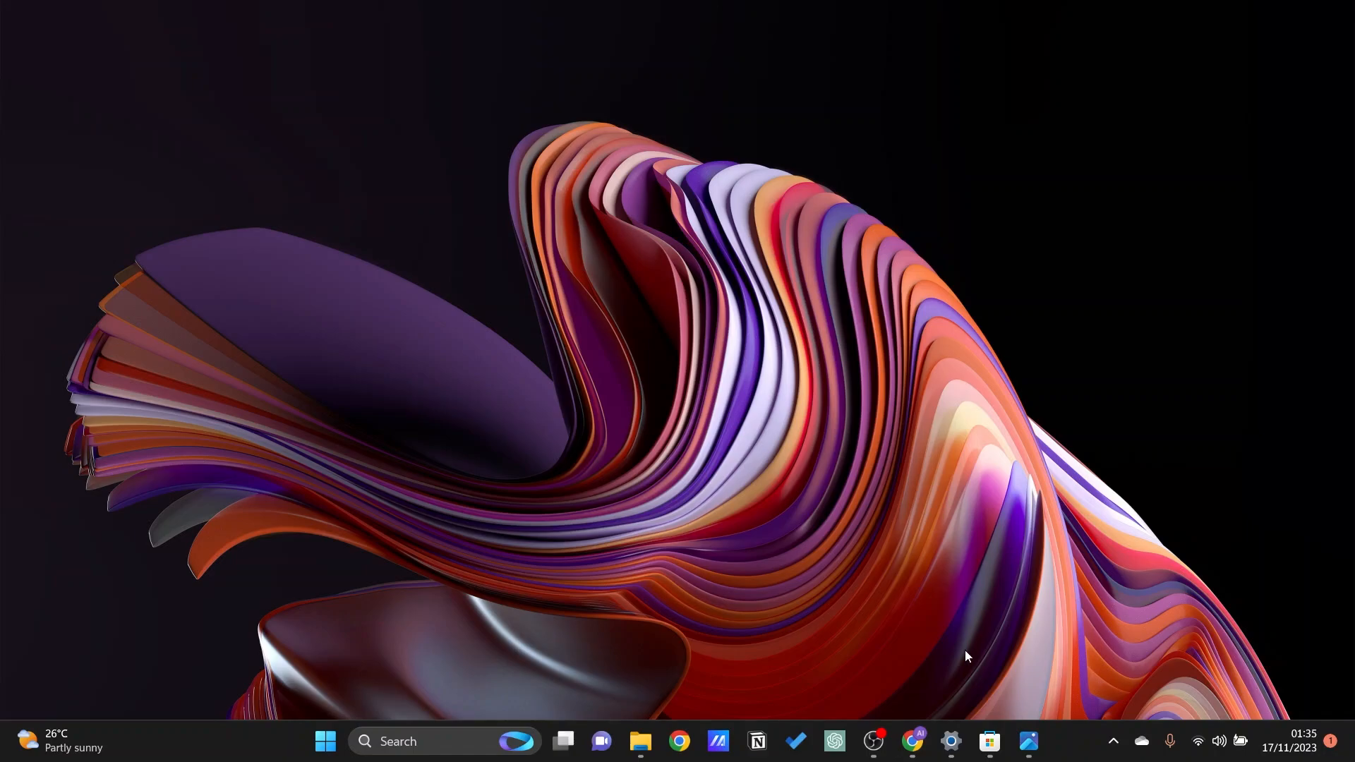
Launch Windows Settings from the taskbar and go to the System page
click(950, 741)
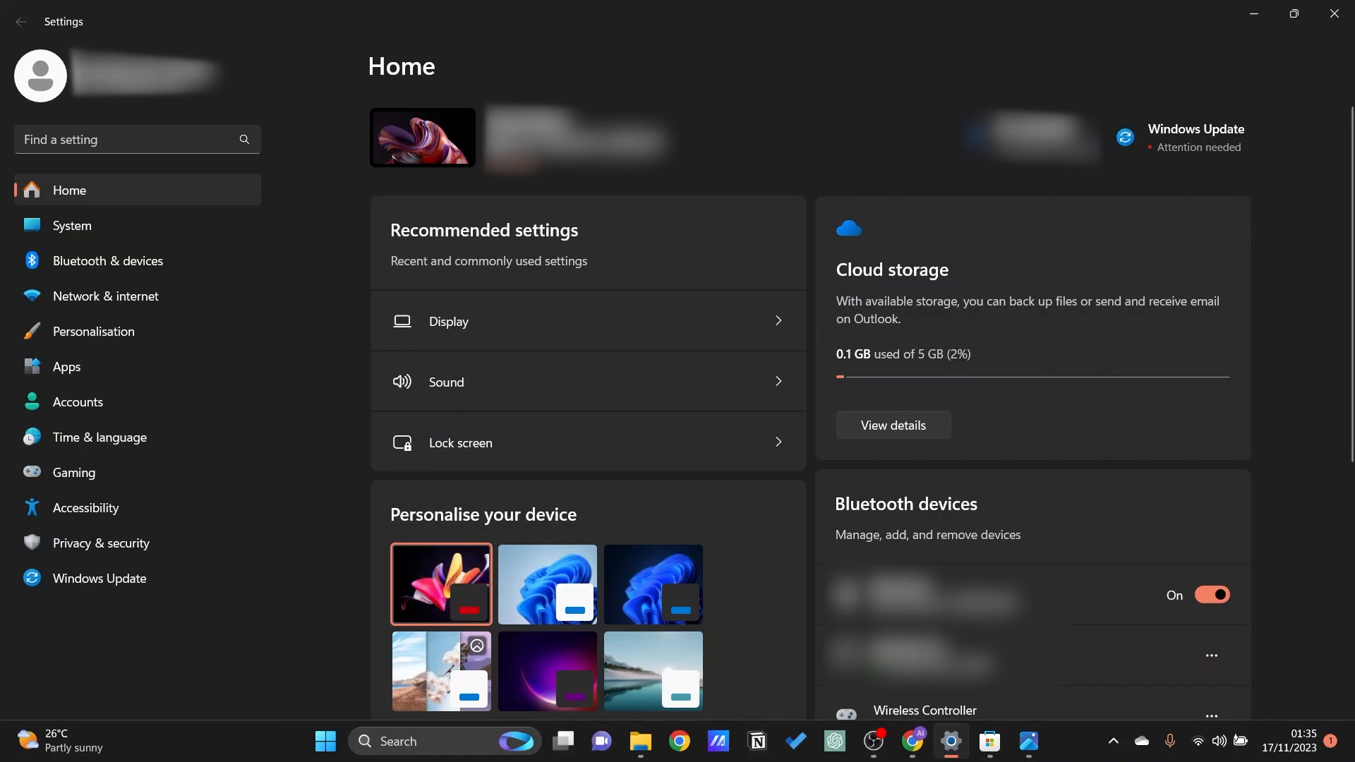
click(72, 226)
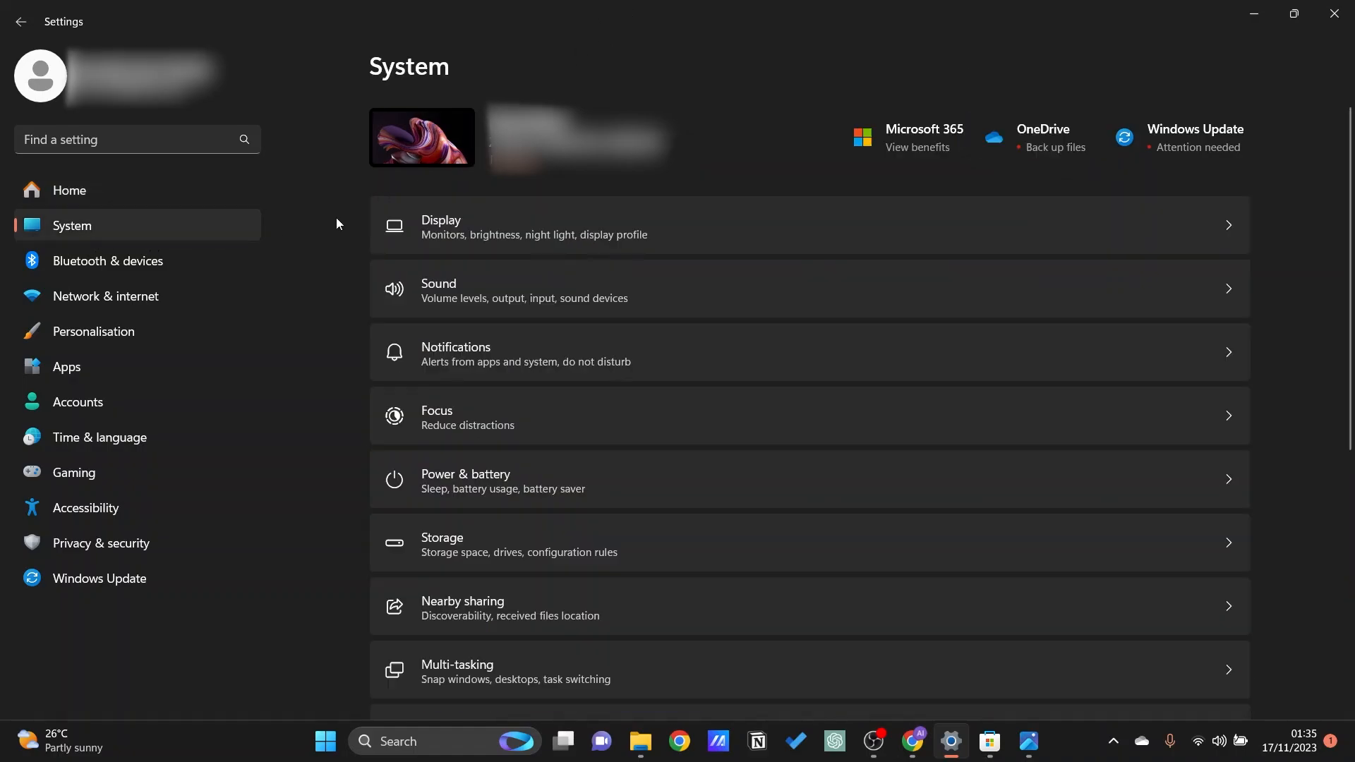
mouse_move(555, 230)
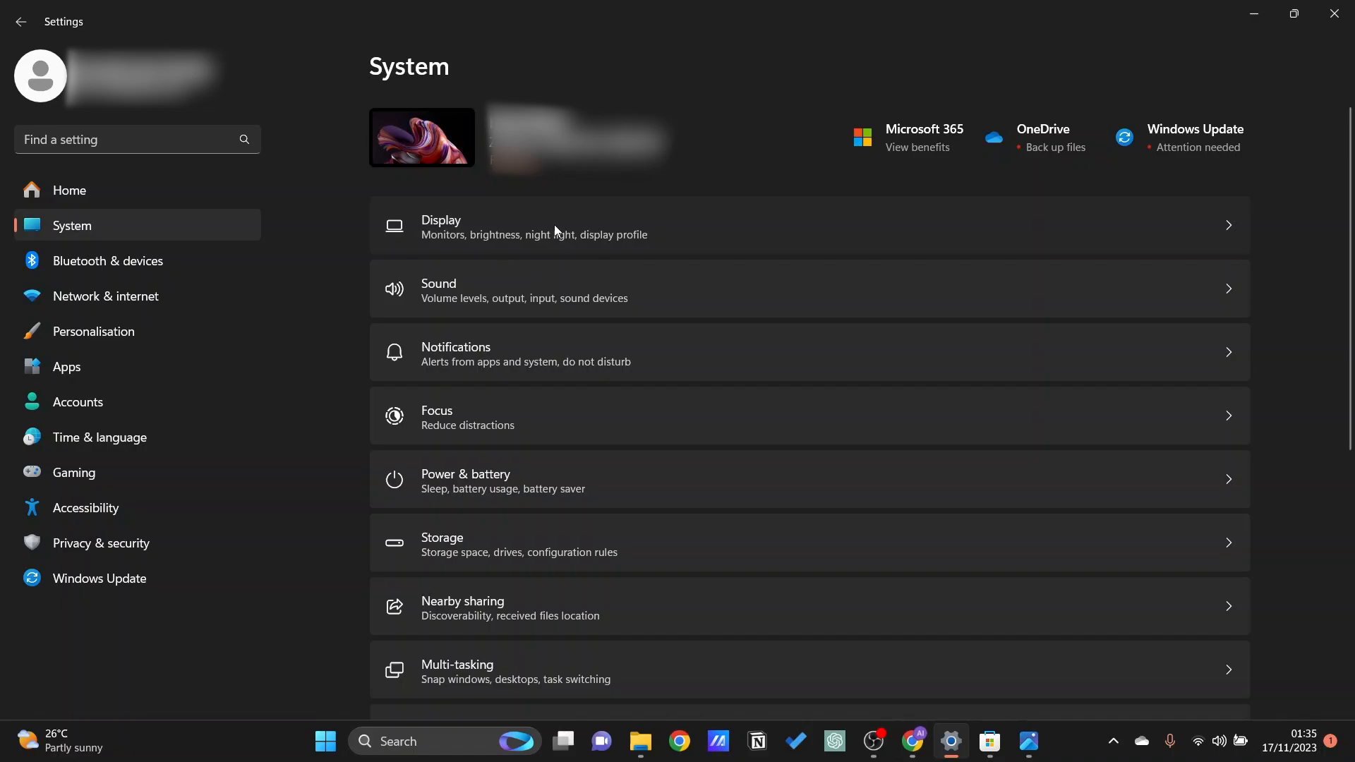
Go to Display settings and scroll to the Graphics app list with Camera, Photos and VLC
click(534, 226)
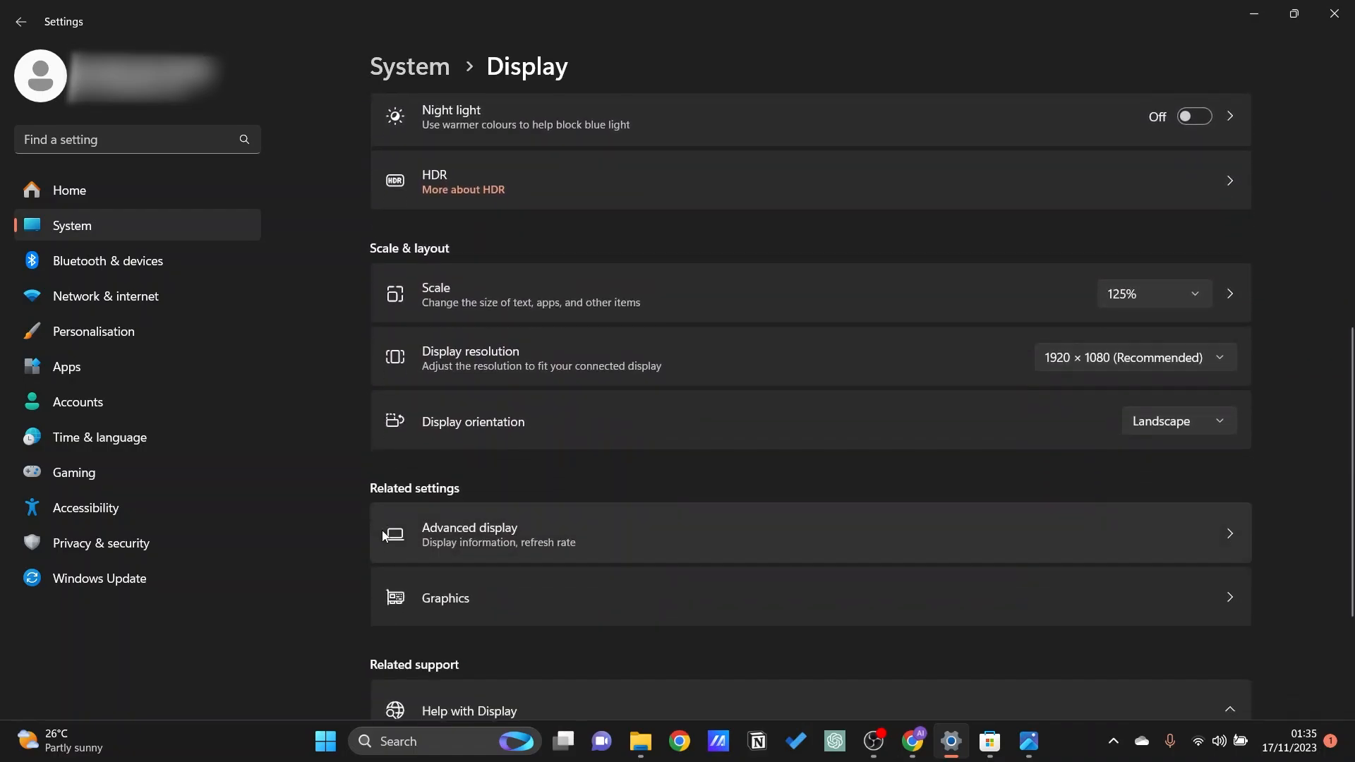
scroll(down, 3)
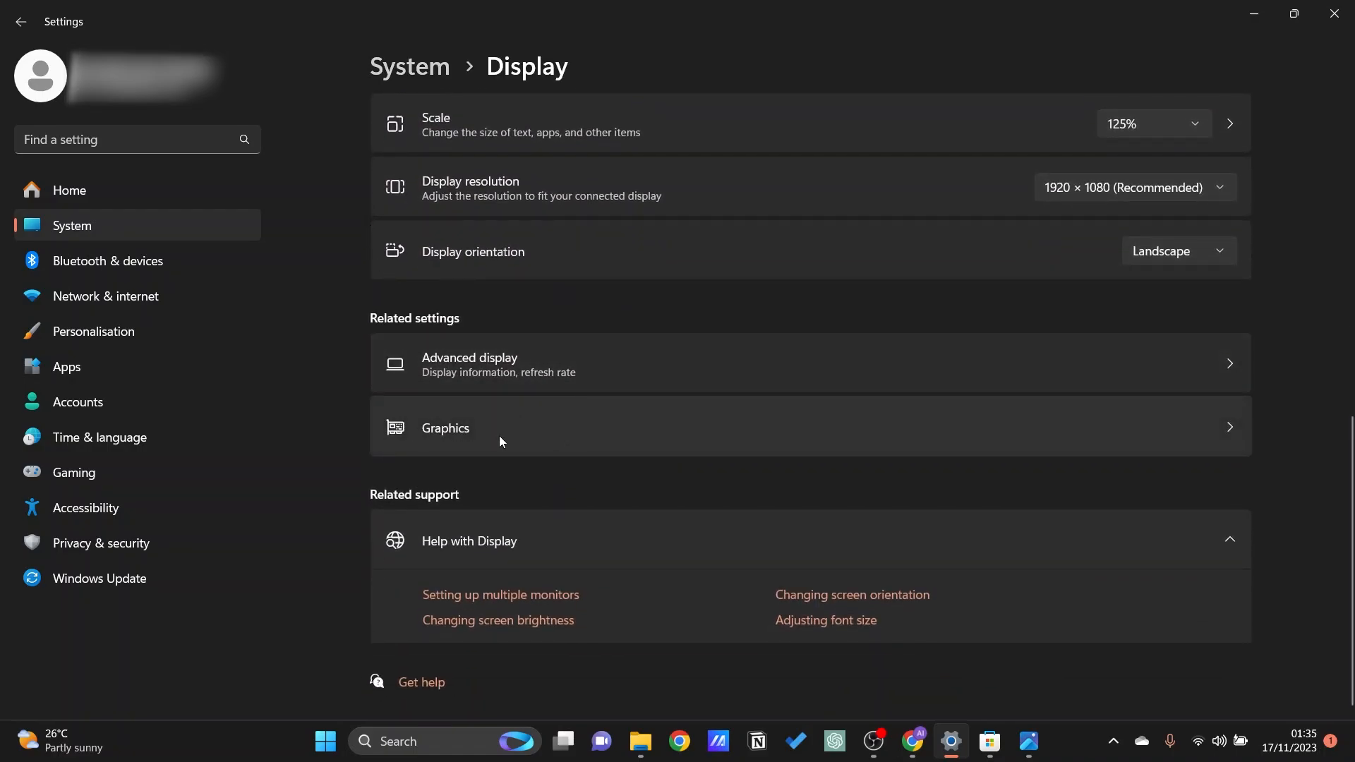
mouse_move(466, 441)
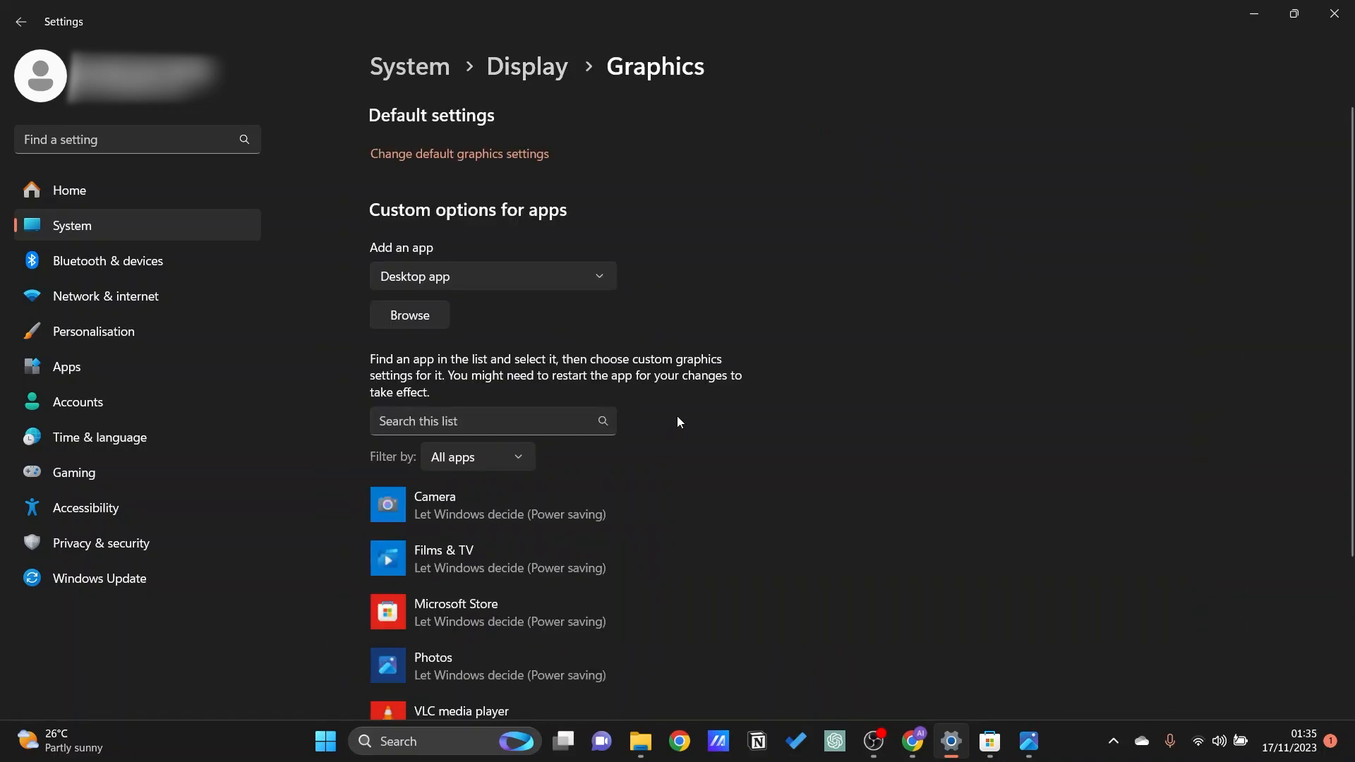
scroll(down, 3)
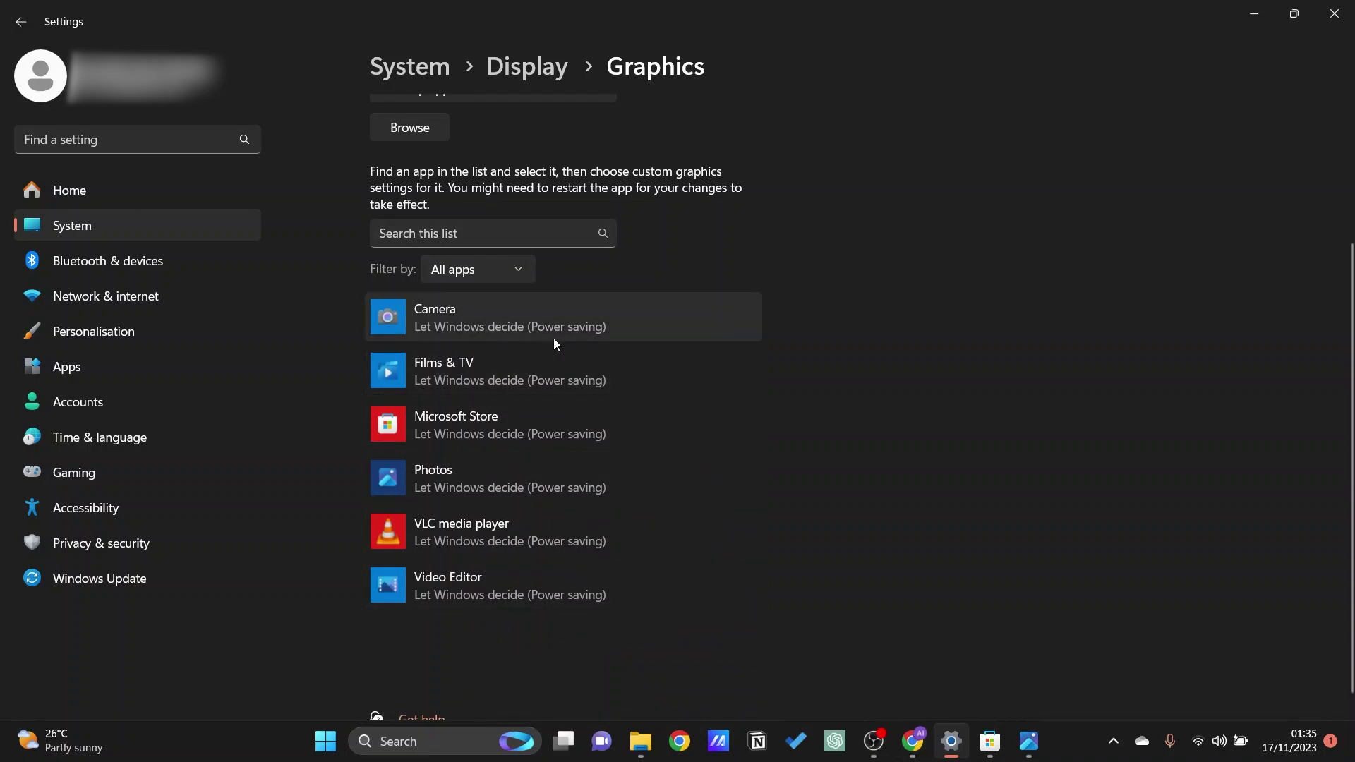
mouse_move(624, 338)
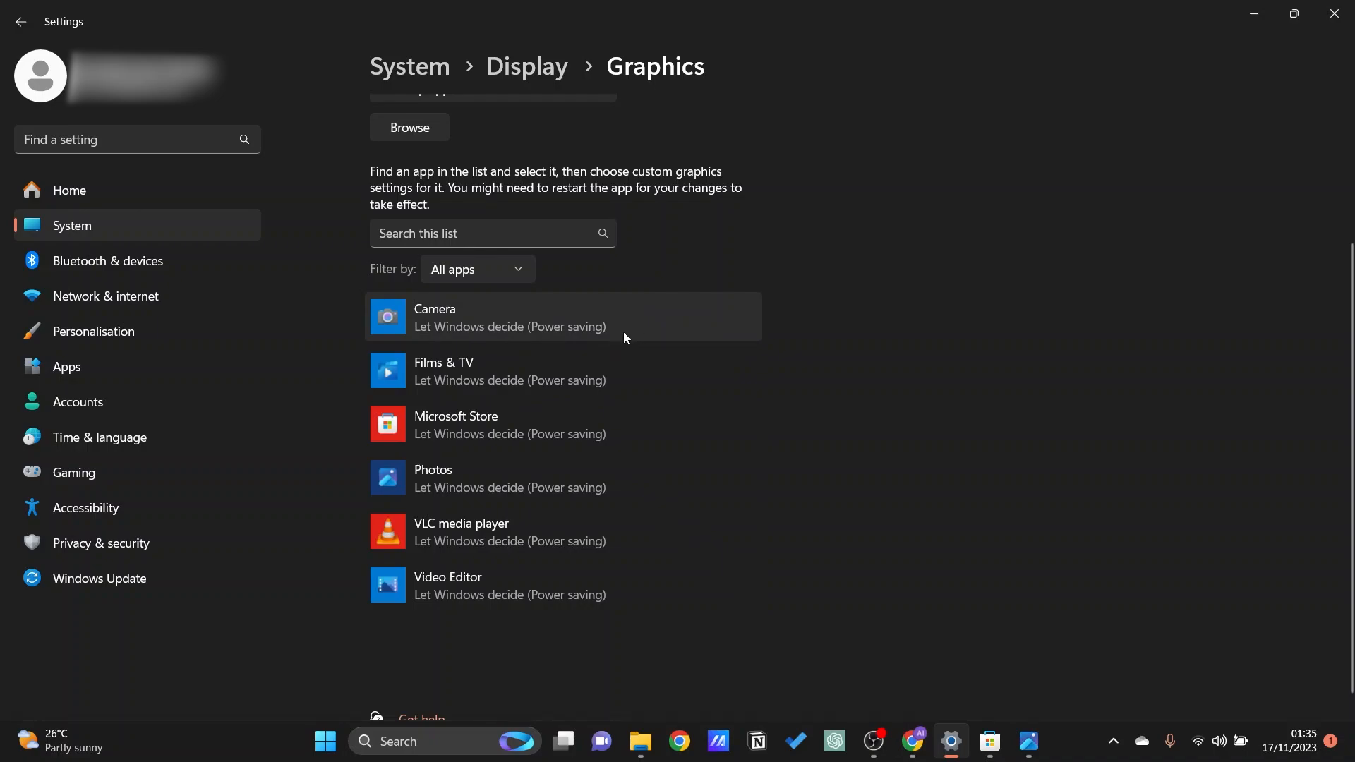
mouse_move(551, 327)
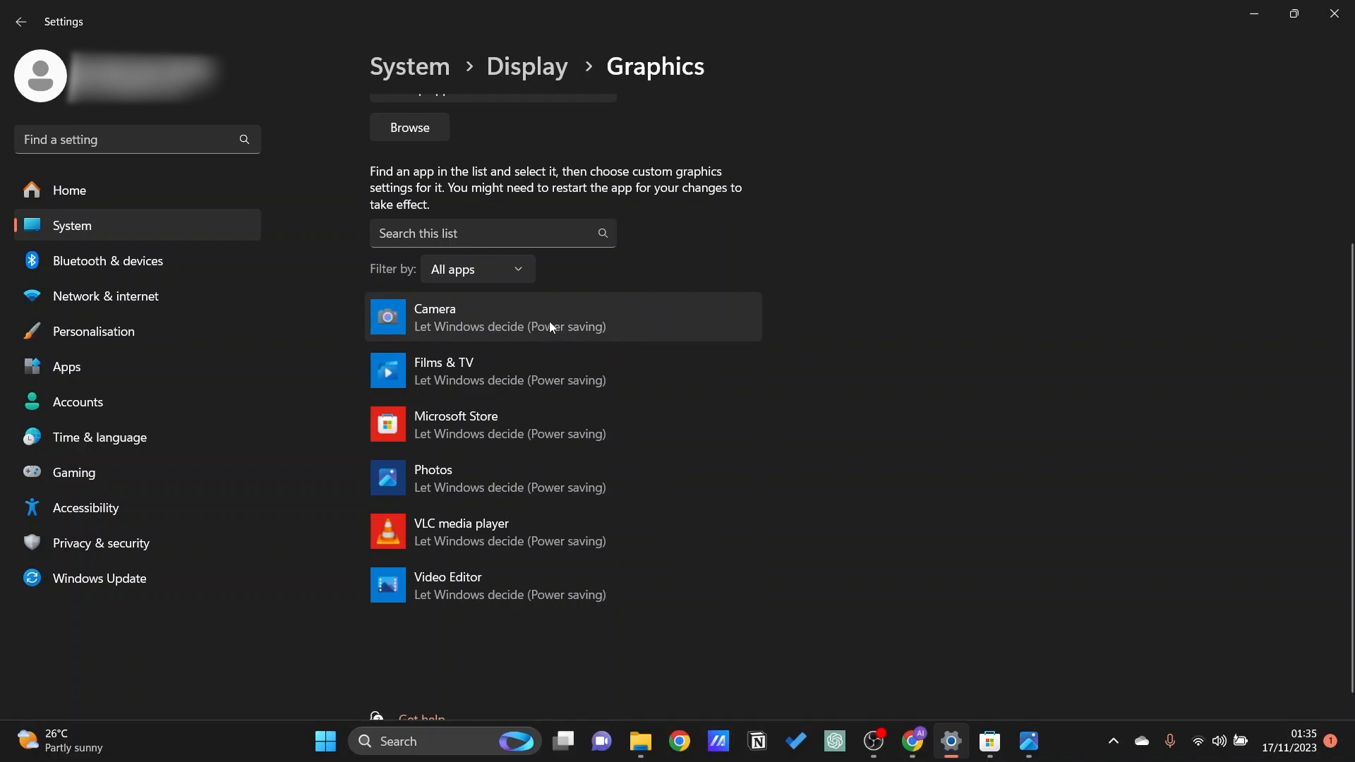
mouse_move(682, 332)
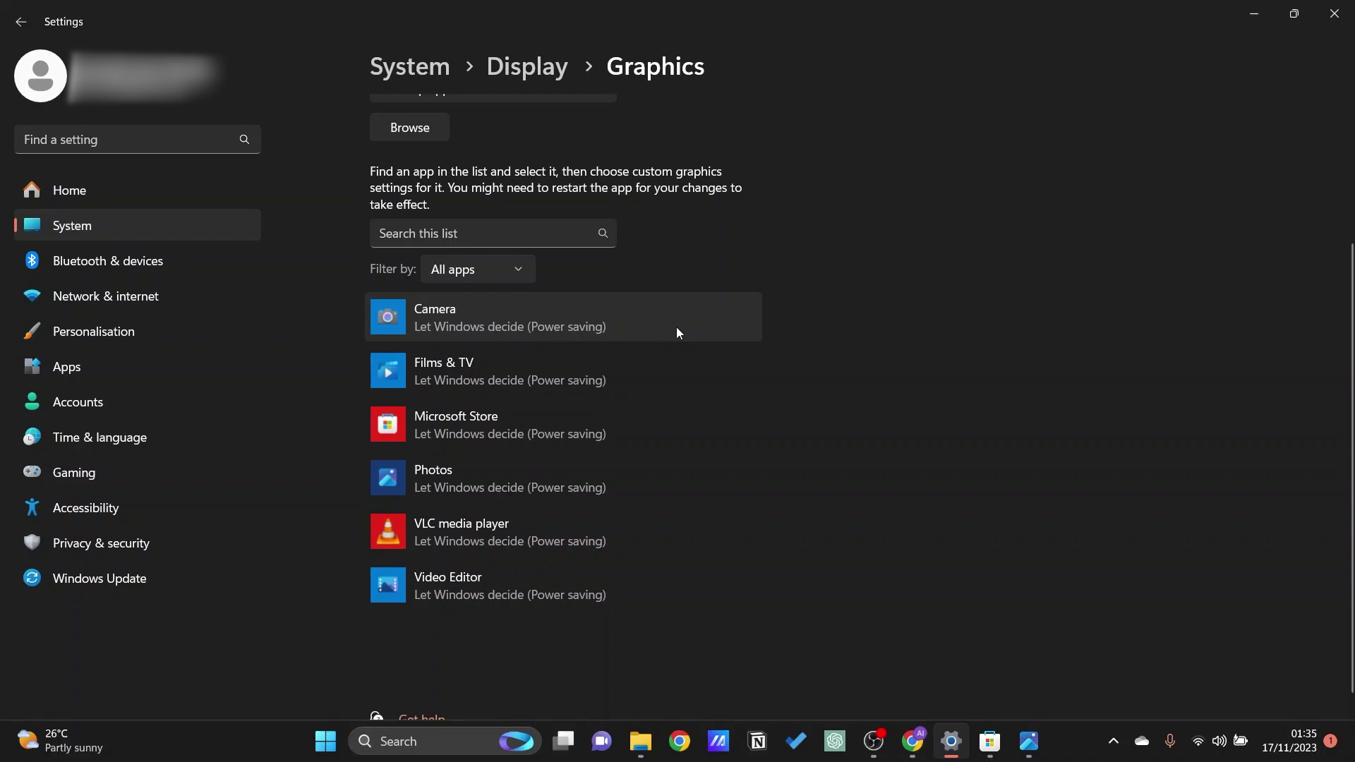
mouse_move(509, 327)
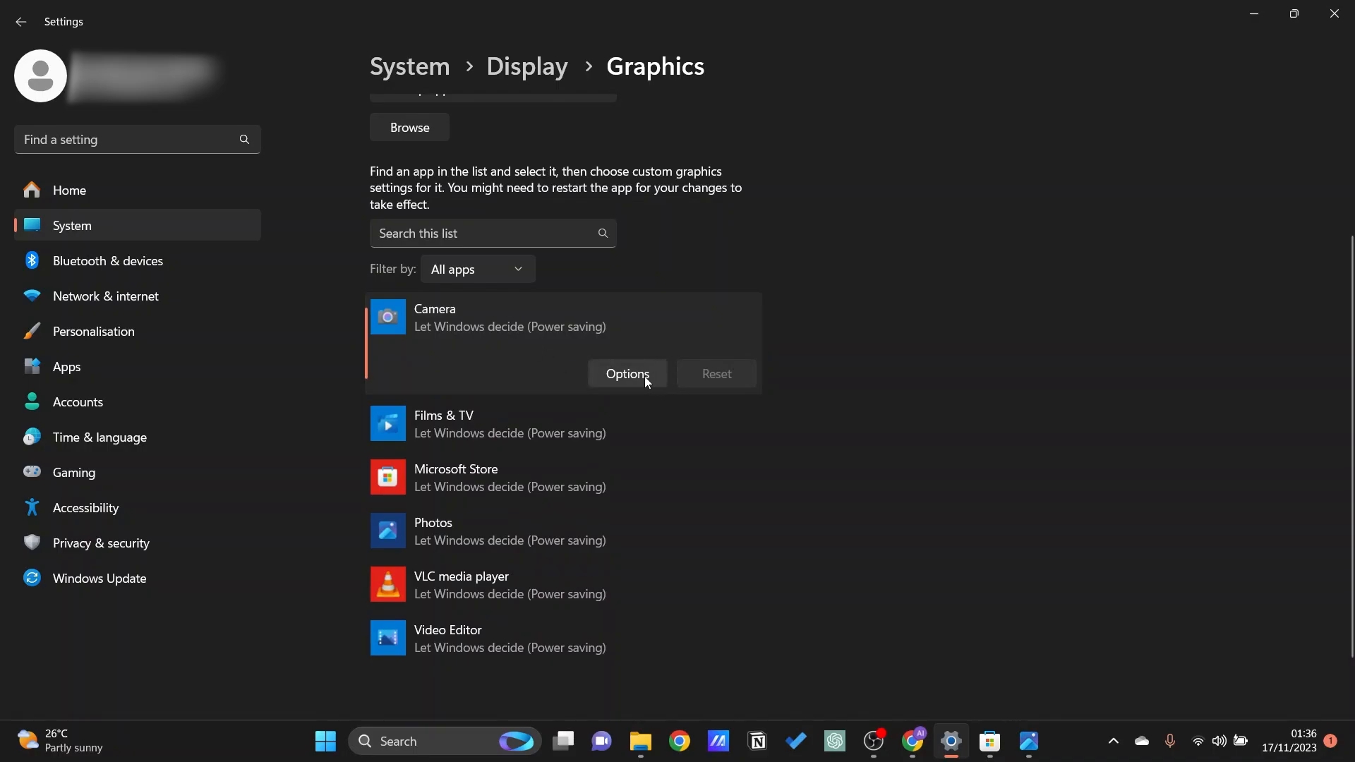
Bring up Camera's Graphics preference dialog, currently set to Let Windows decide
click(627, 373)
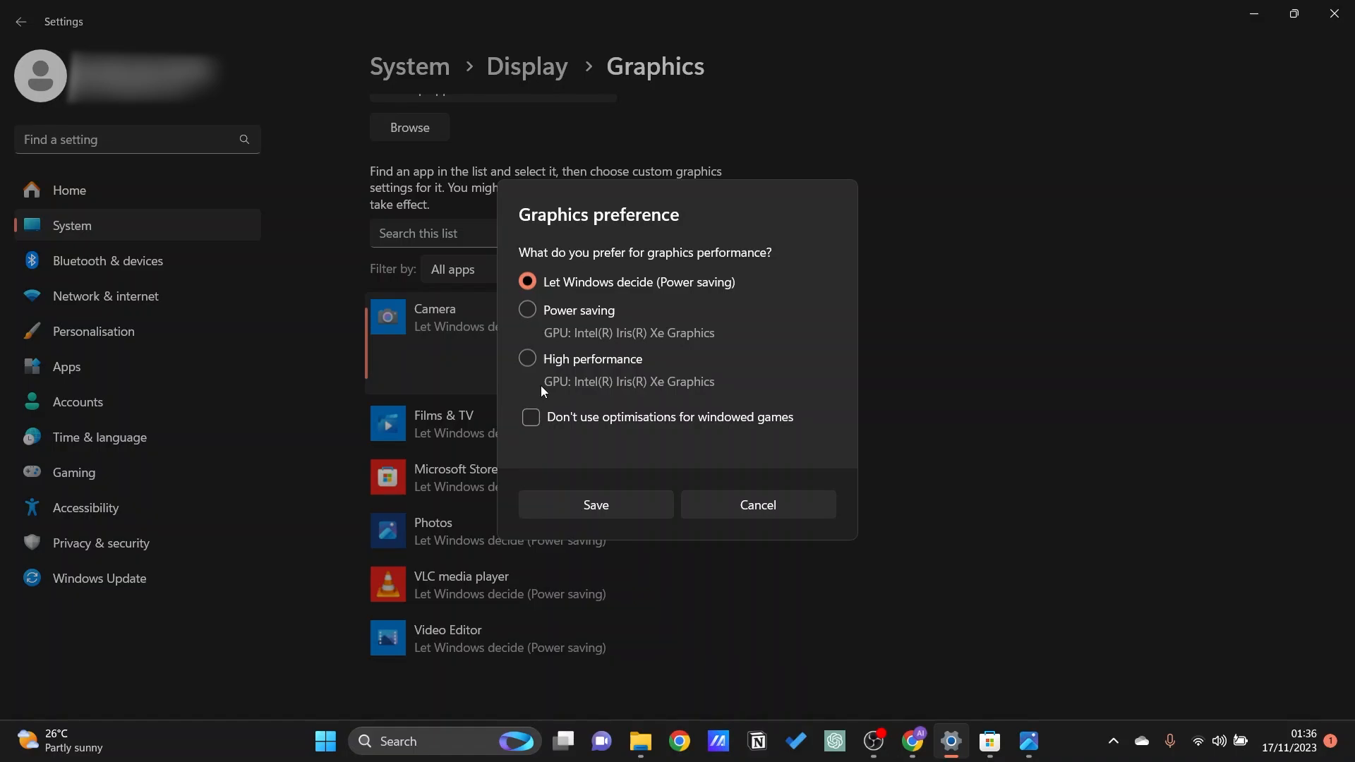
mouse_move(642, 372)
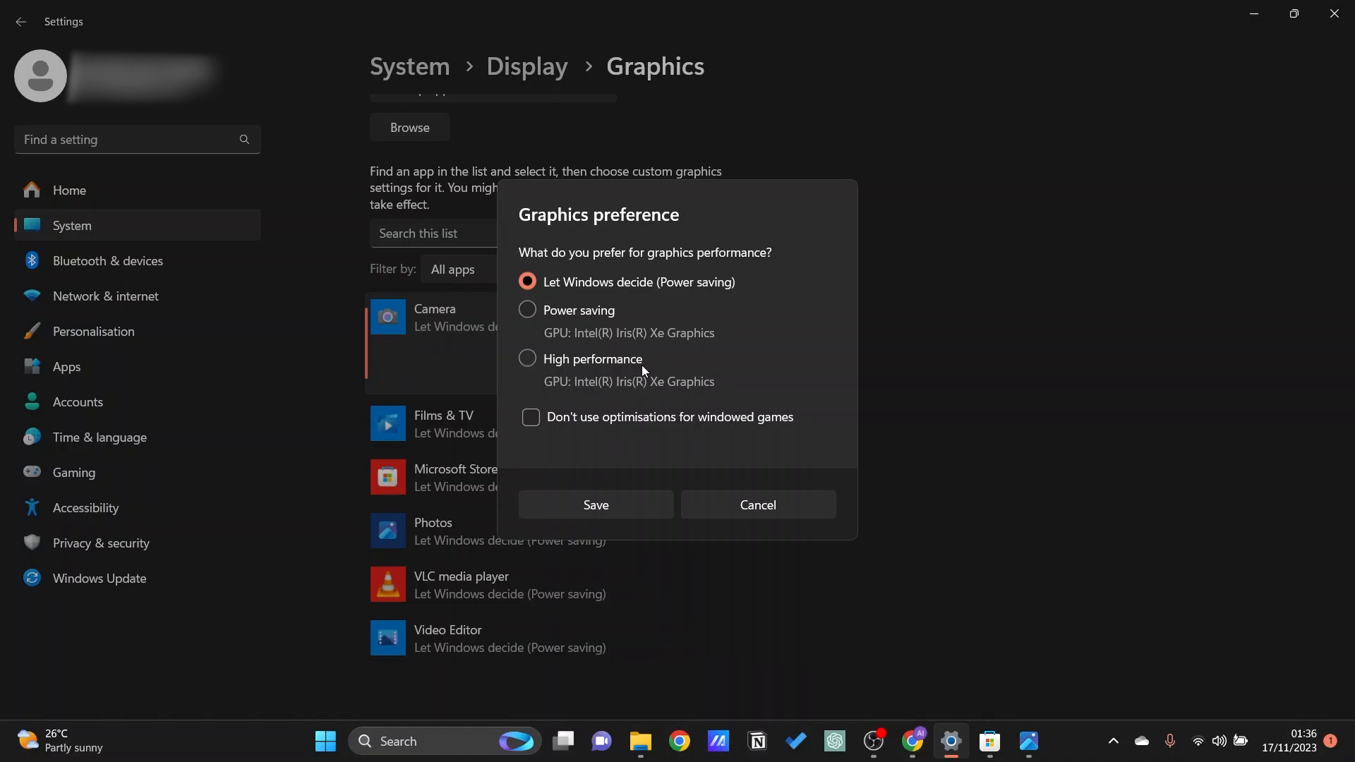
mouse_move(592, 347)
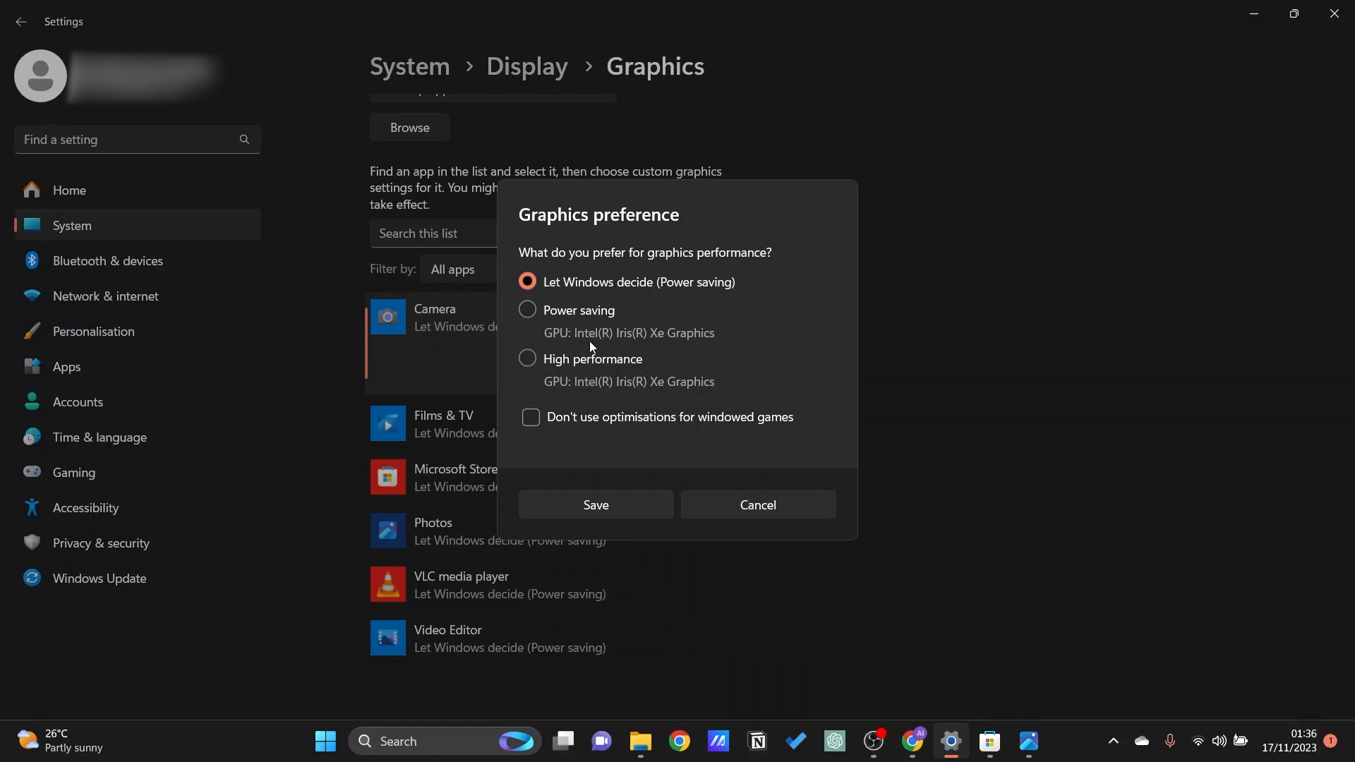
mouse_move(651, 344)
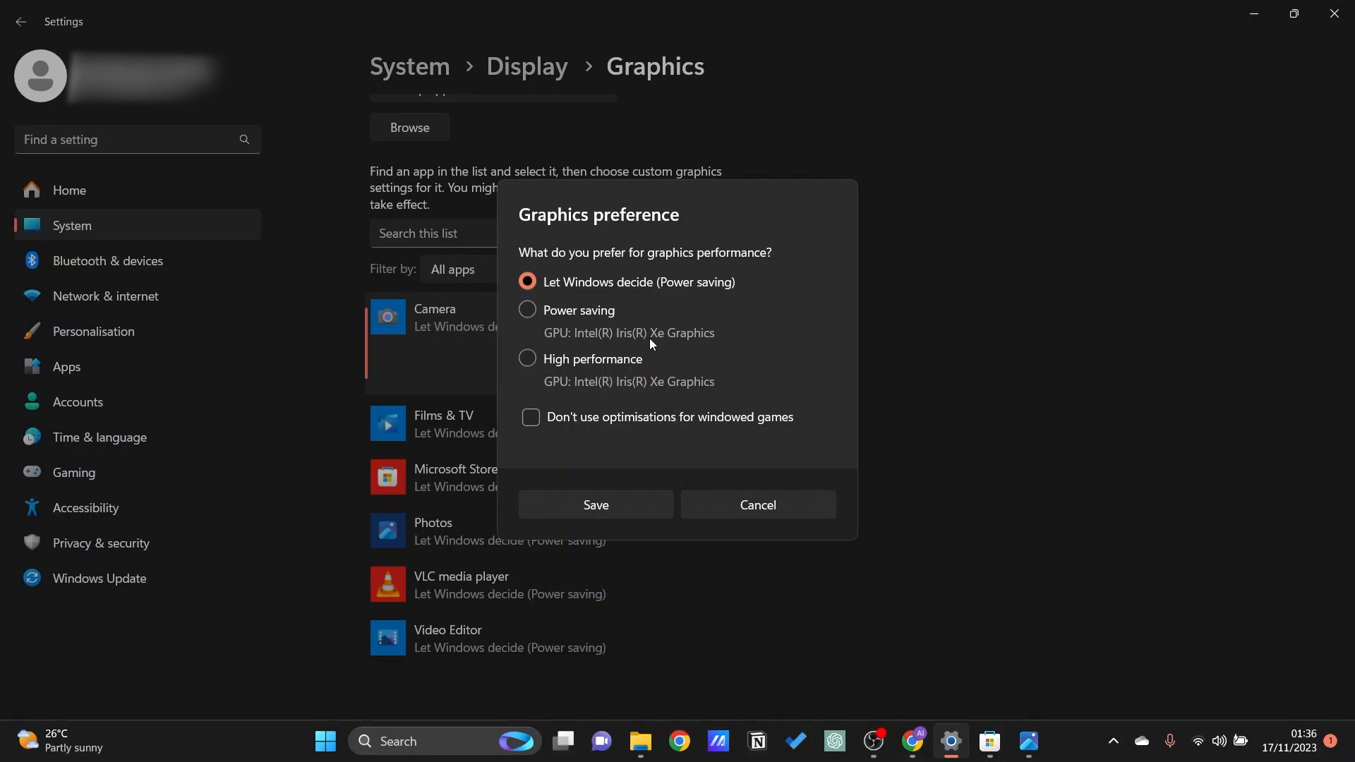
mouse_move(535, 381)
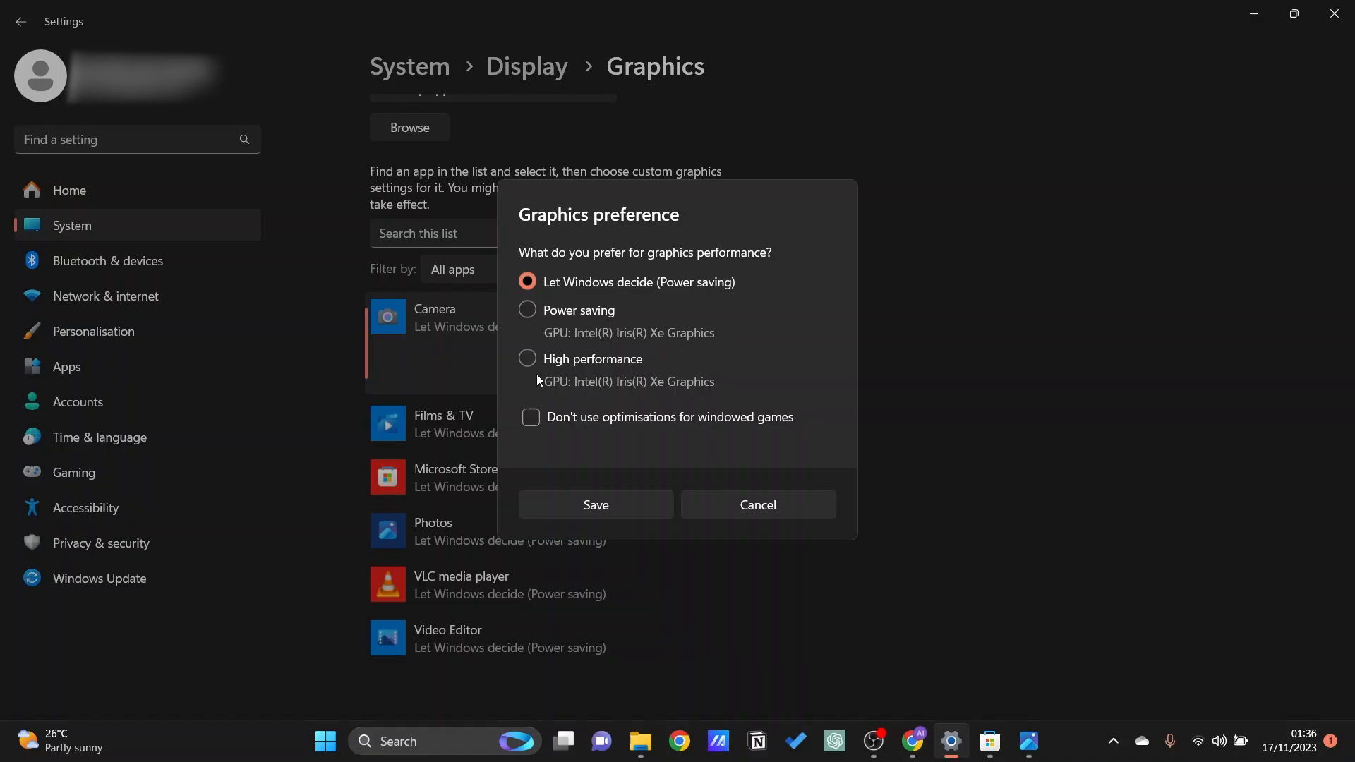
mouse_move(707, 397)
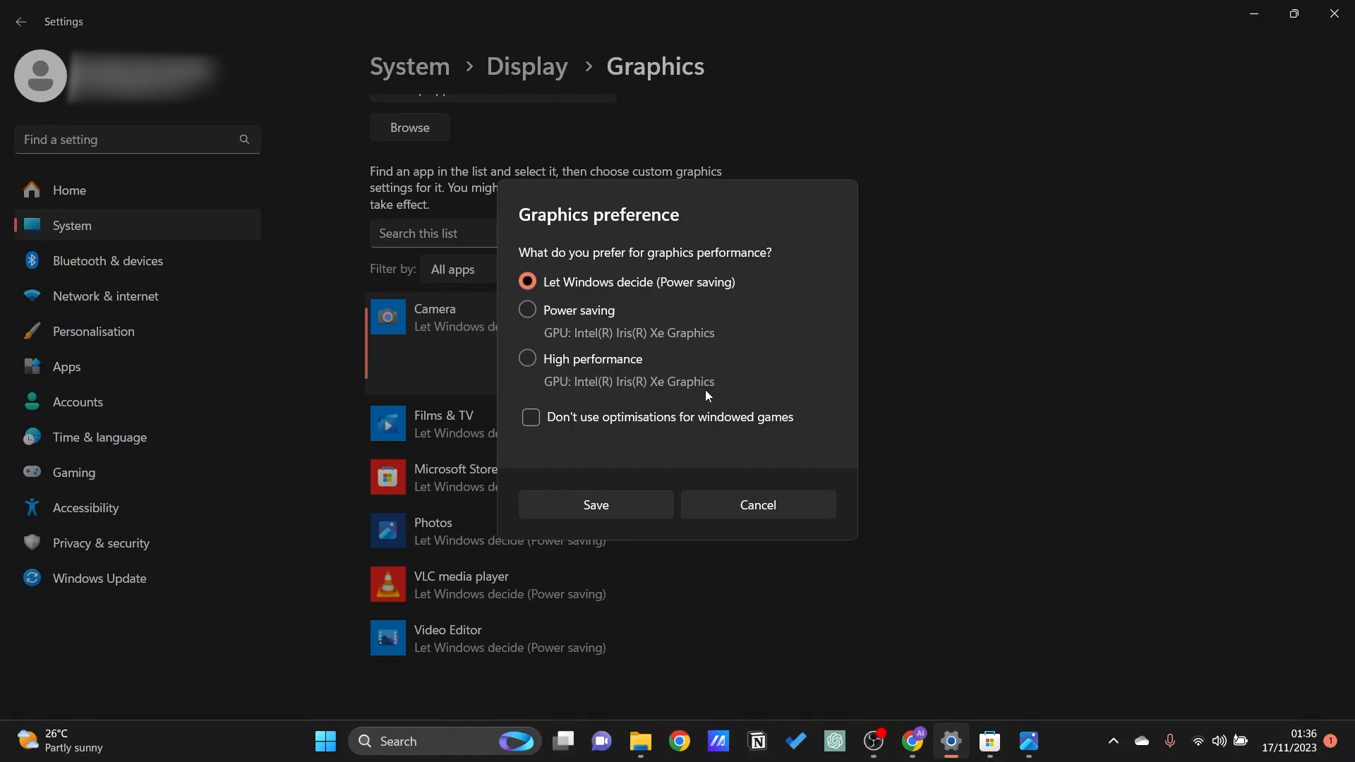
mouse_move(534, 343)
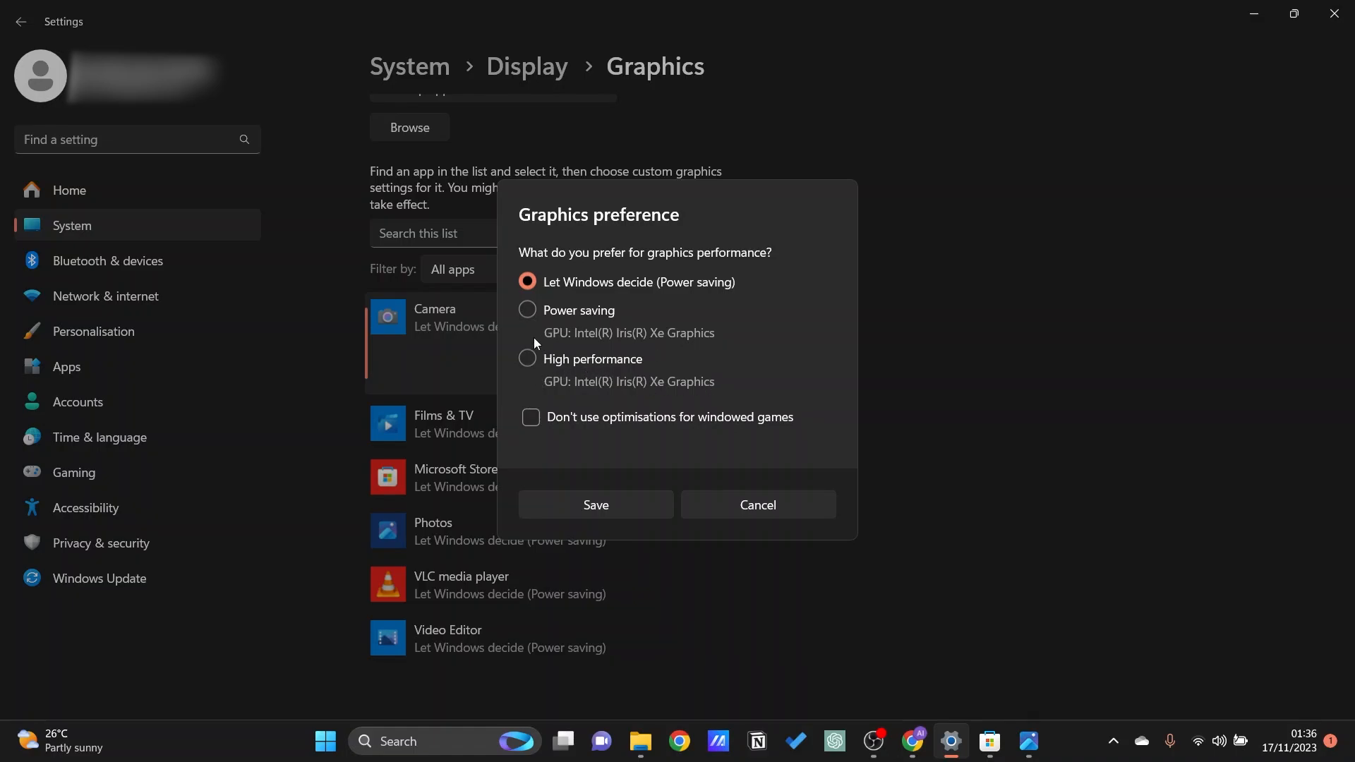
mouse_move(603, 378)
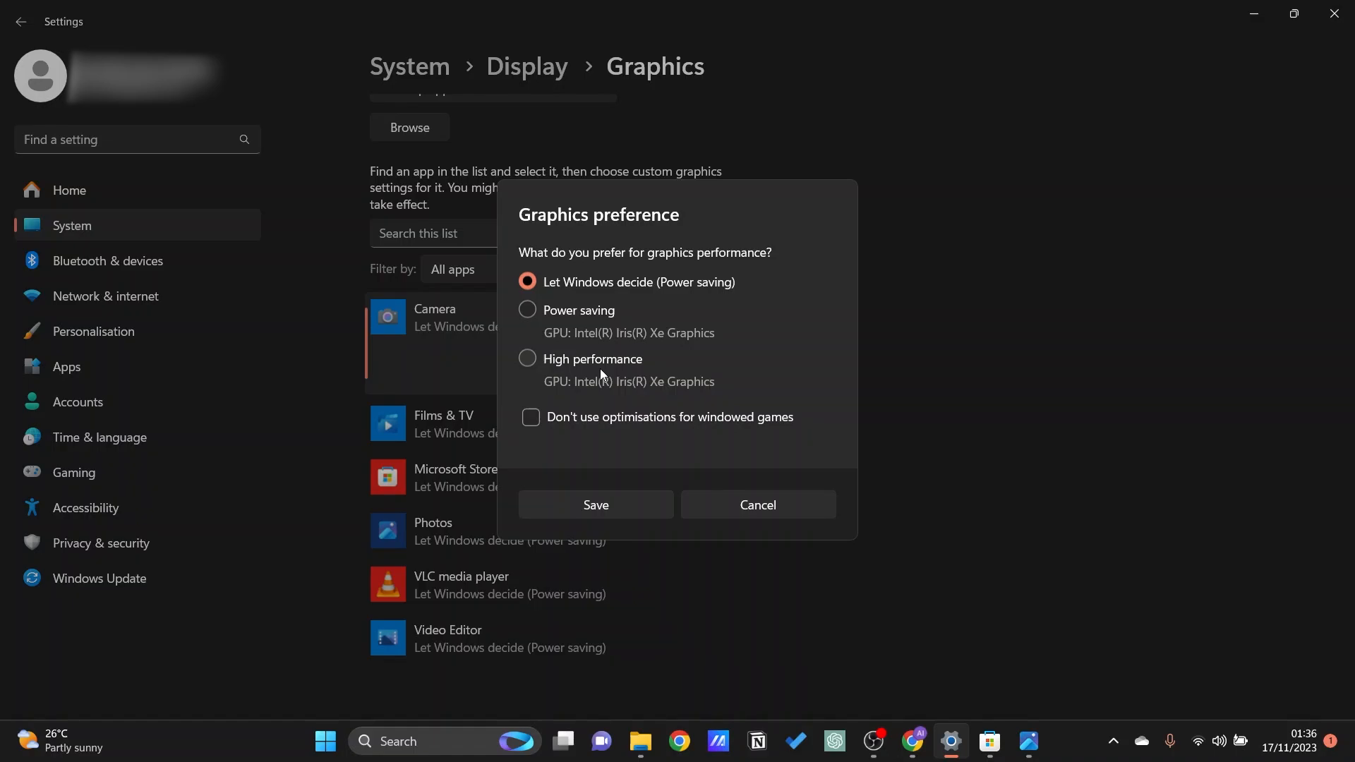
mouse_move(720, 425)
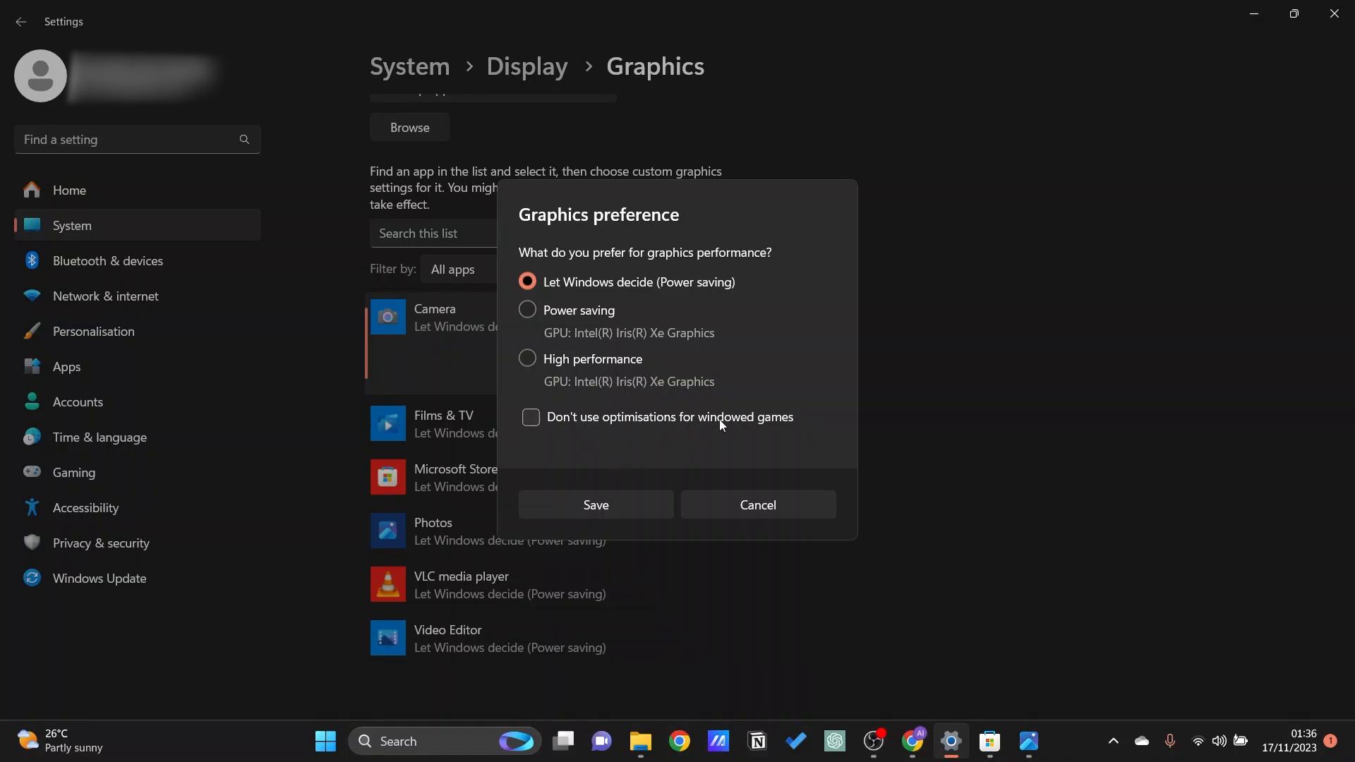
mouse_move(532, 430)
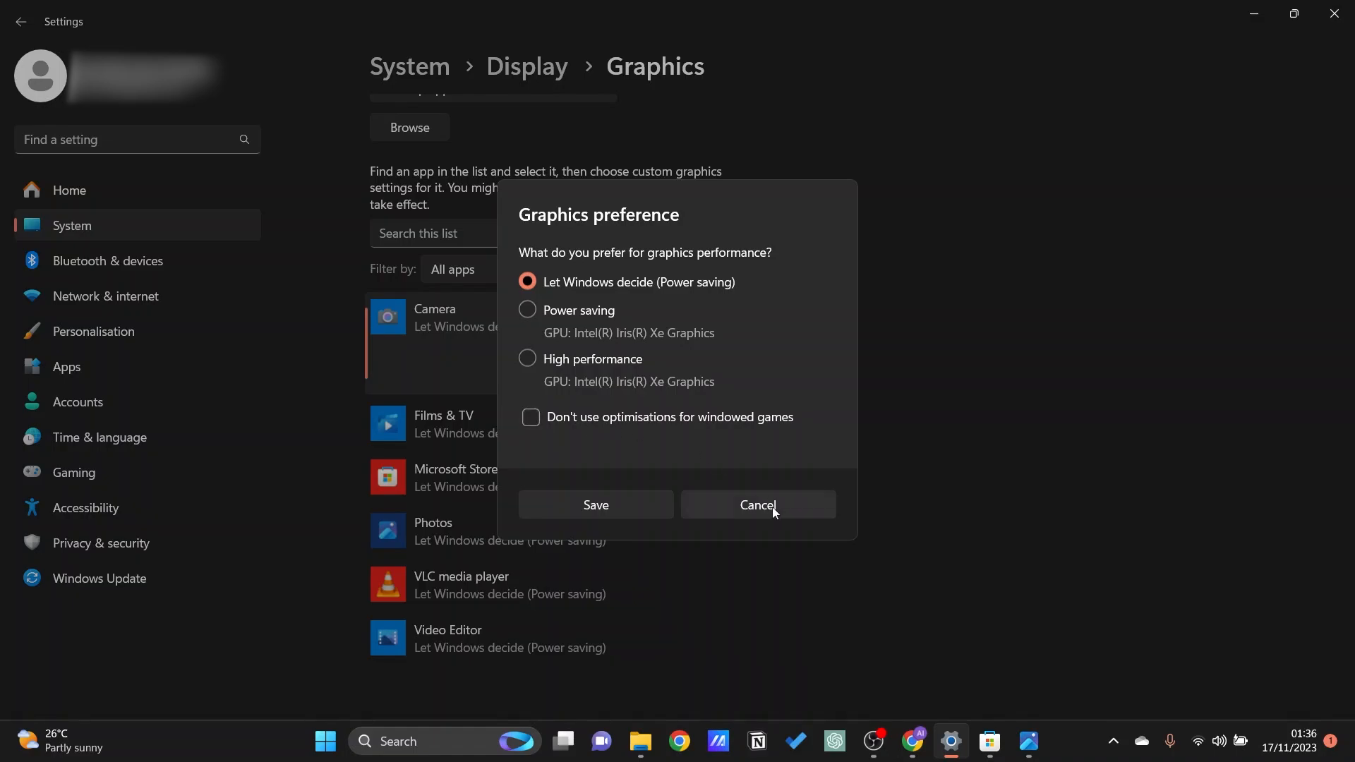
Cancel Camera's Graphics preference dialog, keeping Let Windows decide
click(757, 504)
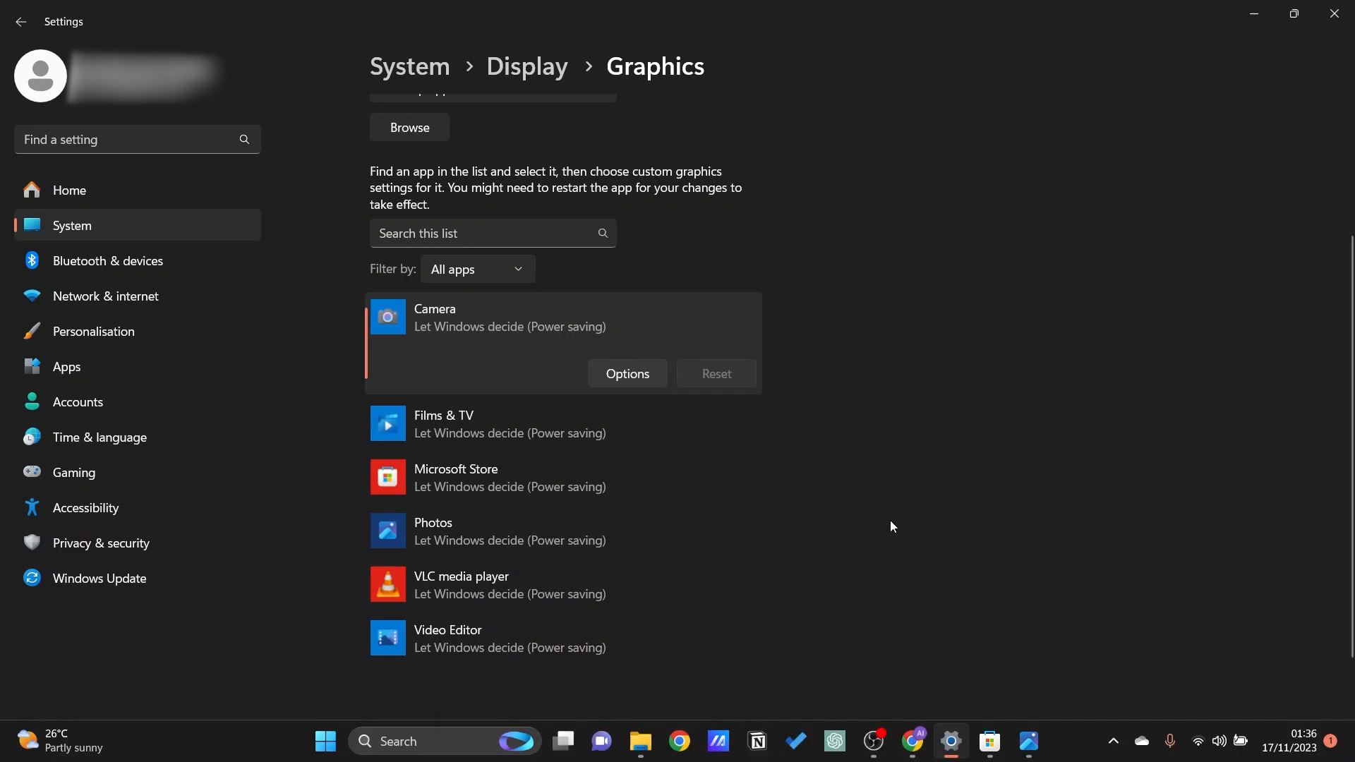
mouse_move(909, 427)
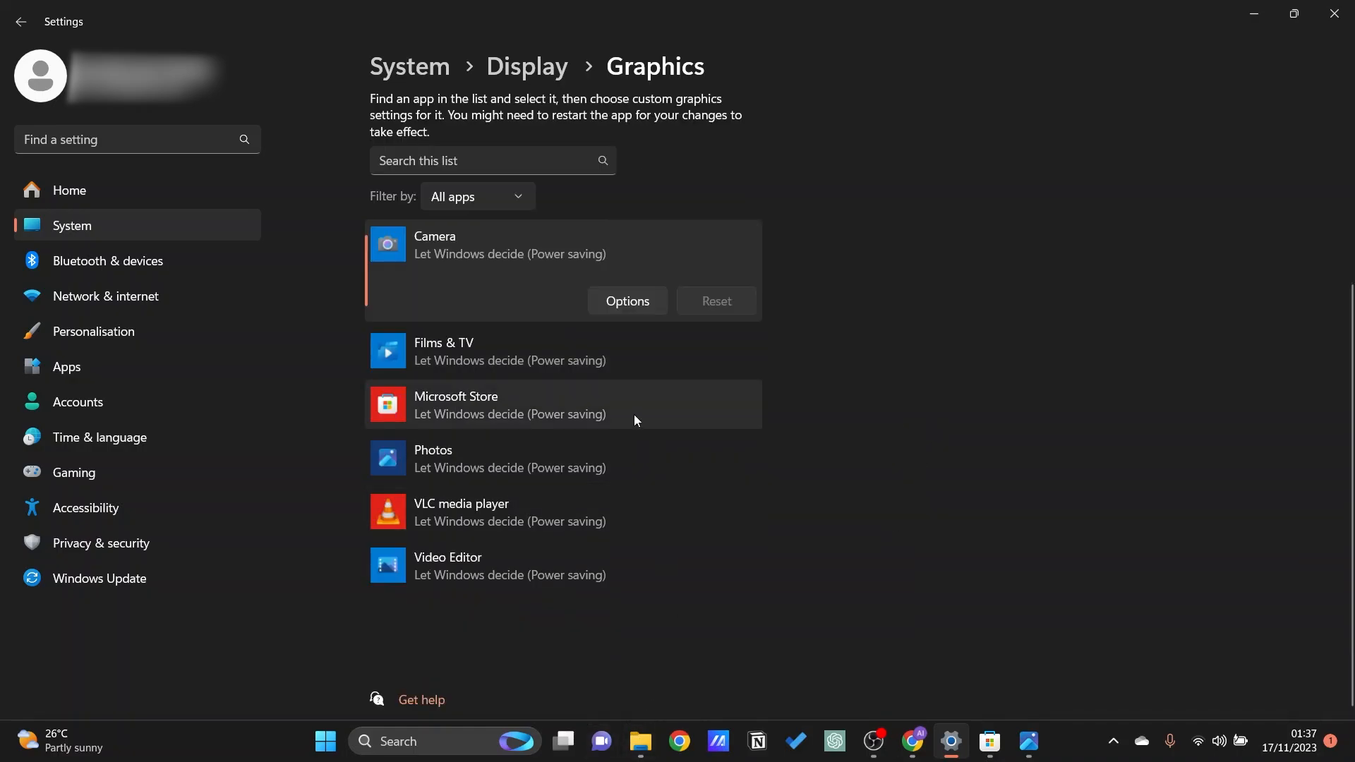
mouse_move(620, 564)
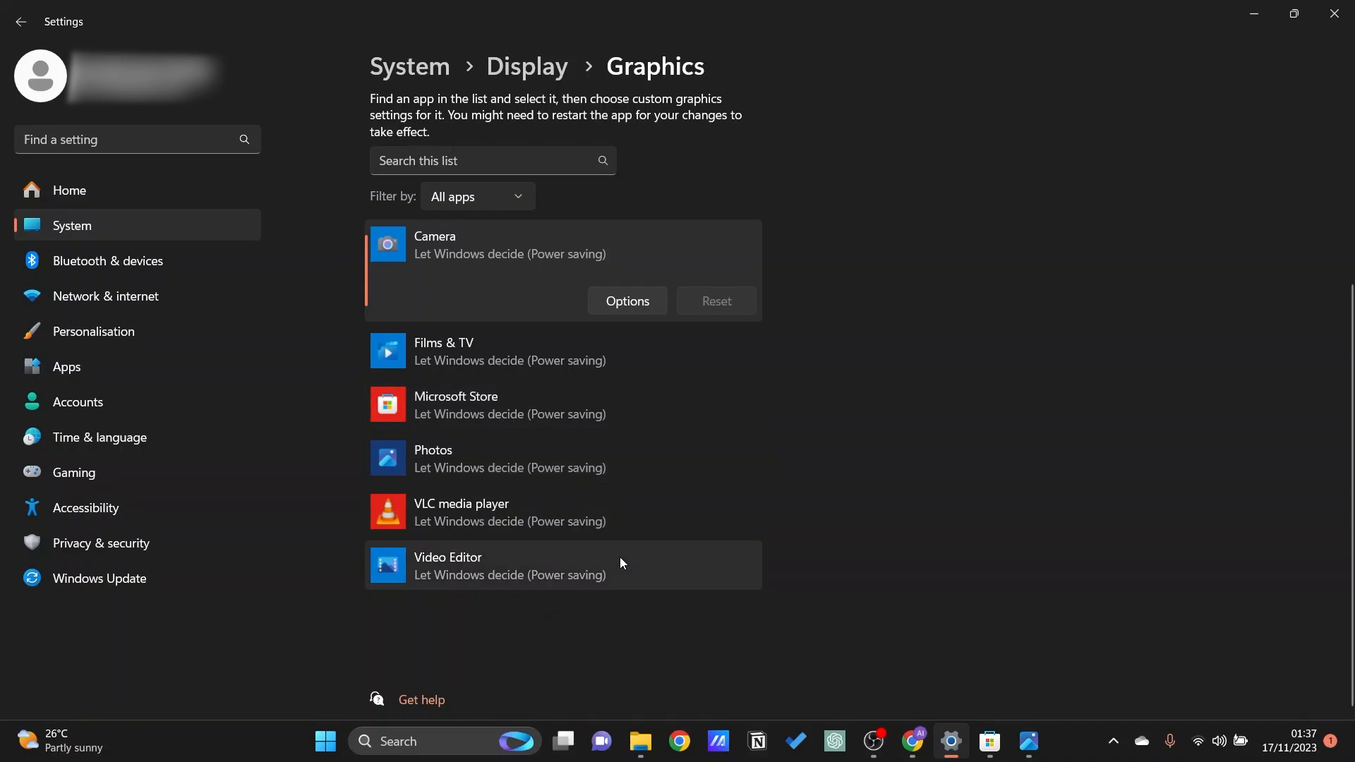
Scroll up to Custom options for apps and Browse for a desktop app
scroll(up, 3)
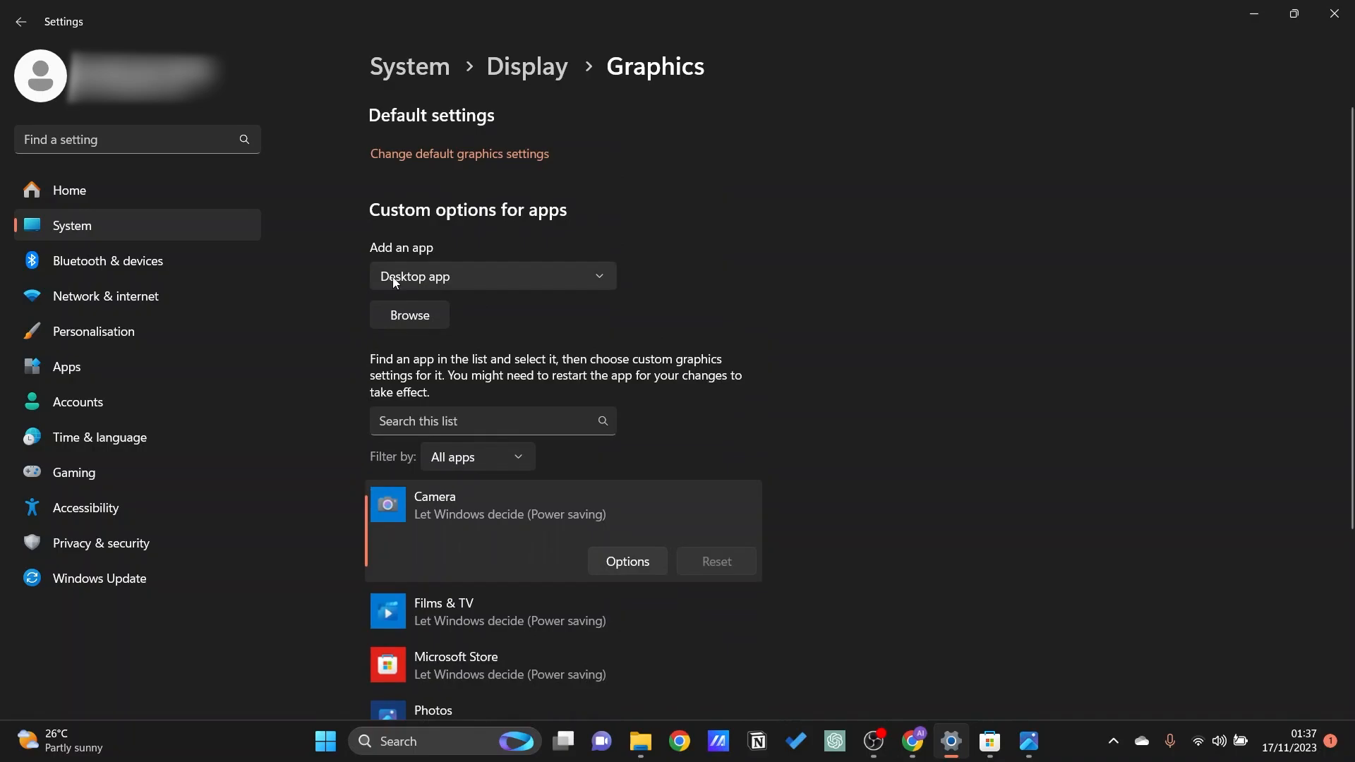
click(409, 315)
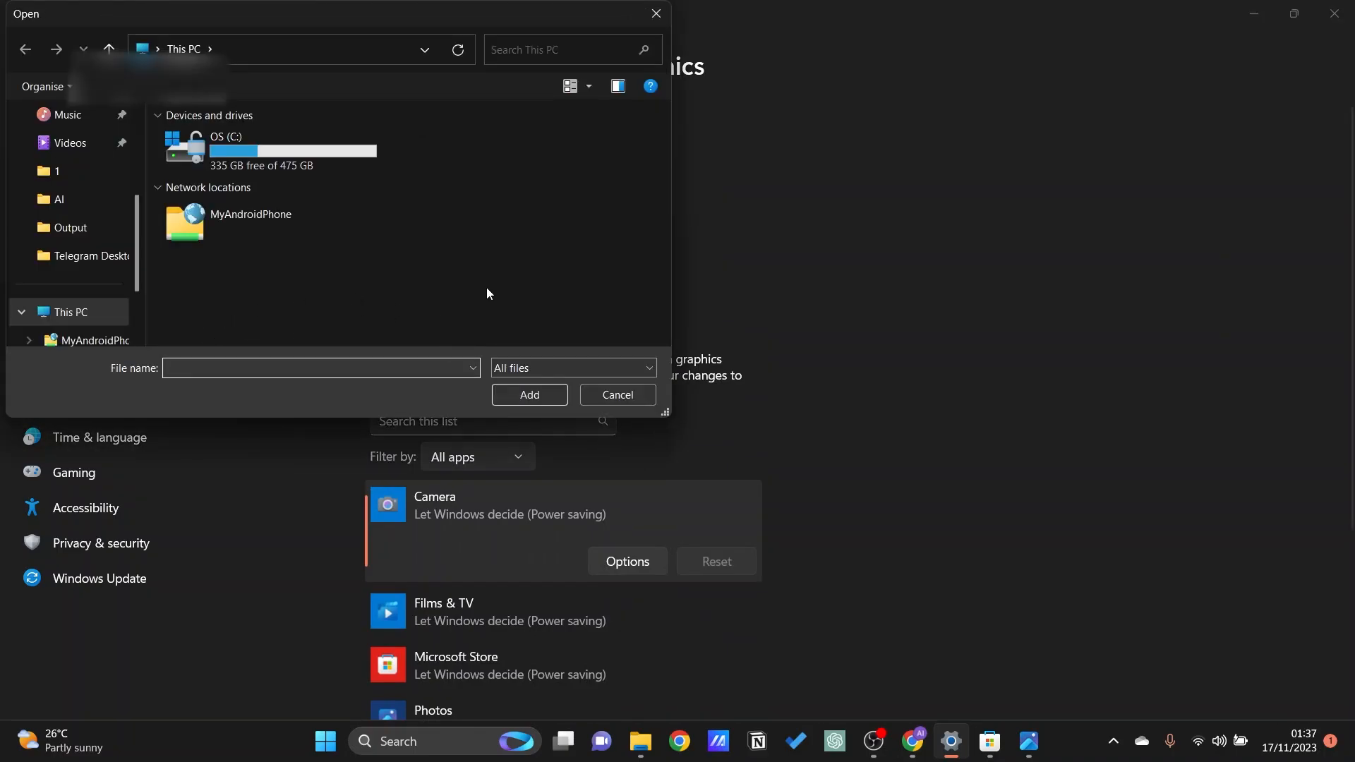
mouse_move(385, 311)
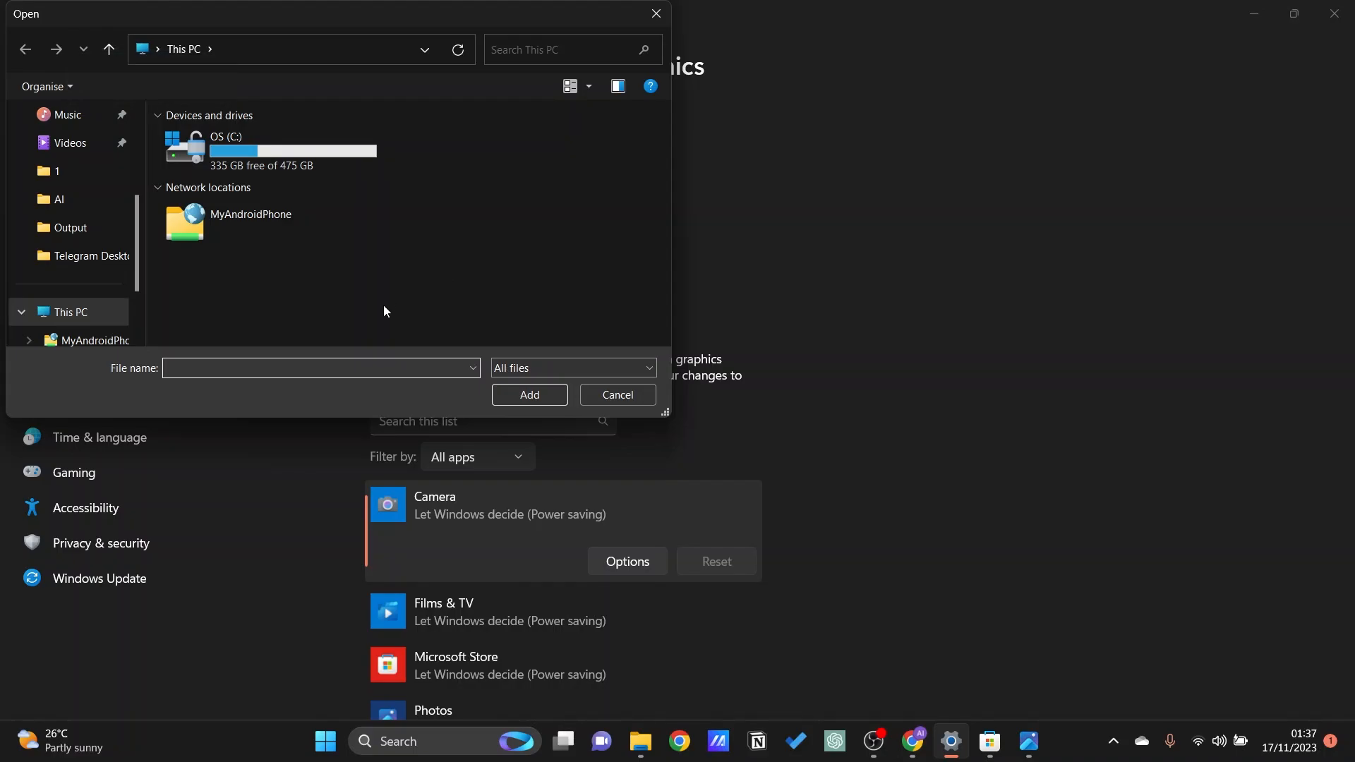
Add chrome.exe from C:\Program Files\Google\Chrome\Application to the Graphics app list
click(269, 150)
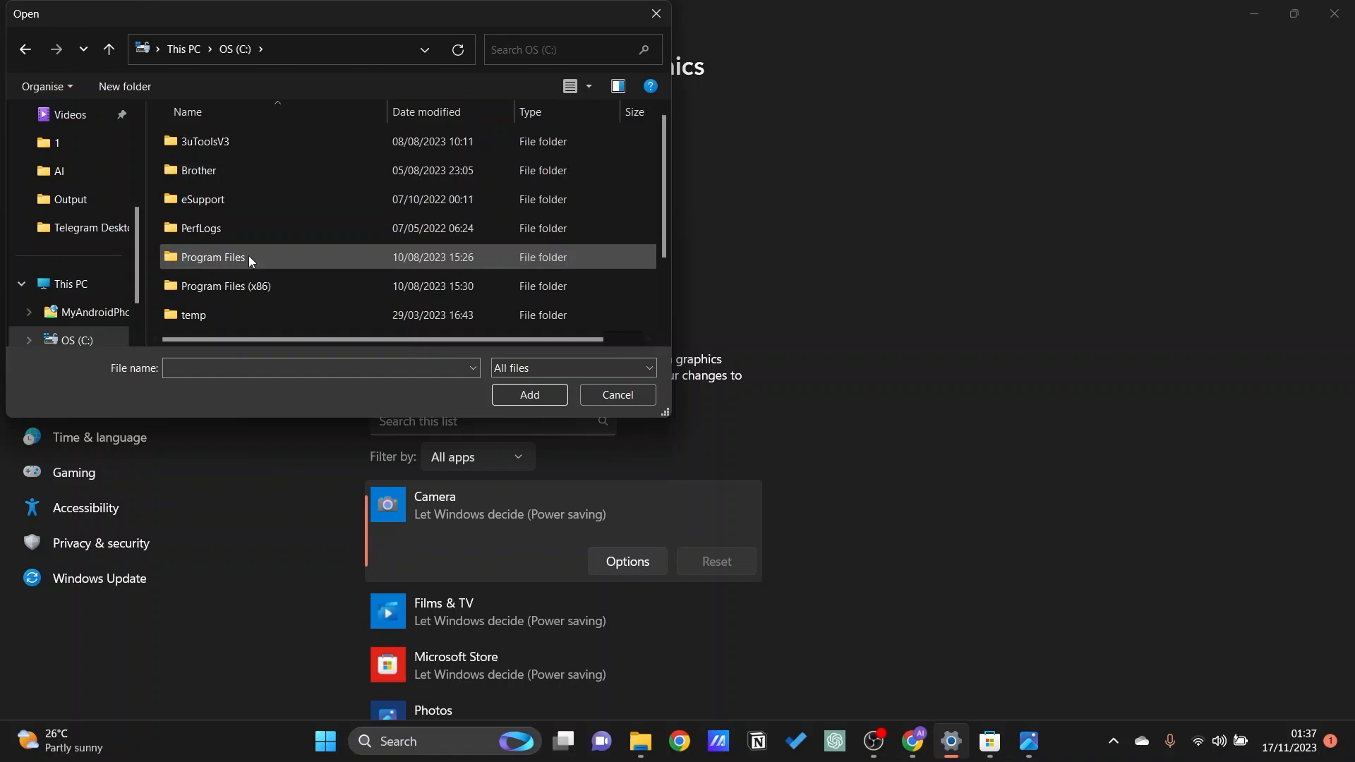
mouse_move(302, 259)
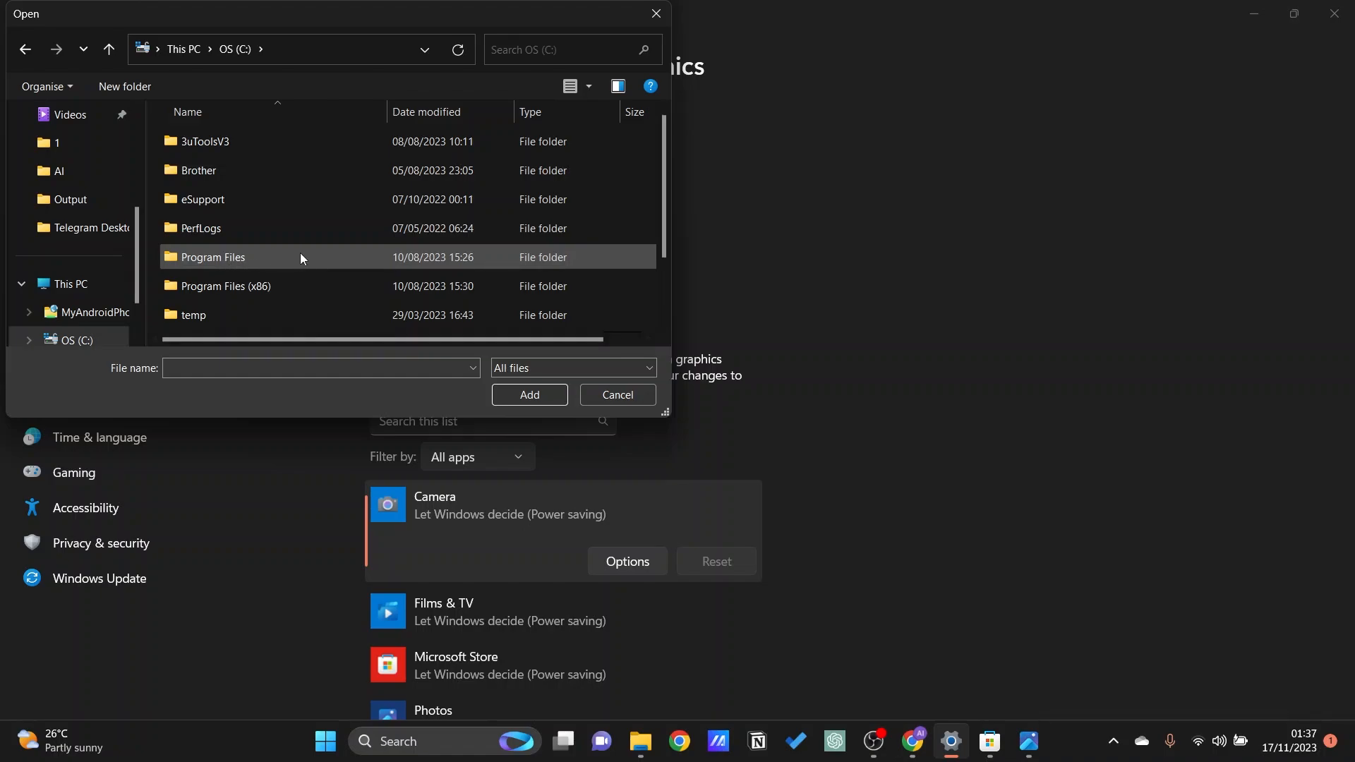
mouse_move(291, 295)
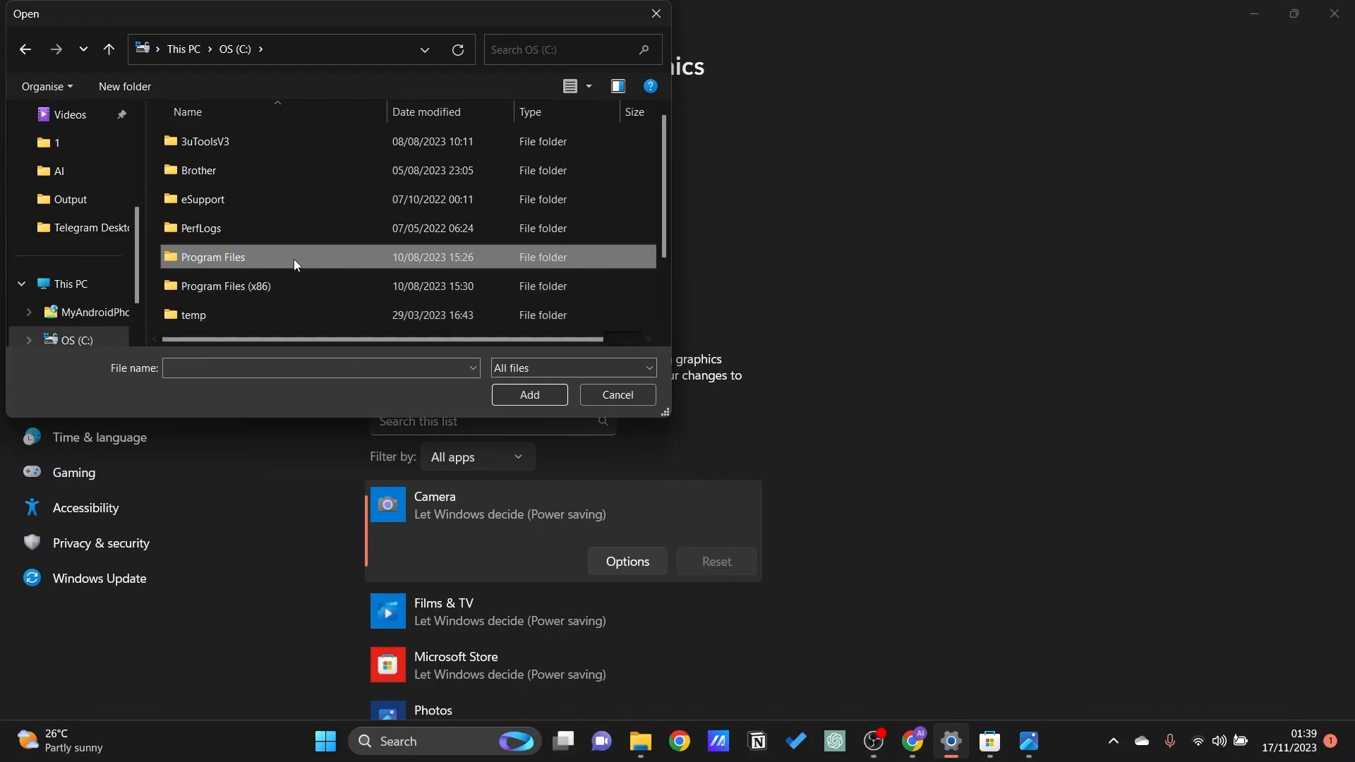
mouse_move(246, 262)
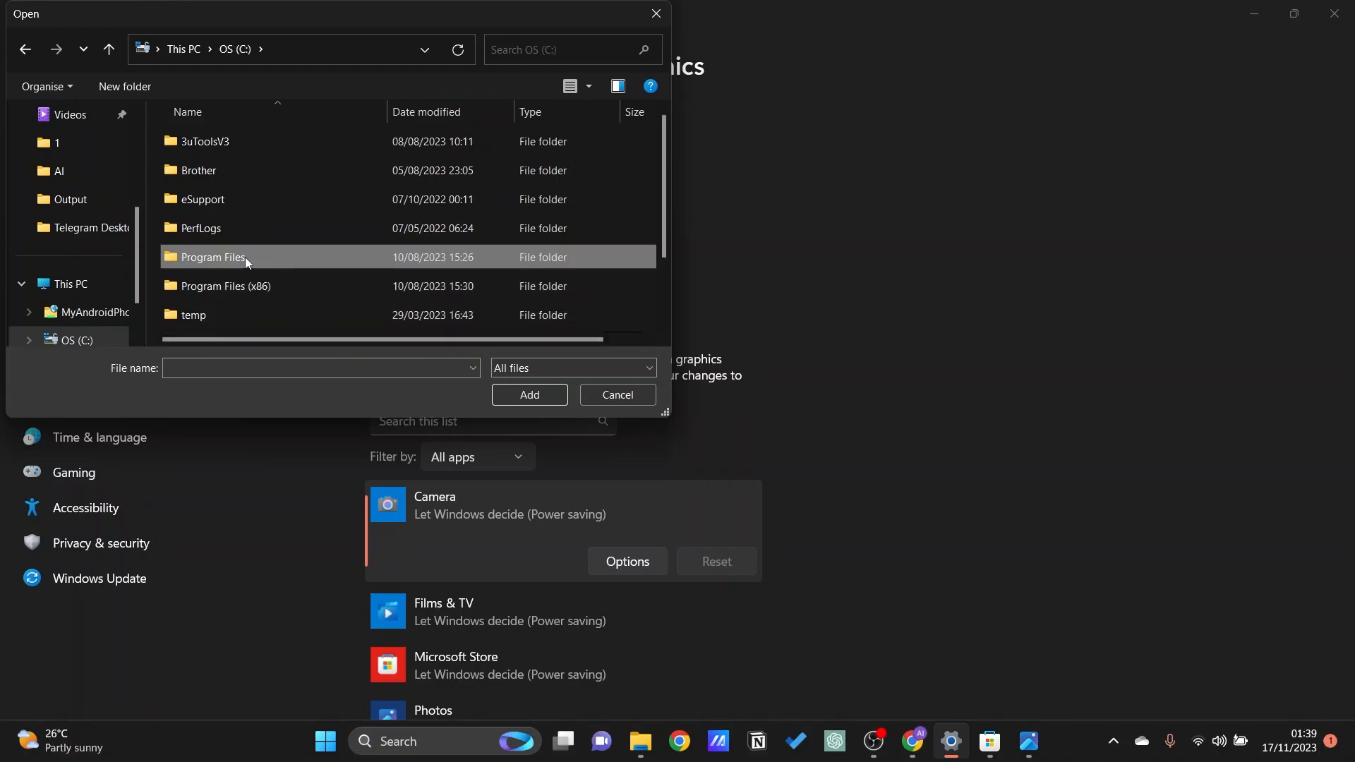
double_click(212, 257)
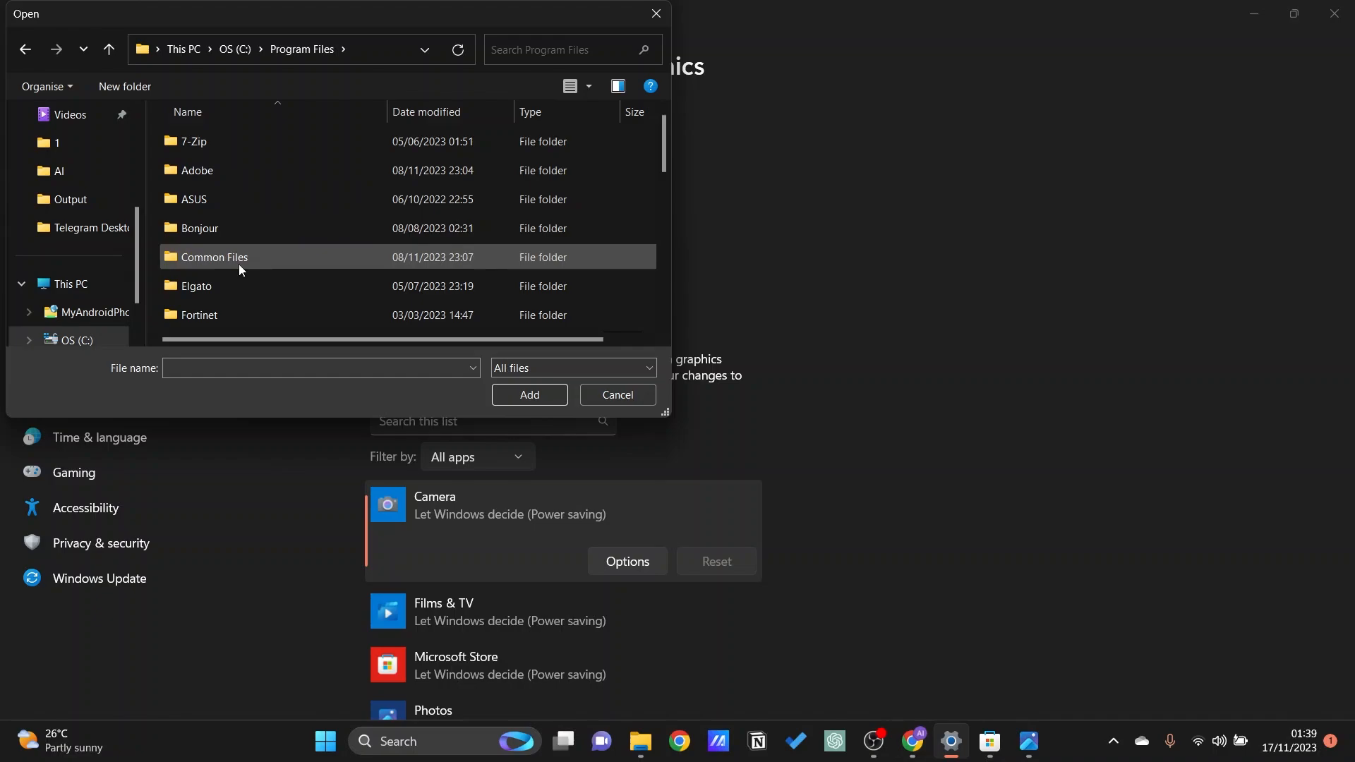
scroll(down, 3)
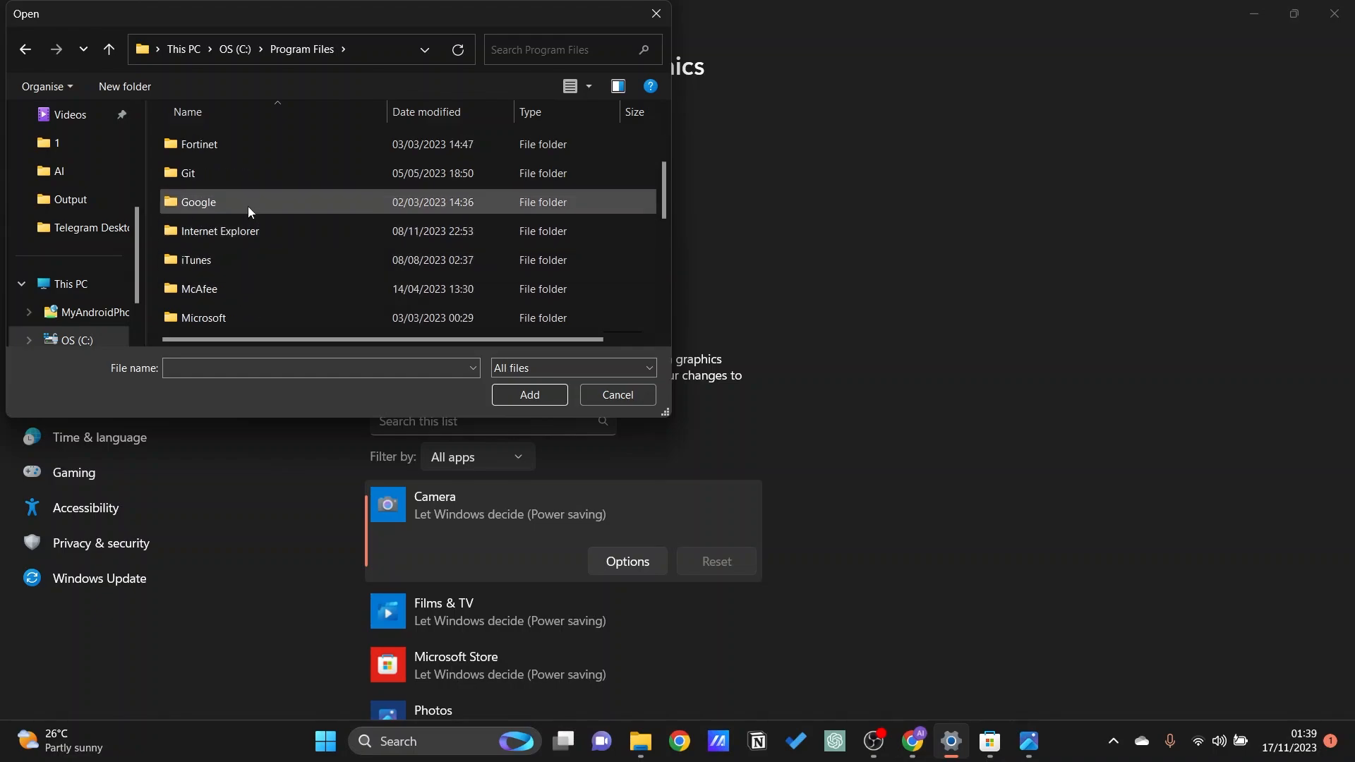
double_click(197, 201)
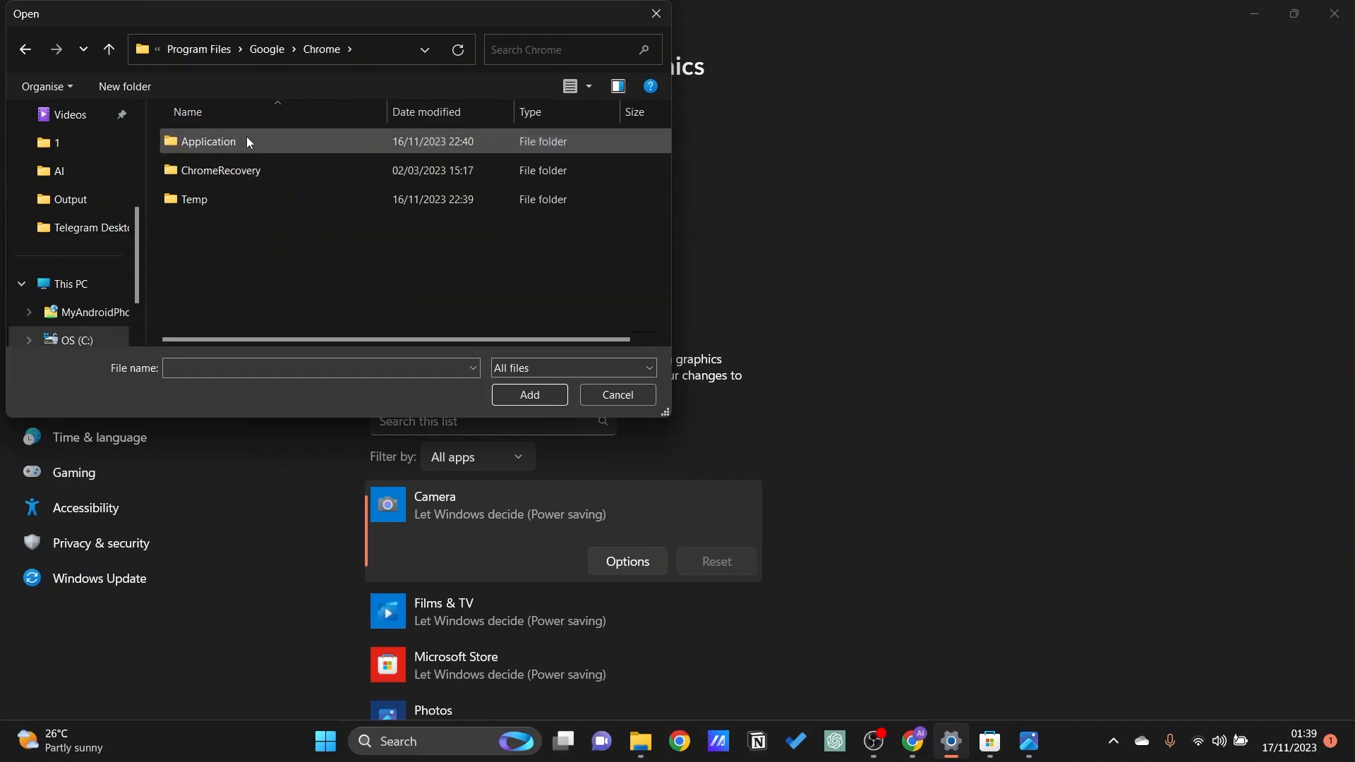
double_click(207, 141)
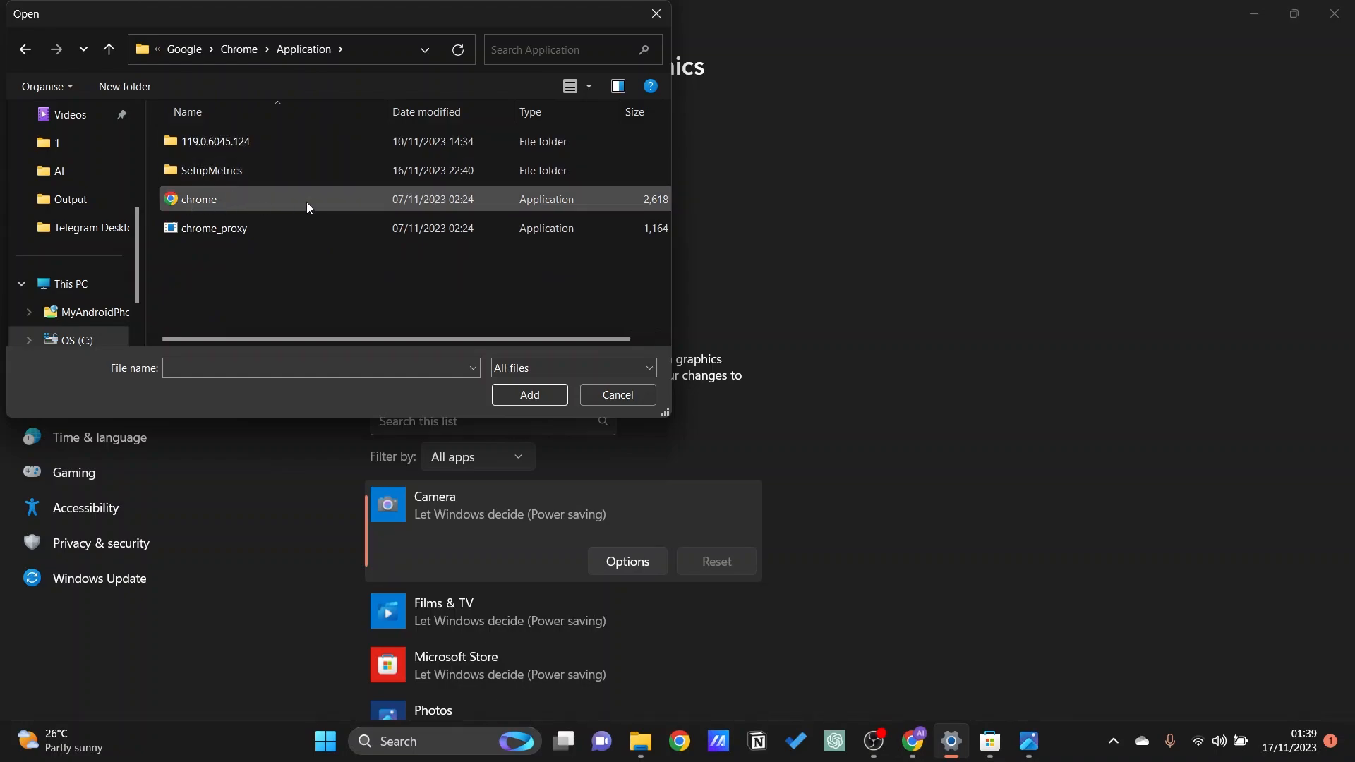
mouse_move(493, 194)
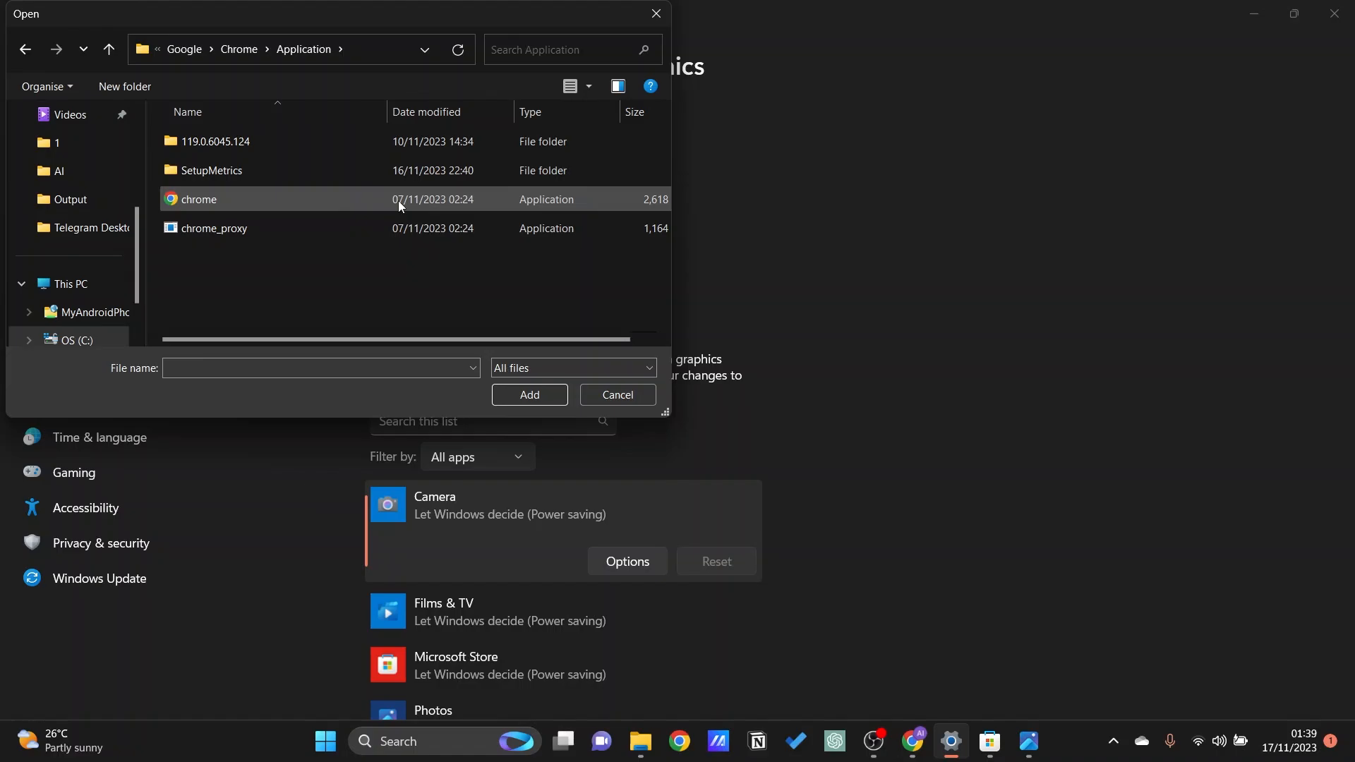
click(199, 200)
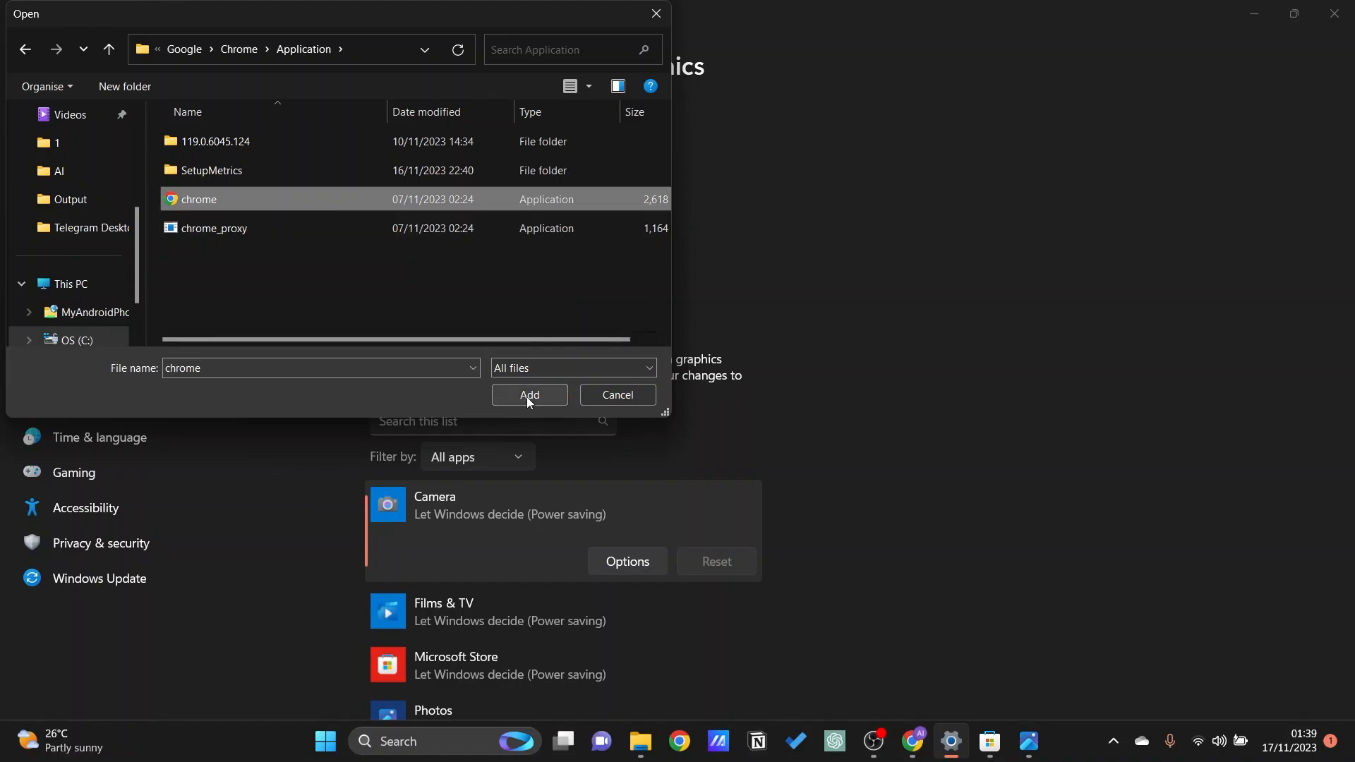
click(528, 395)
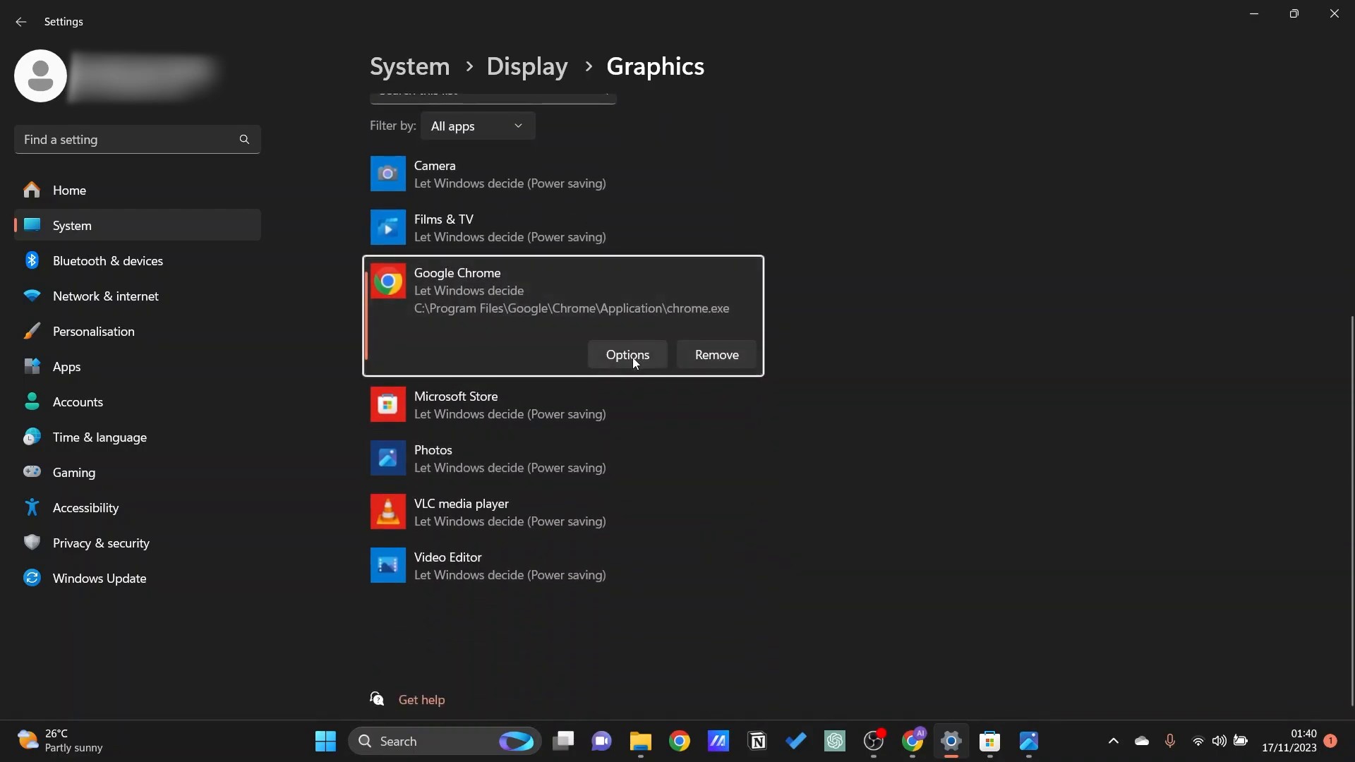
Choose High performance in Chrome's Graphics preference dialog and save
click(627, 355)
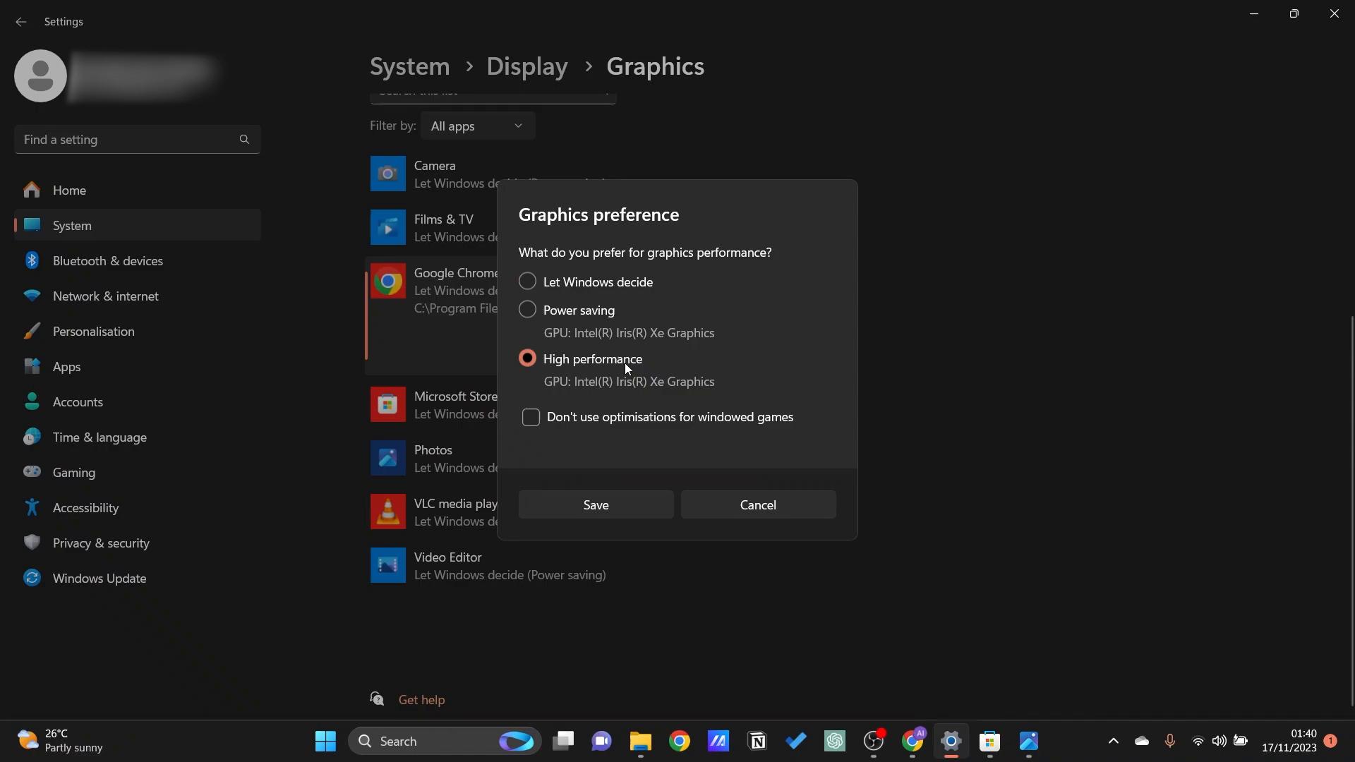
click(595, 505)
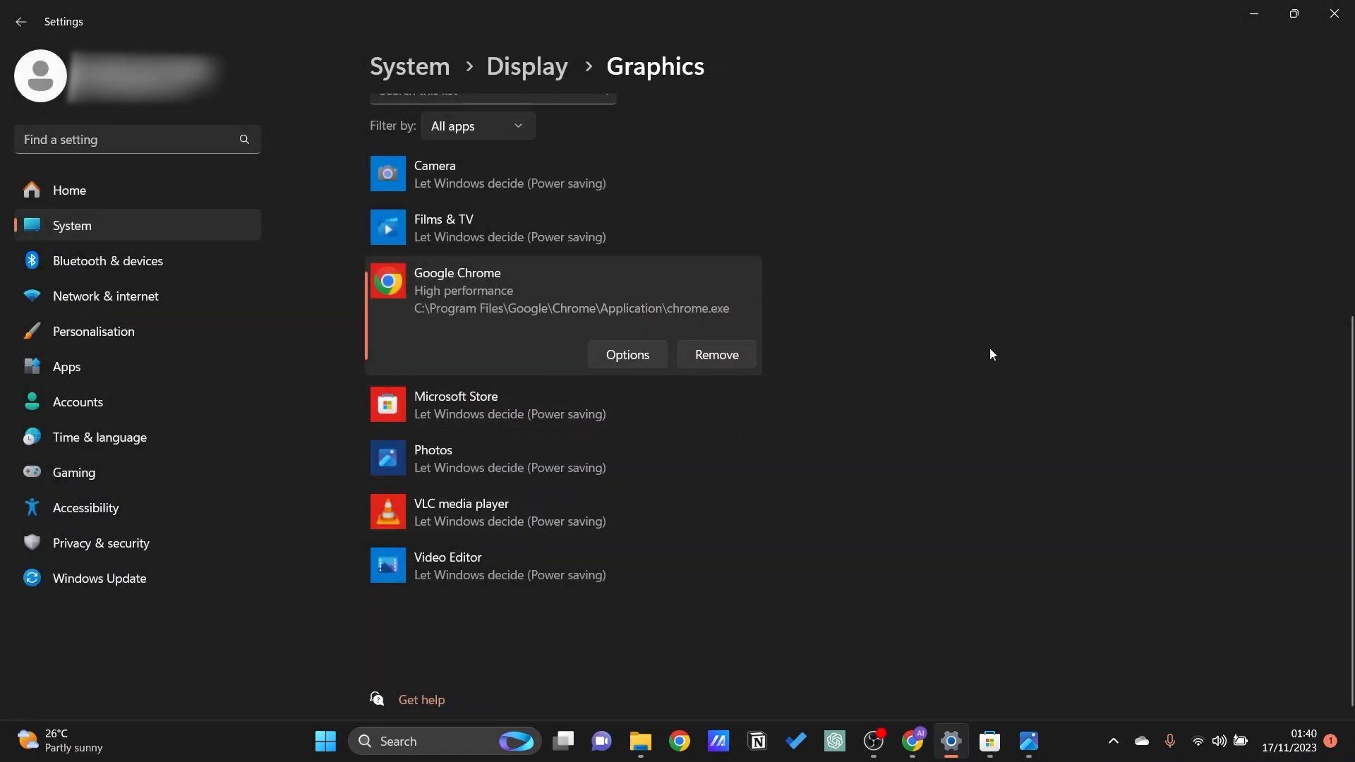
mouse_move(544, 313)
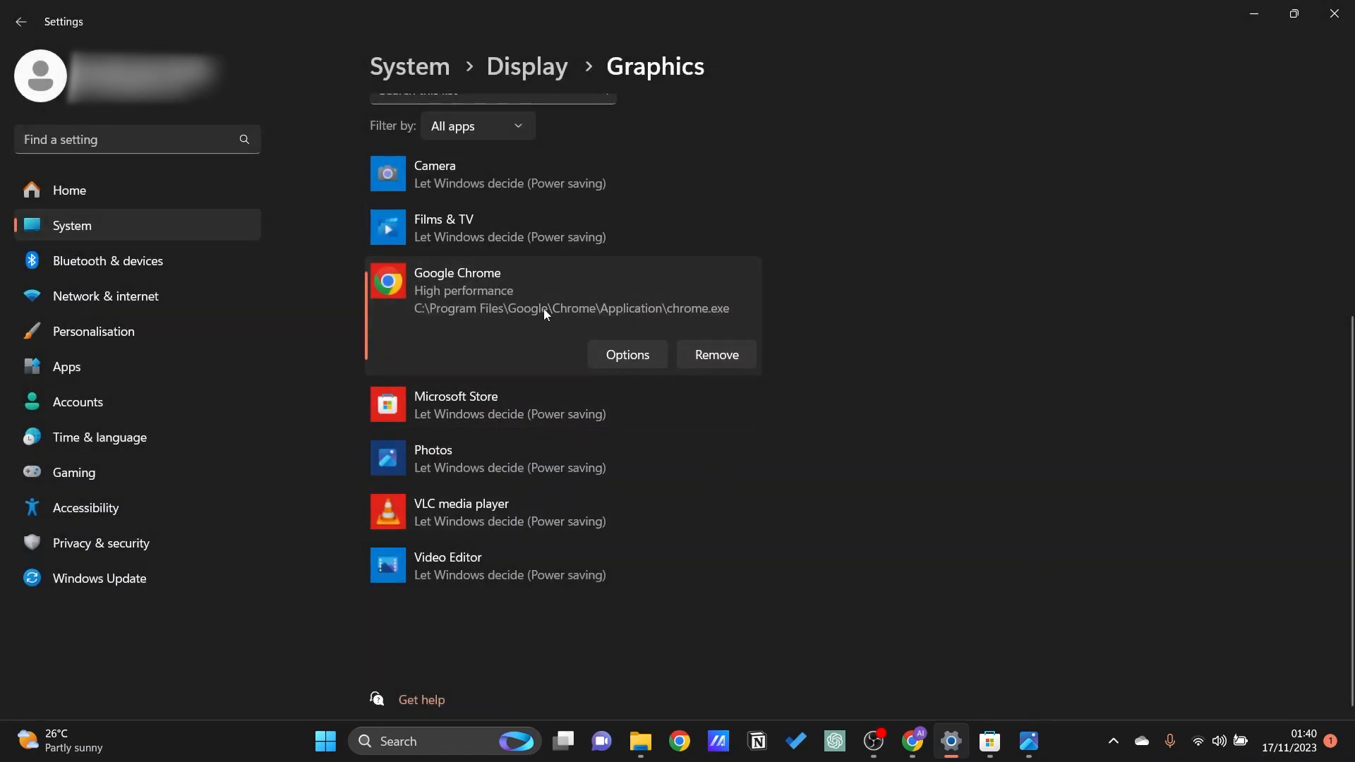
mouse_move(739, 617)
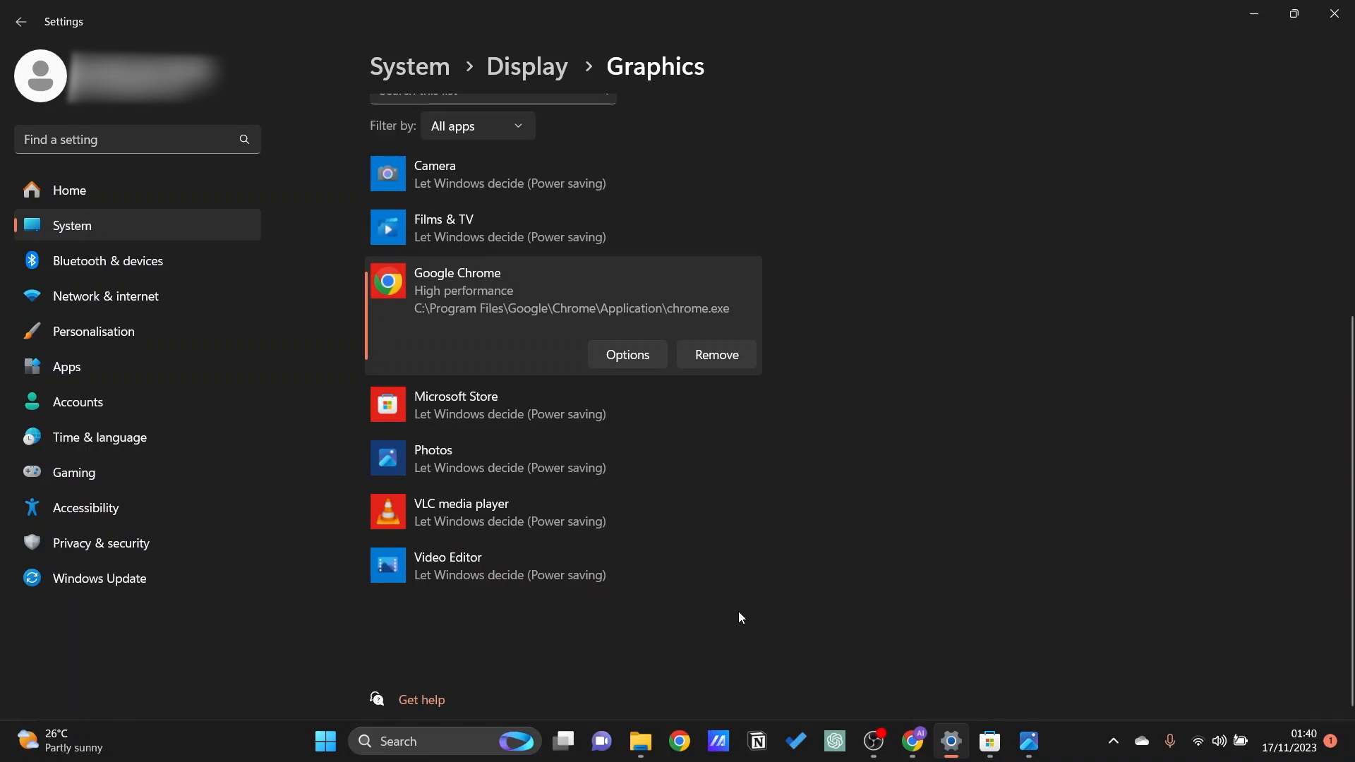
mouse_move(727, 620)
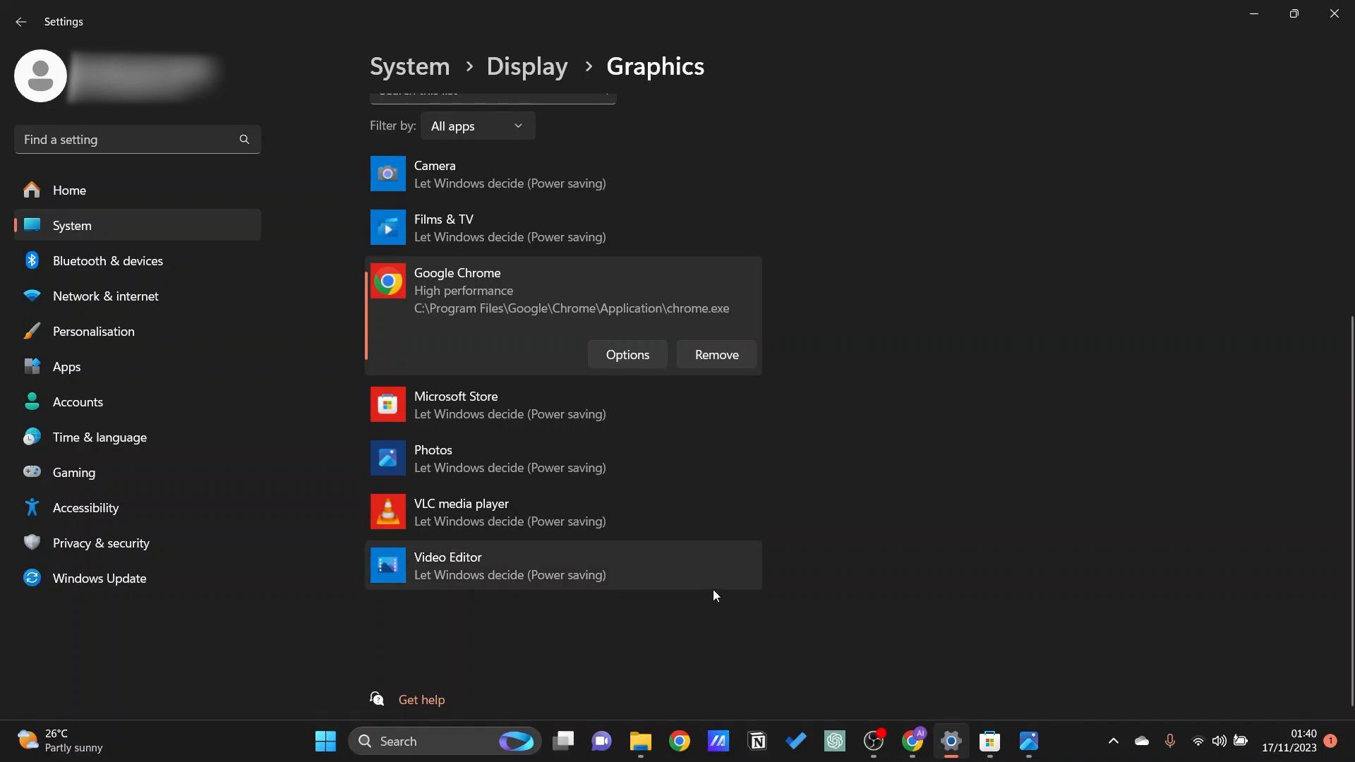
mouse_move(101, 472)
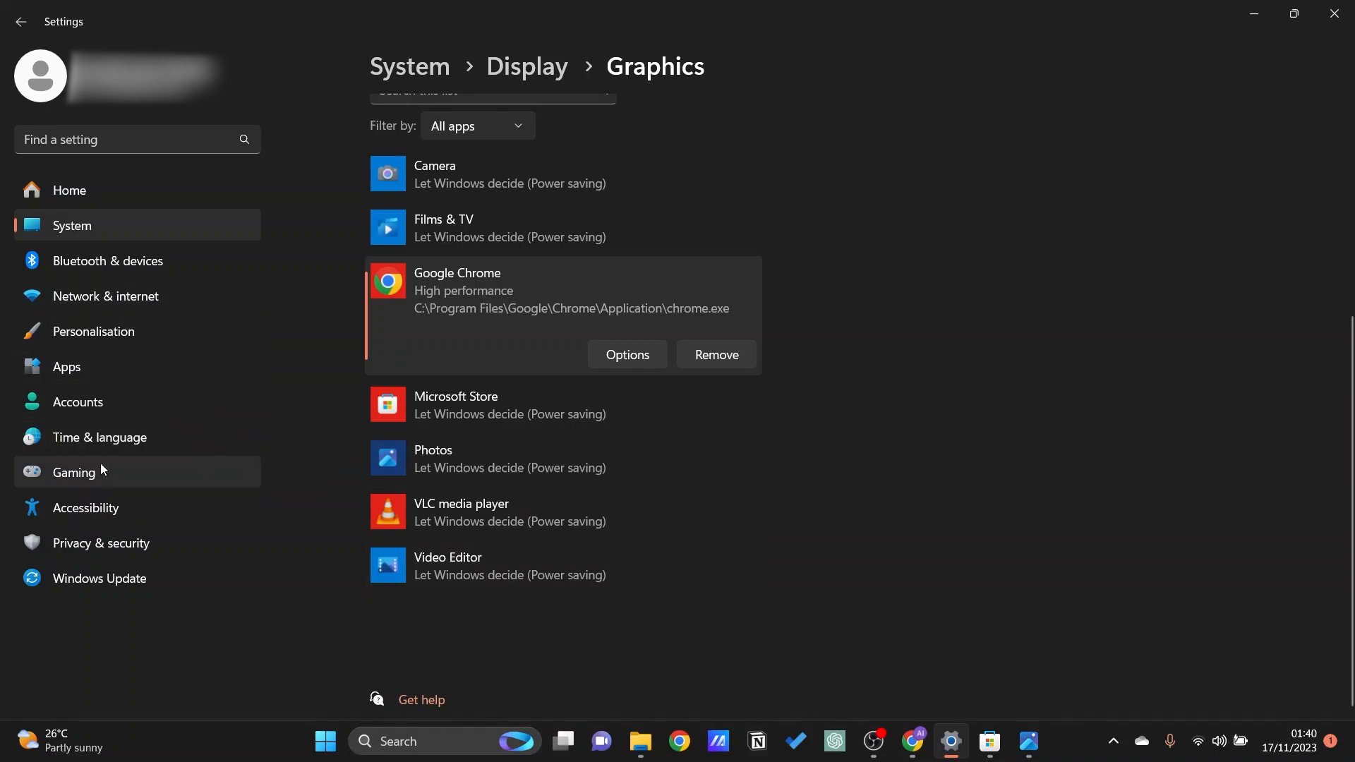
mouse_move(104, 480)
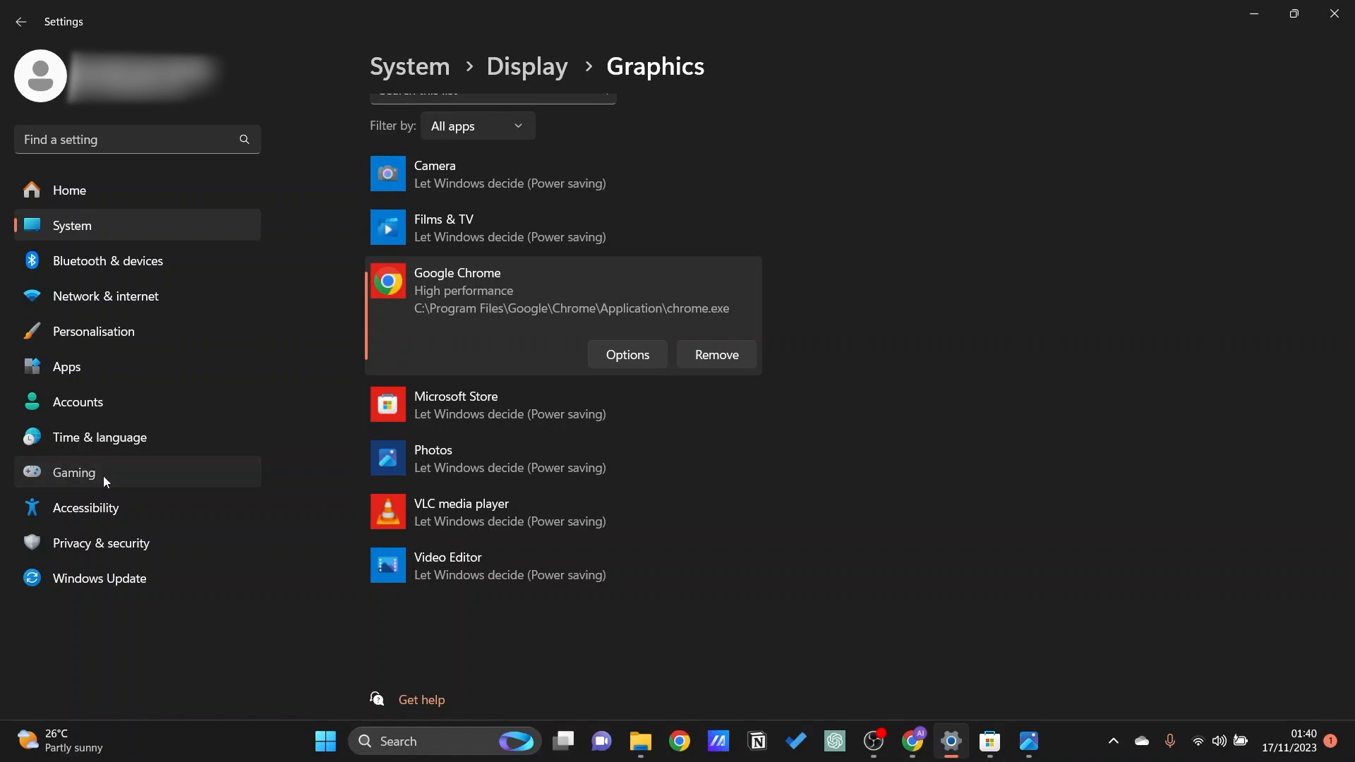
Go to Gaming settings and confirm the Game Mode toggle is On
click(73, 473)
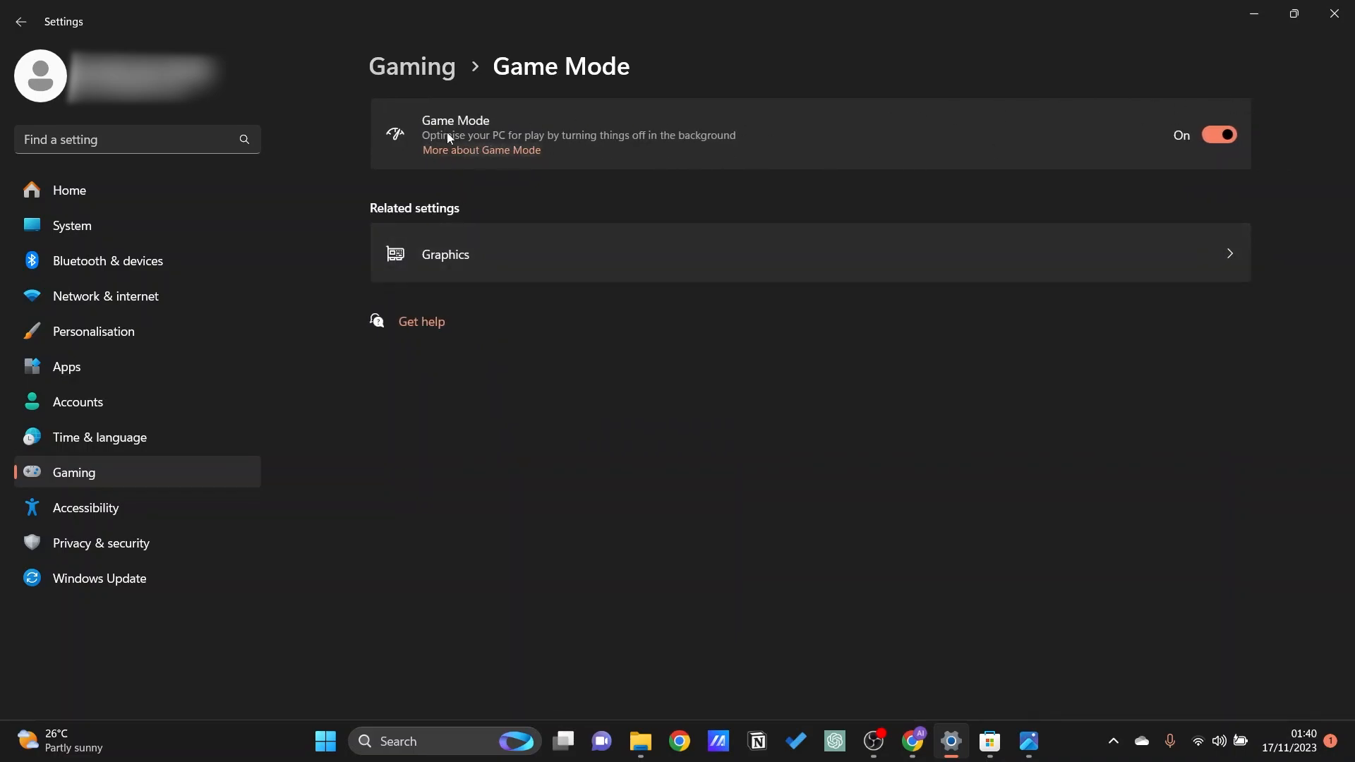
mouse_move(1240, 139)
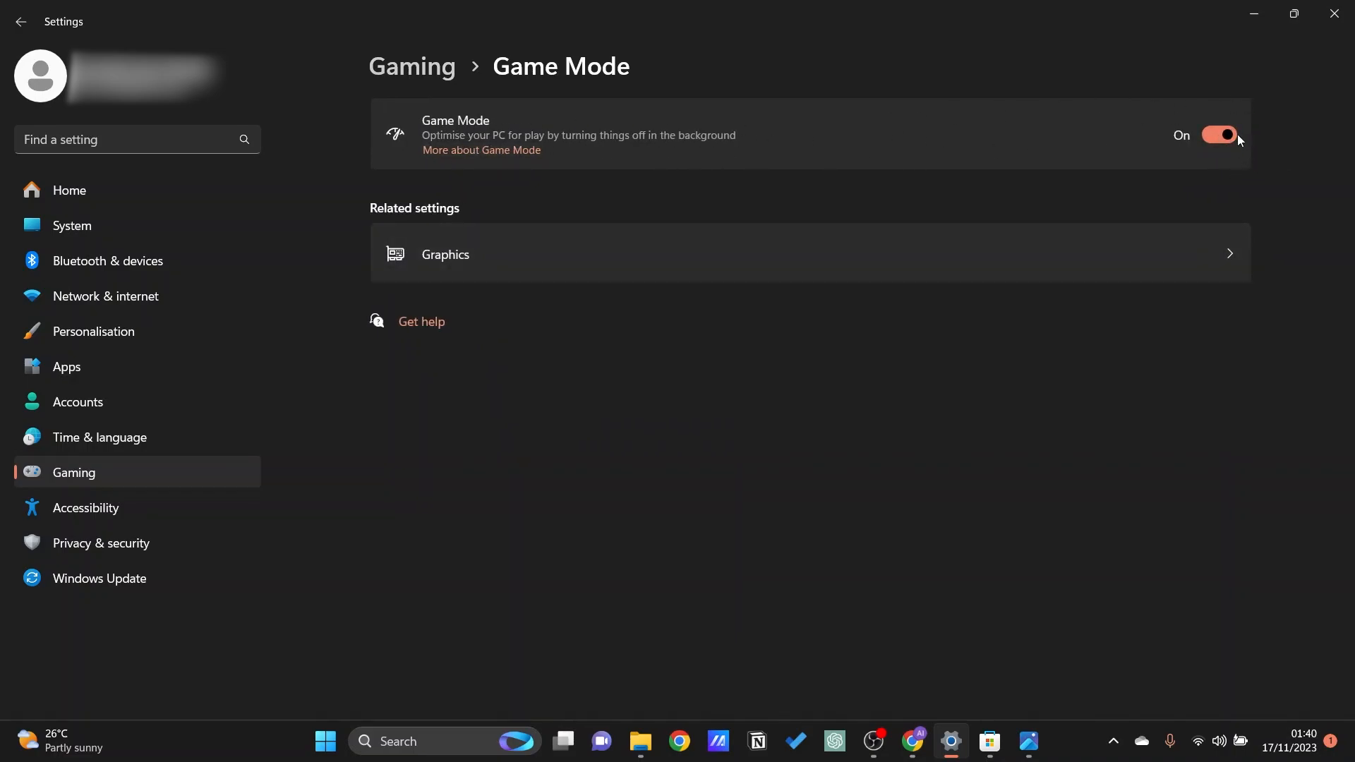
mouse_move(892, 424)
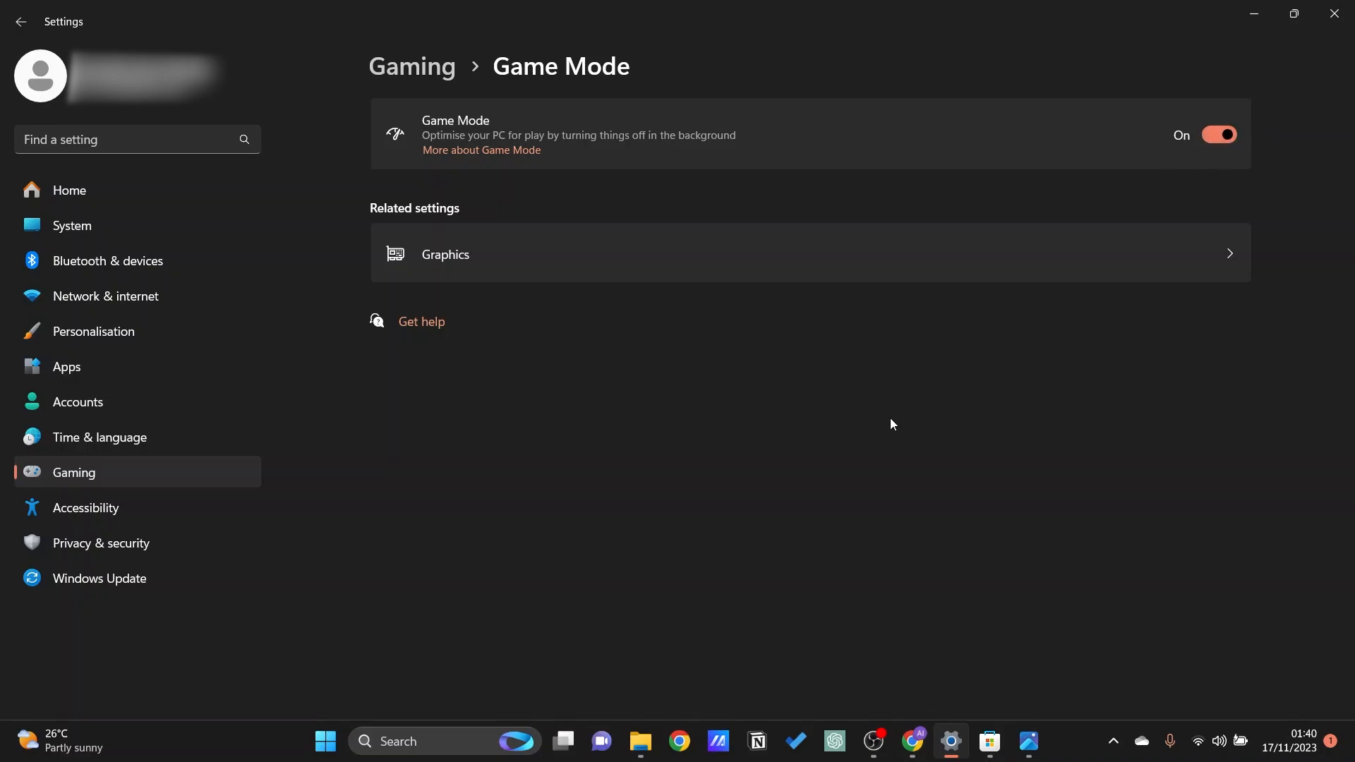
mouse_move(896, 415)
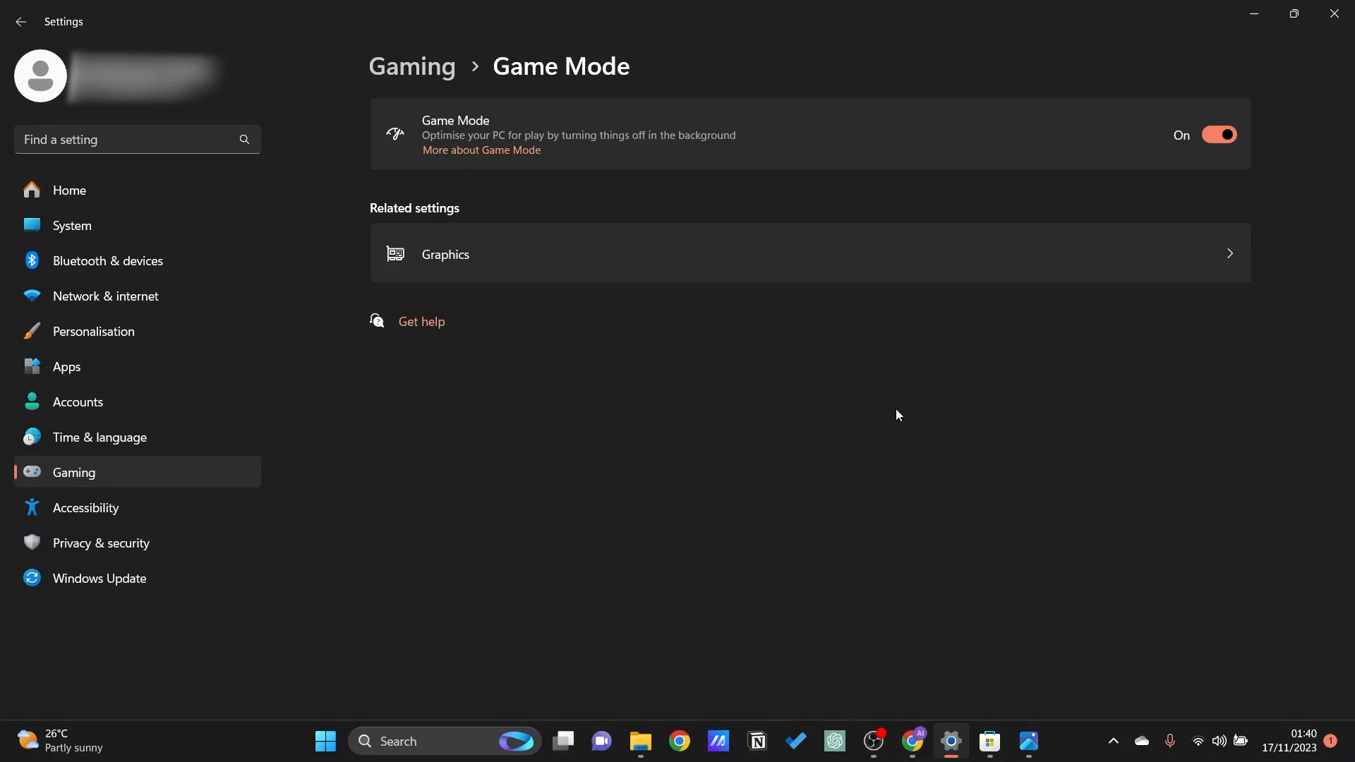
mouse_move(916, 422)
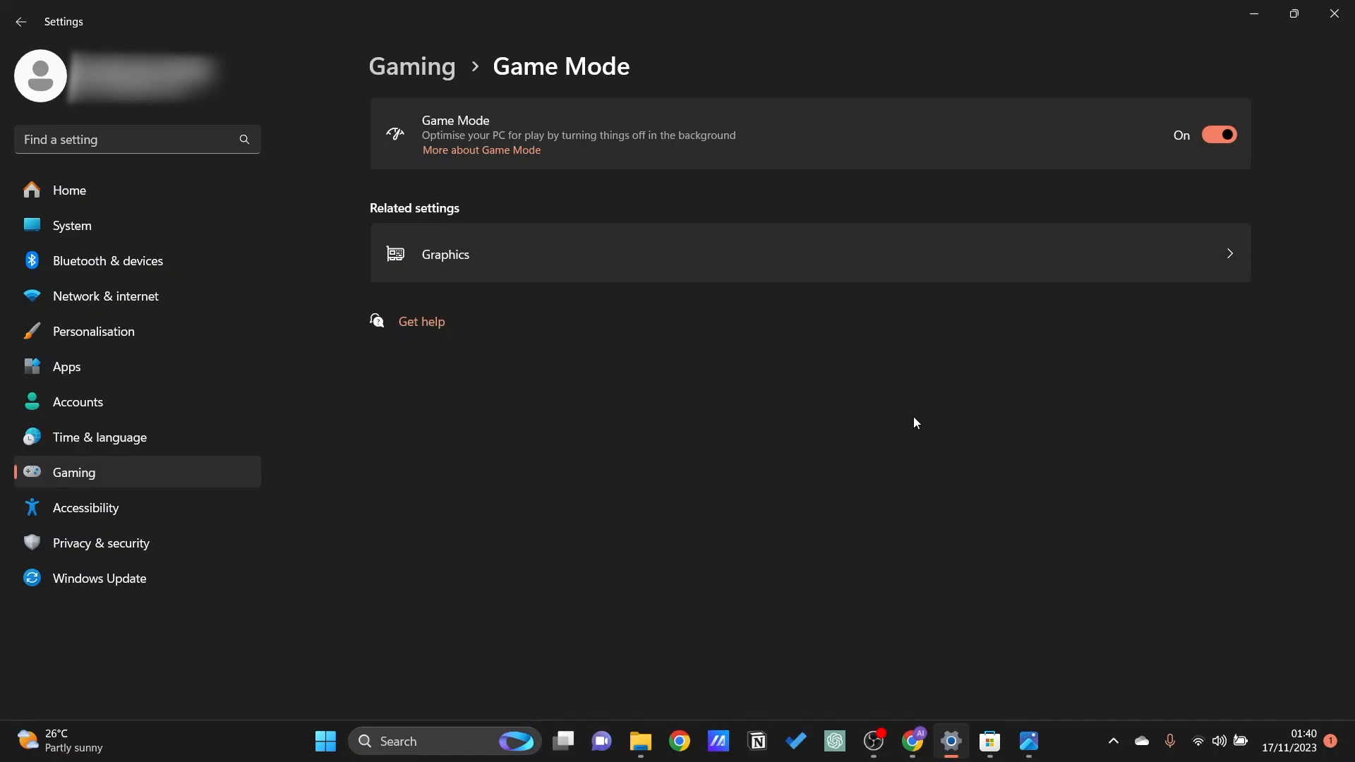
mouse_move(1070, 651)
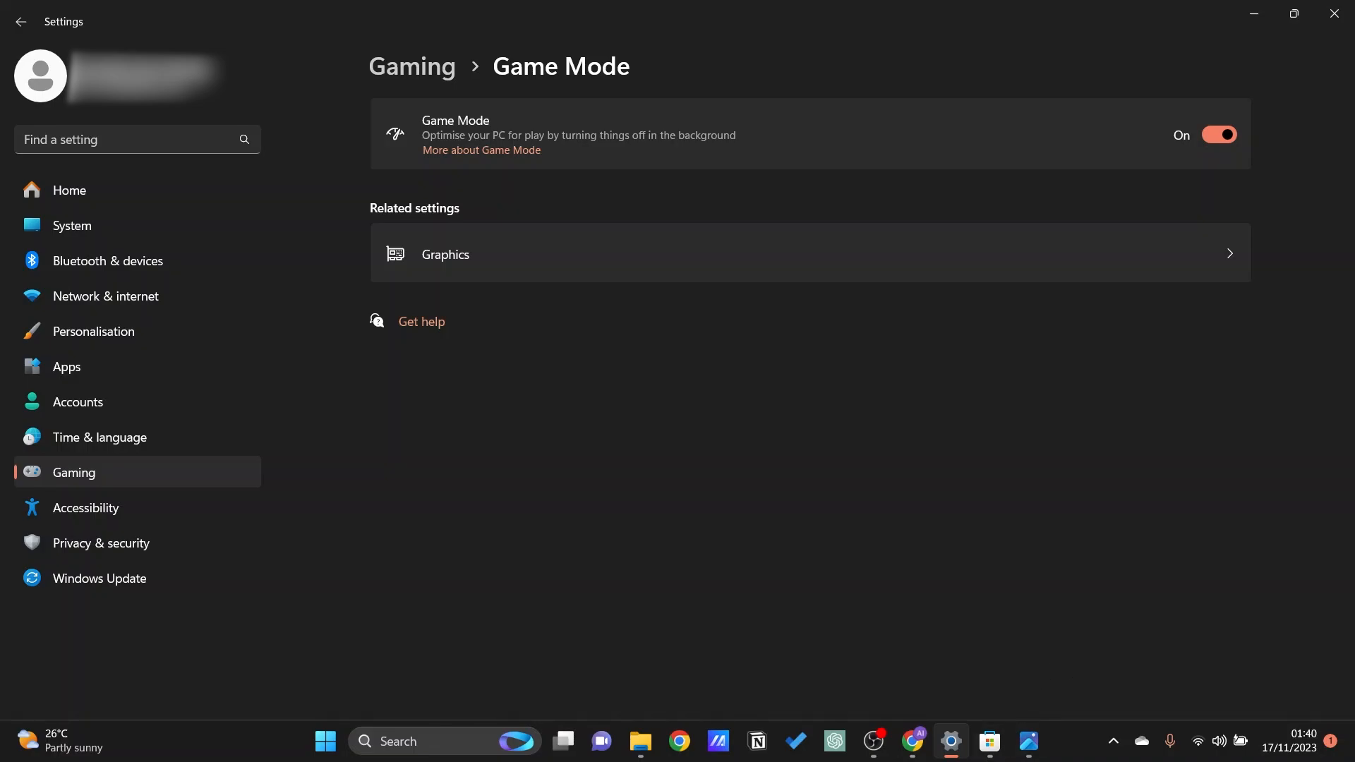
mouse_move(989, 740)
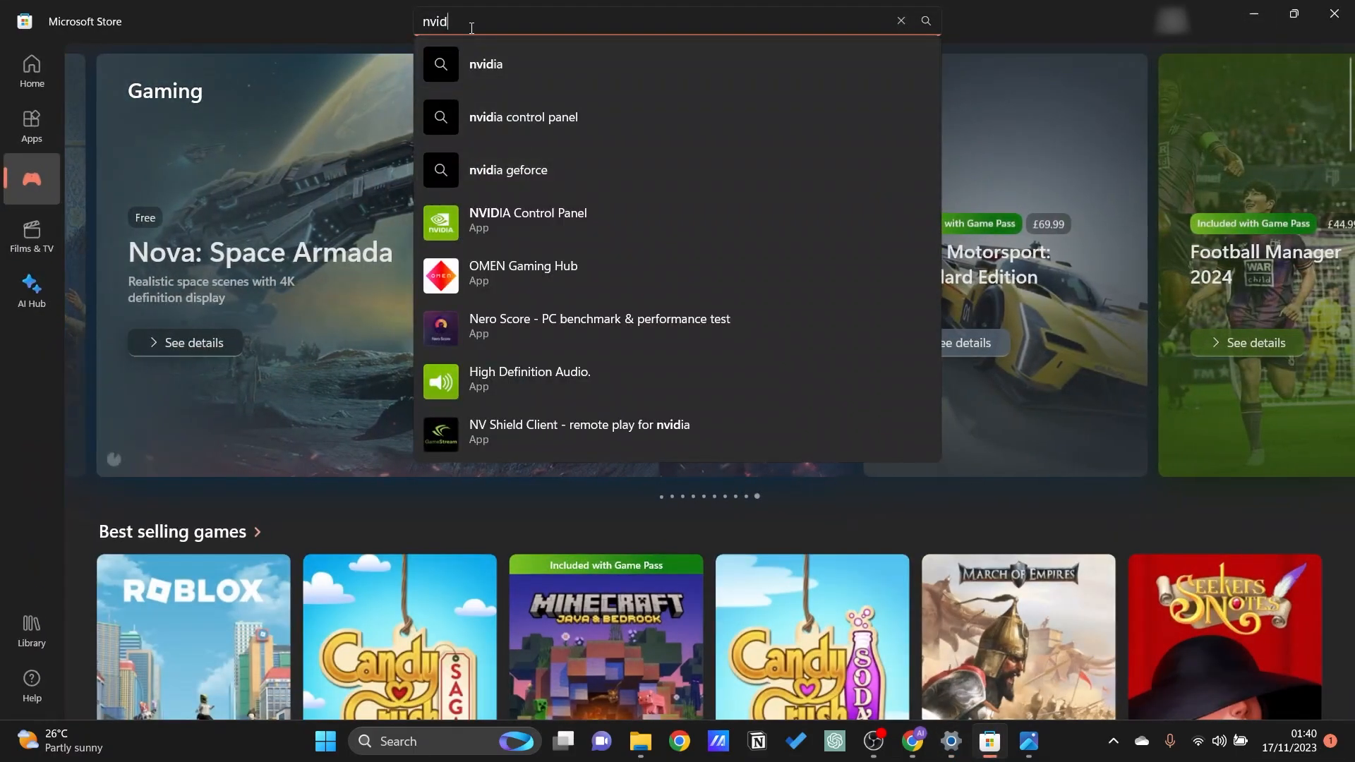
mouse_move(484, 223)
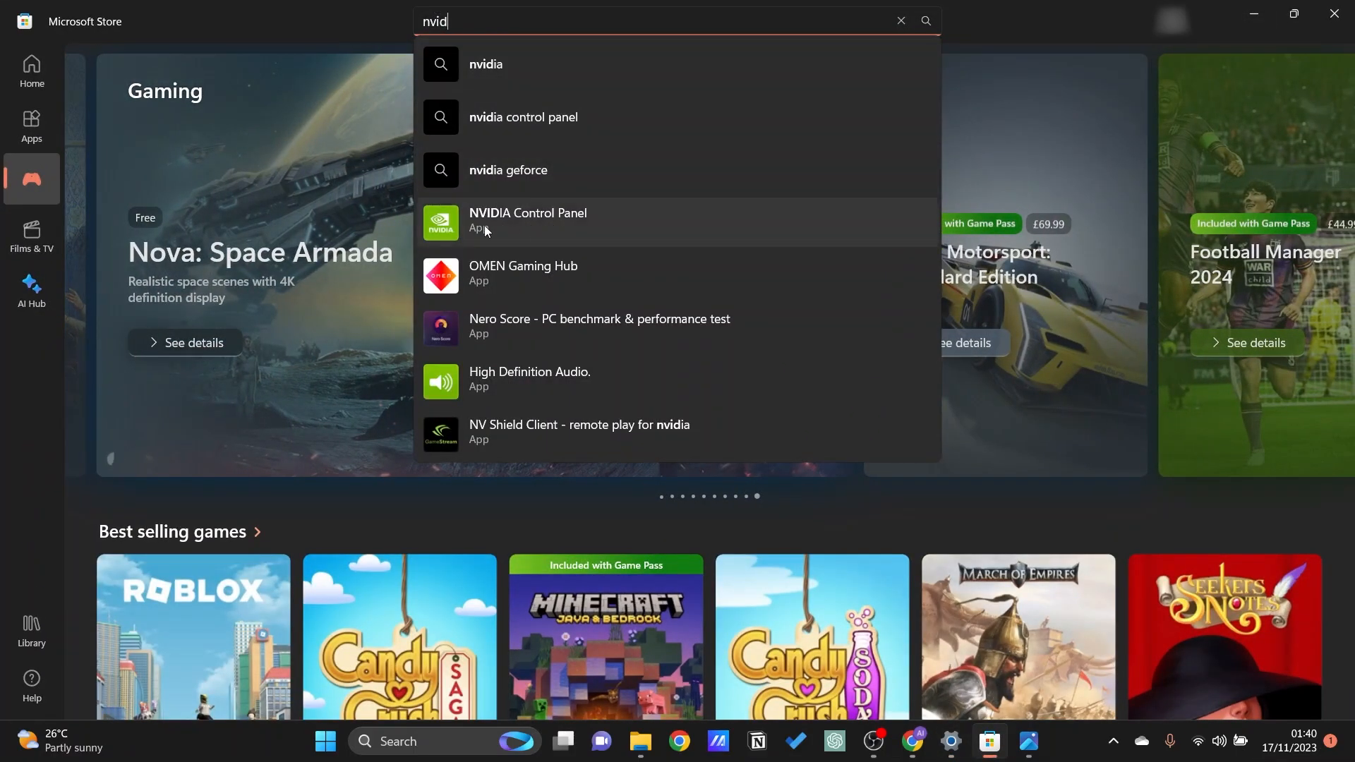
Select NVIDIA Control Panel from the Store's 'nvid' search results
click(528, 221)
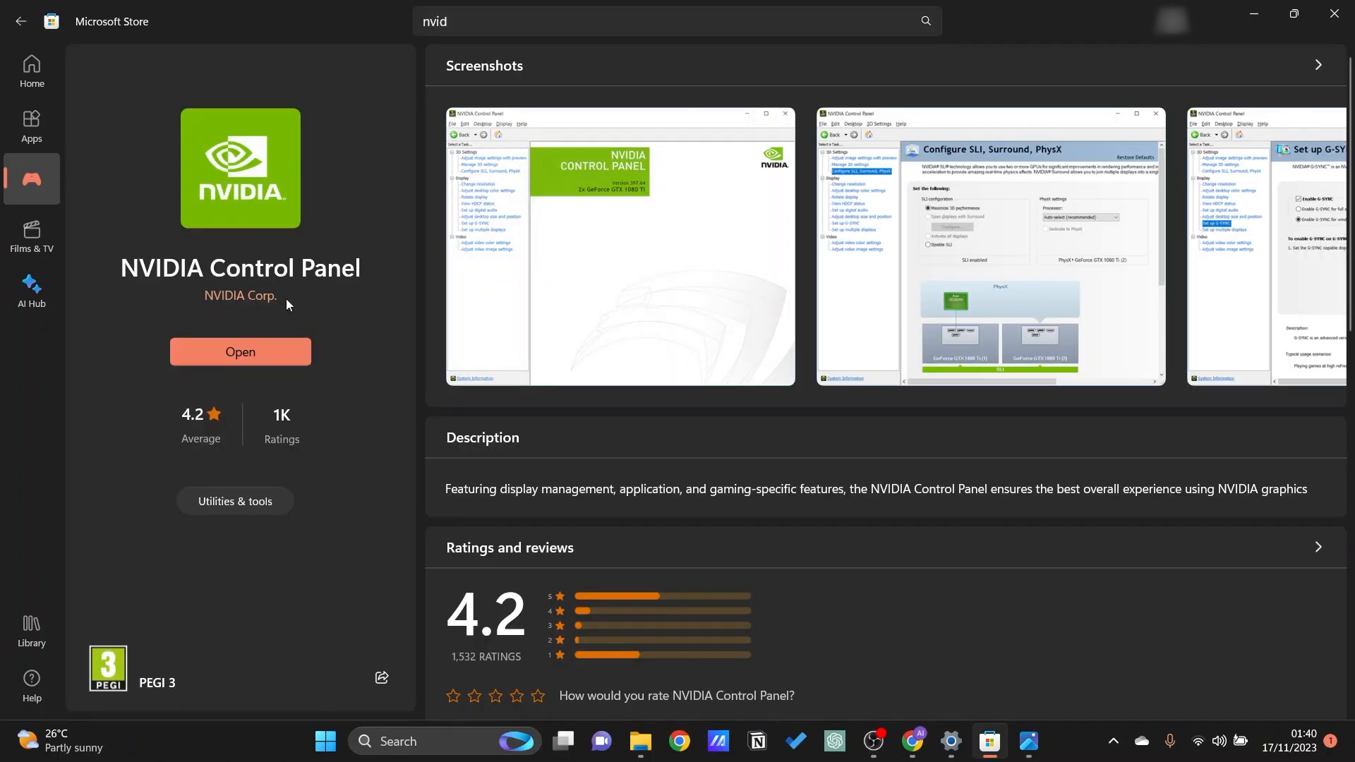
mouse_move(1018, 612)
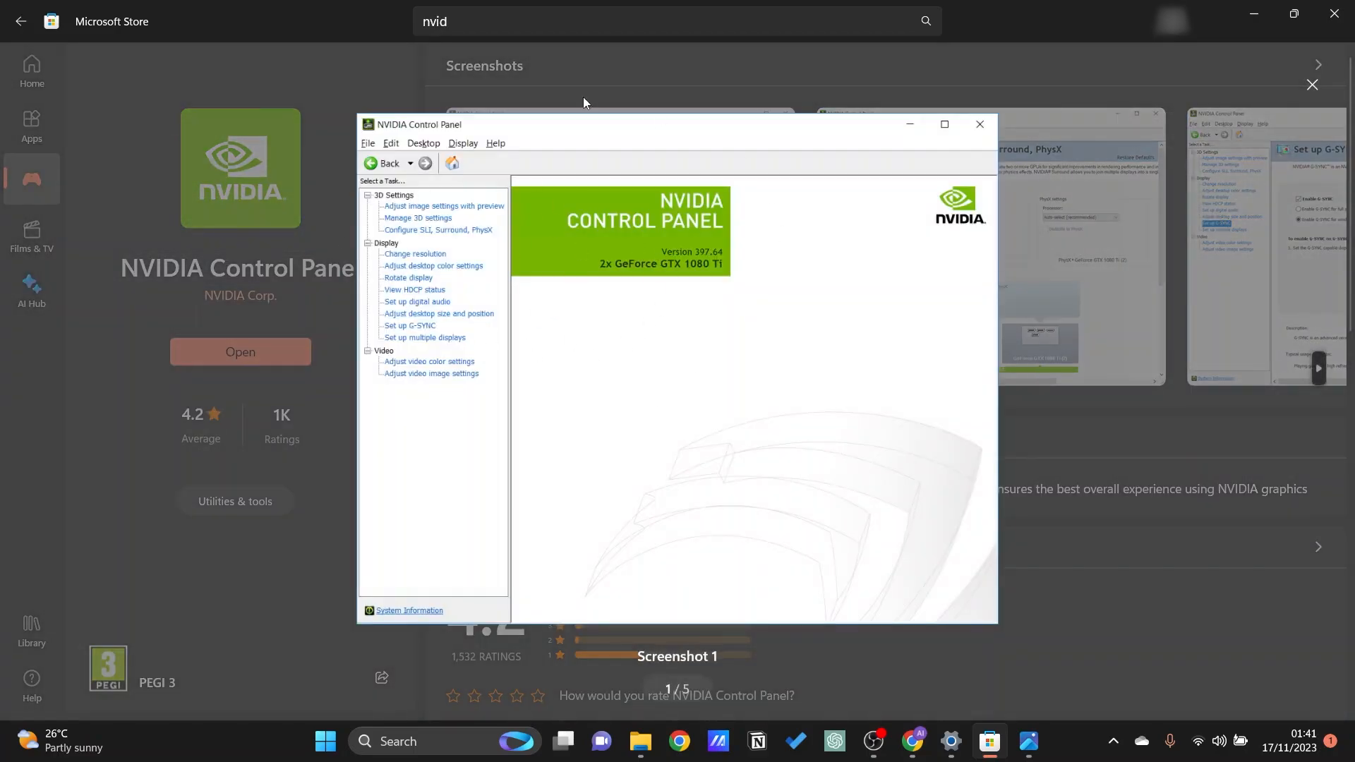
mouse_move(560, 400)
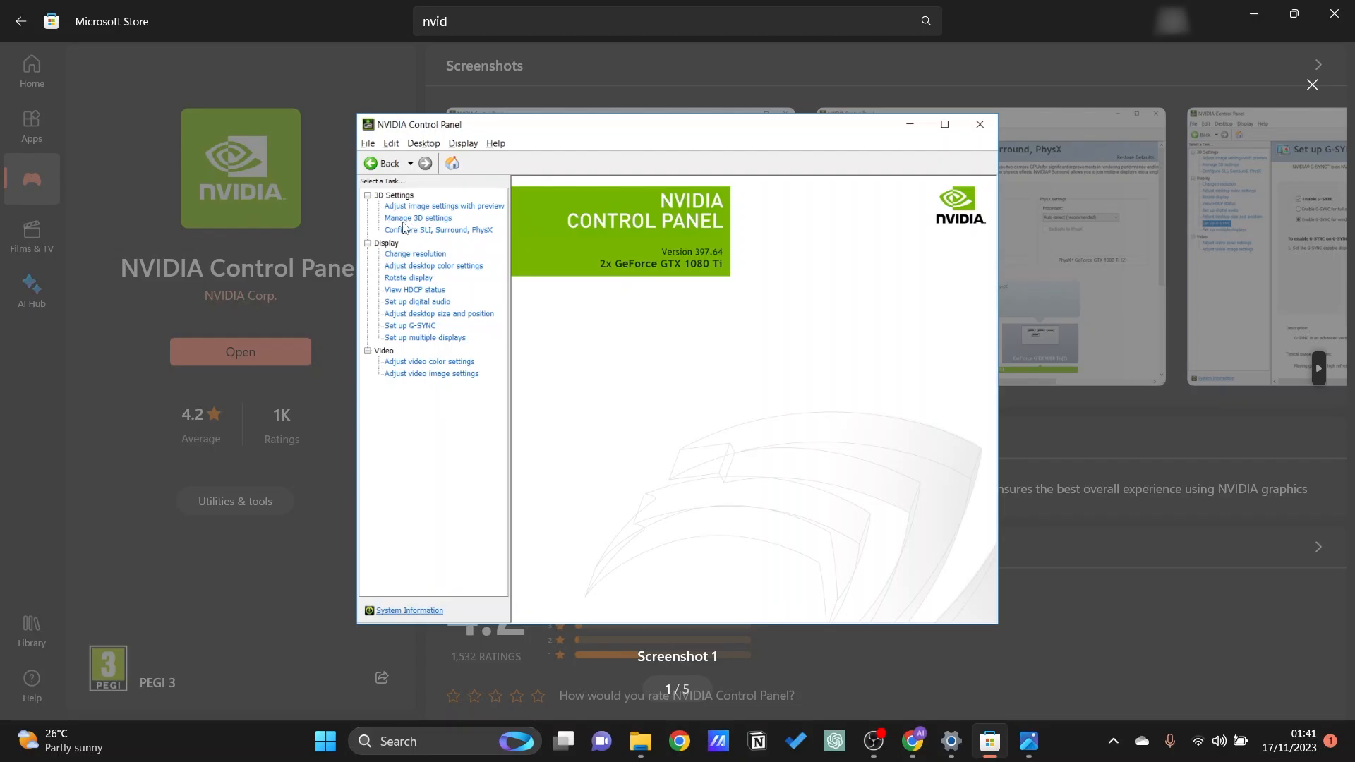
mouse_move(1029, 742)
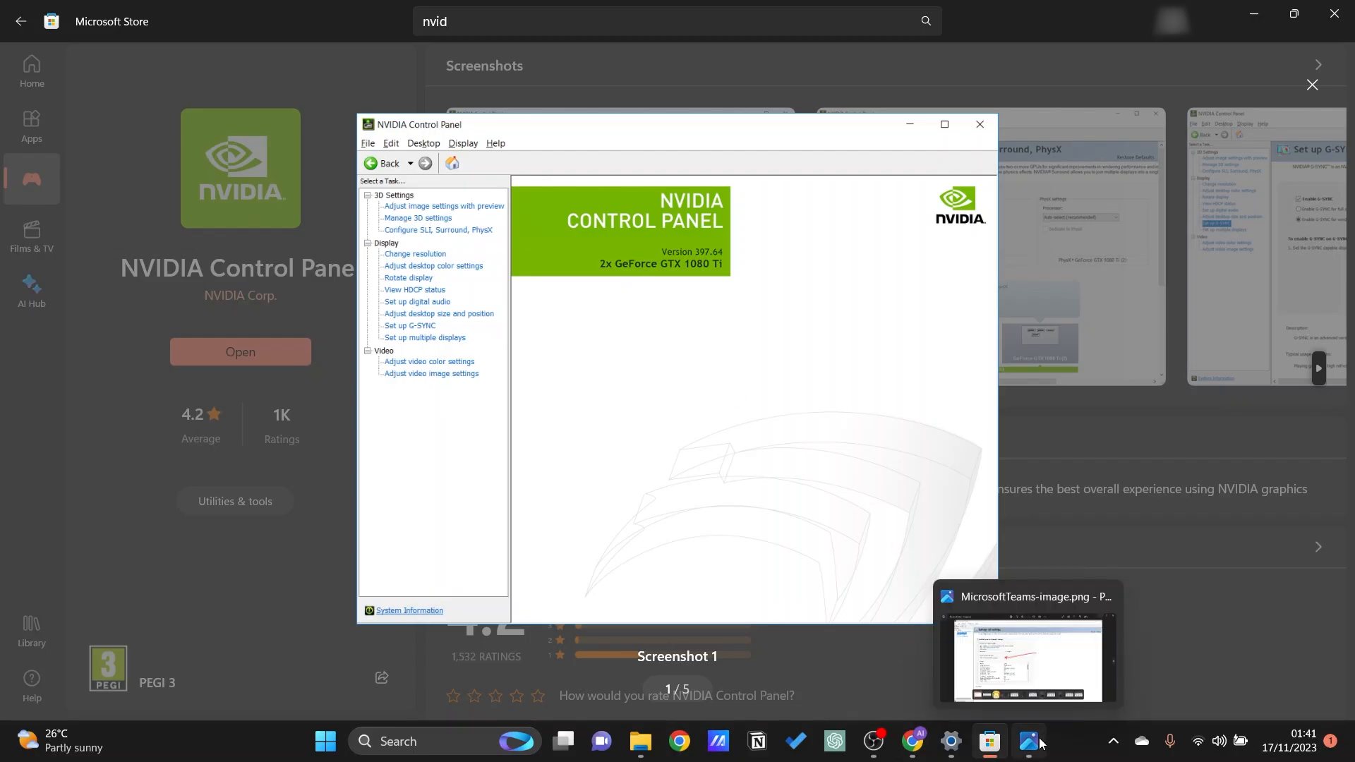
Bring up the Photos screenshot of NVIDIA Manage 3D Settings with the high-performance processor preferred
click(1026, 657)
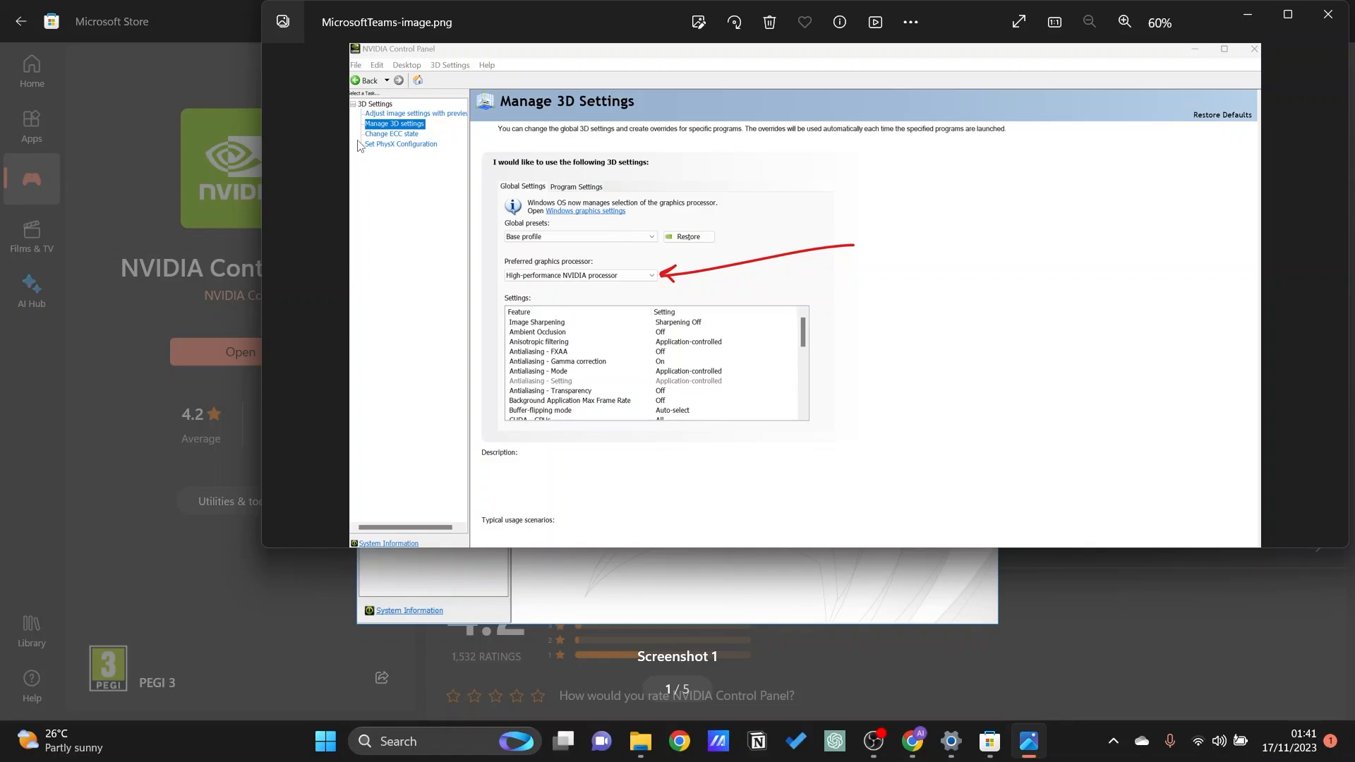
mouse_move(534, 285)
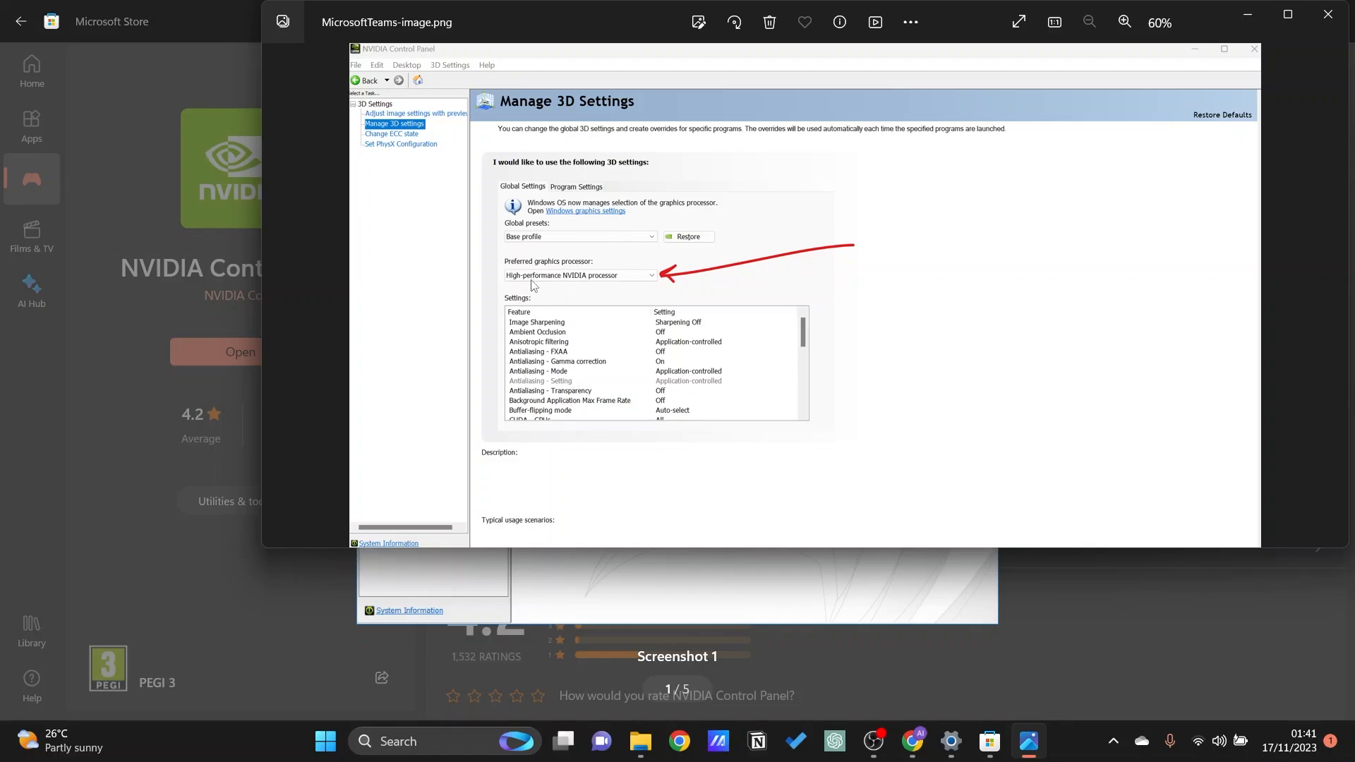
mouse_move(519, 271)
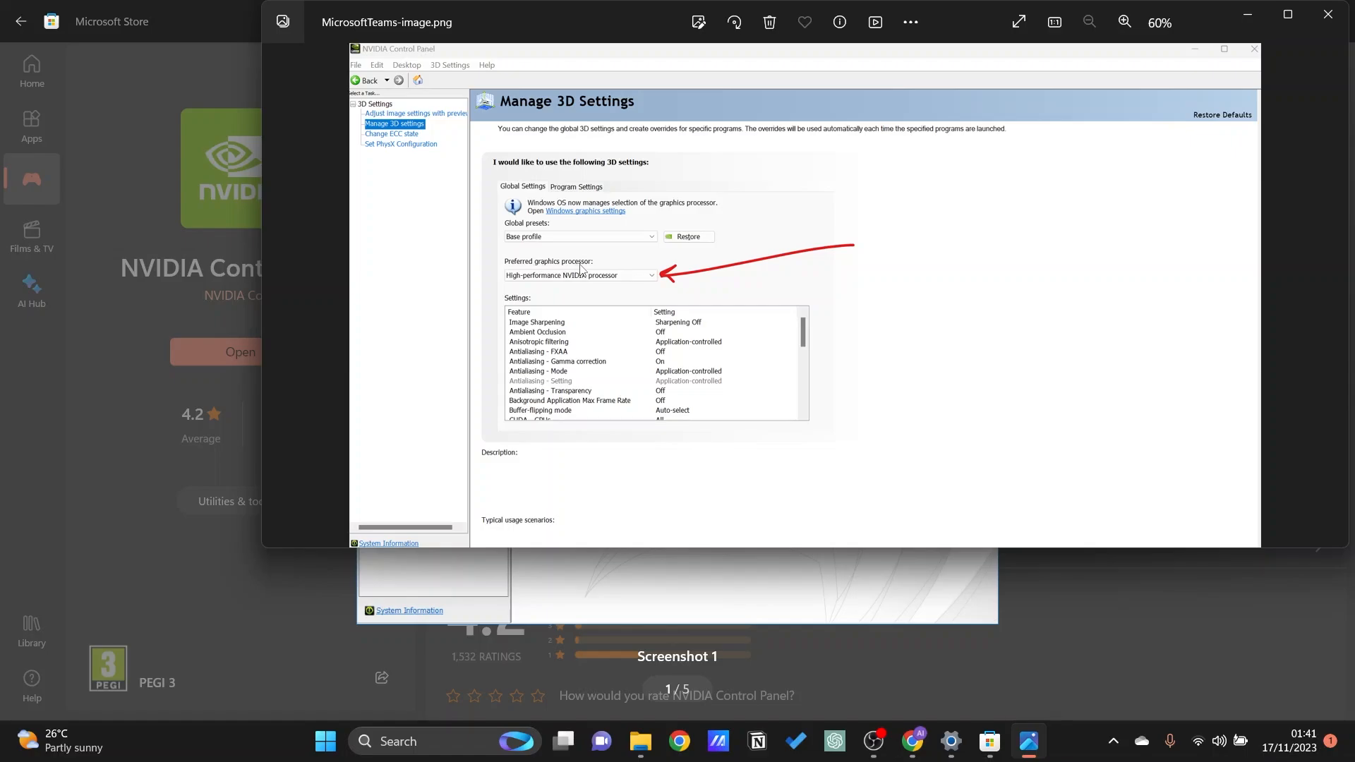
mouse_move(540, 284)
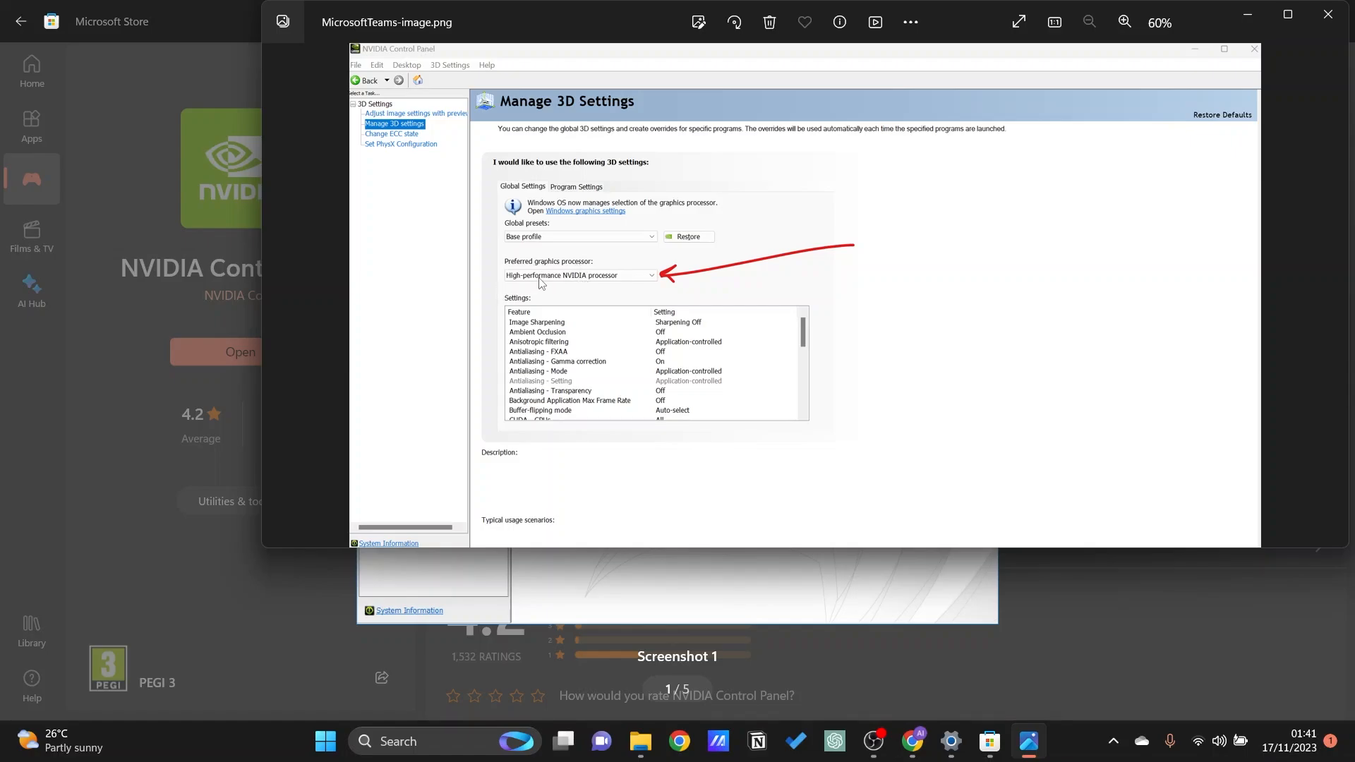
mouse_move(575, 279)
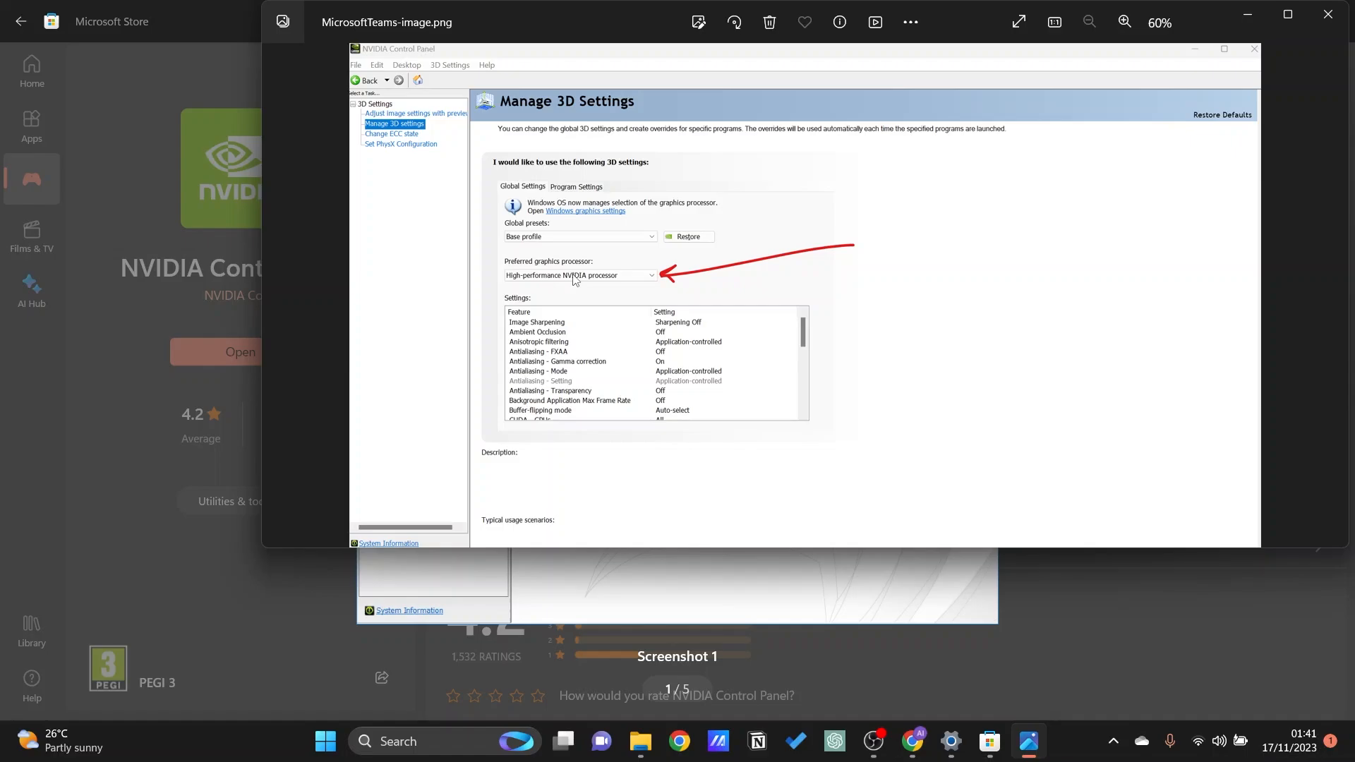
mouse_move(734, 261)
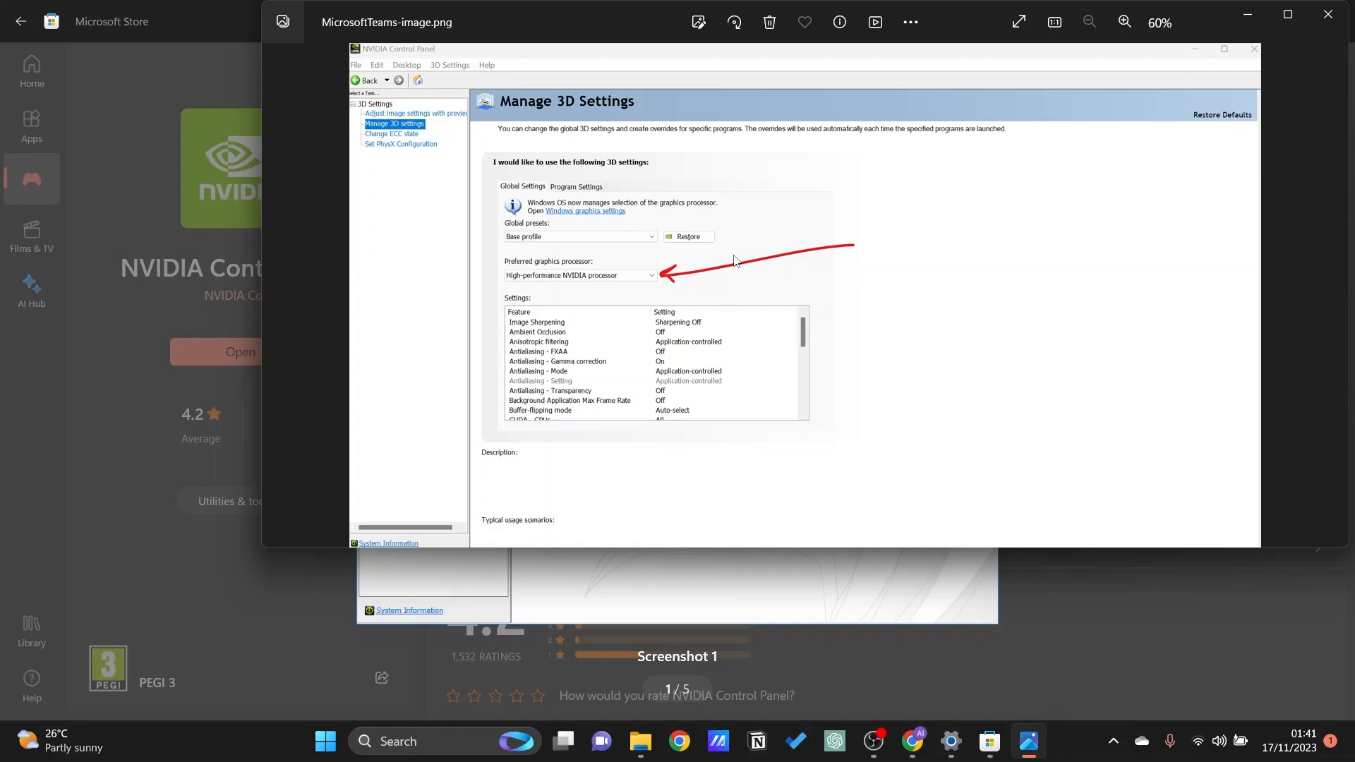
mouse_move(771, 243)
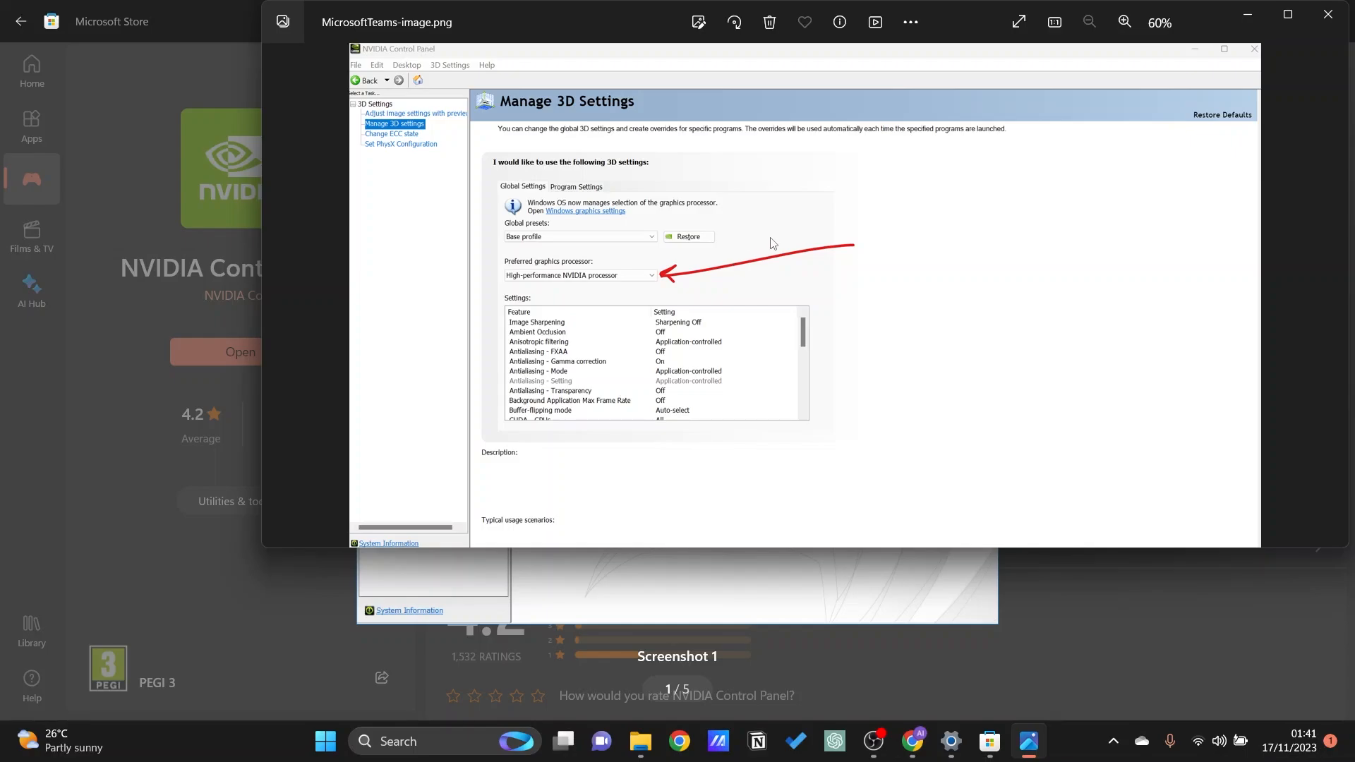